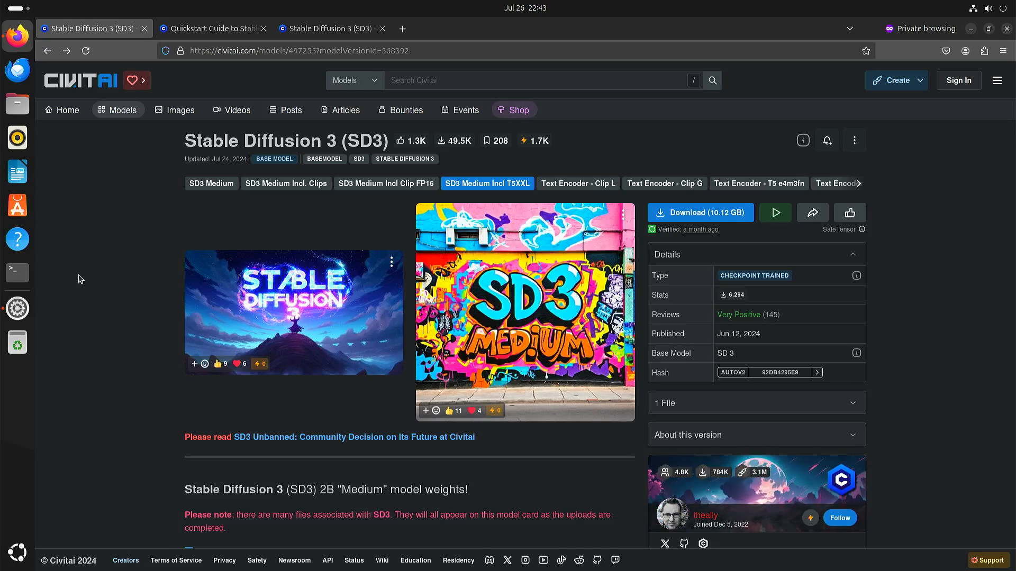
pyautogui.moveTo(167, 356)
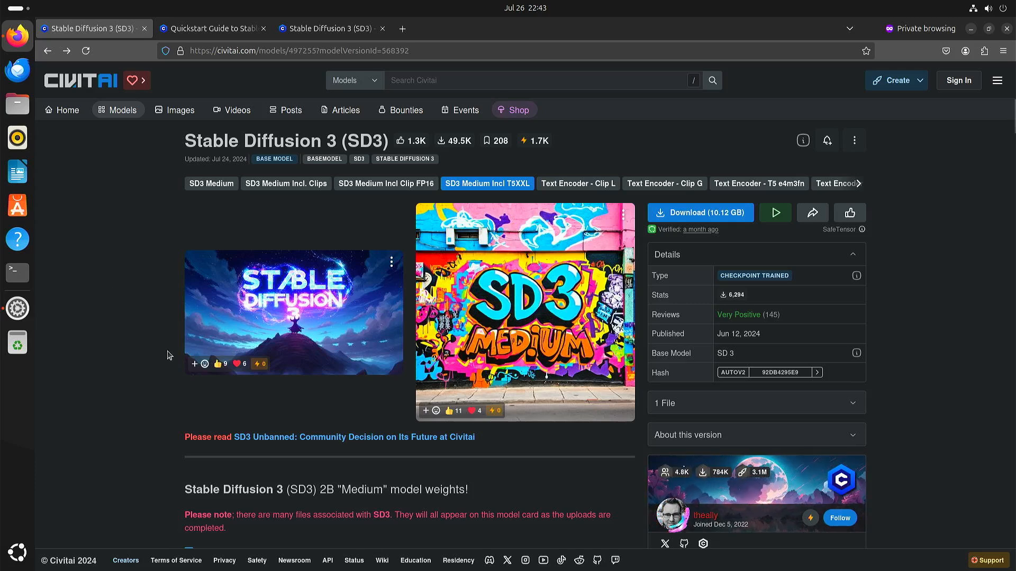
pyautogui.moveTo(360, 443)
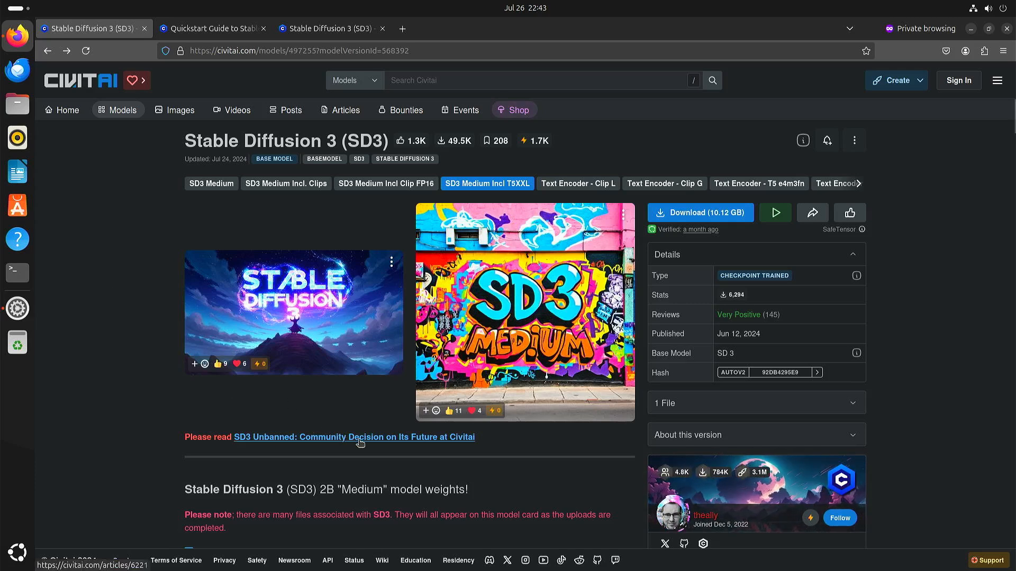
# Read through the SD3 Unbanned community decision article on Civitai
pyautogui.click(353, 437)
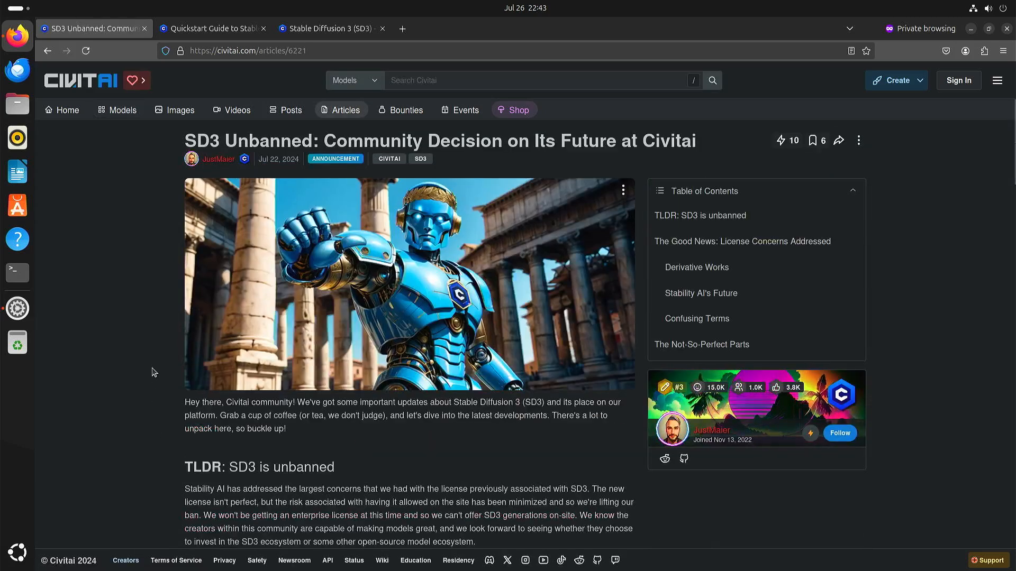
pyautogui.scroll(-3)
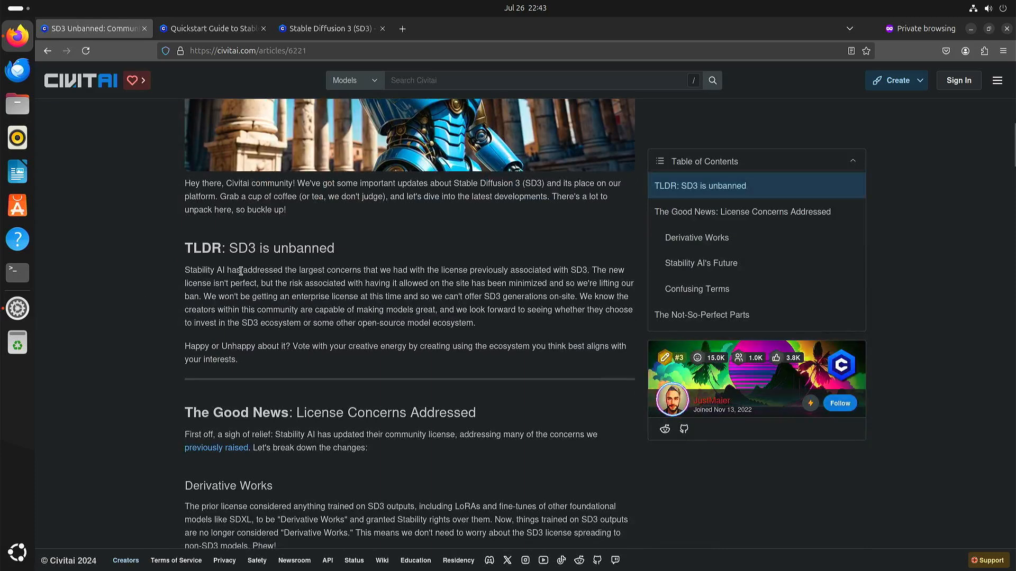
pyautogui.moveTo(143, 439)
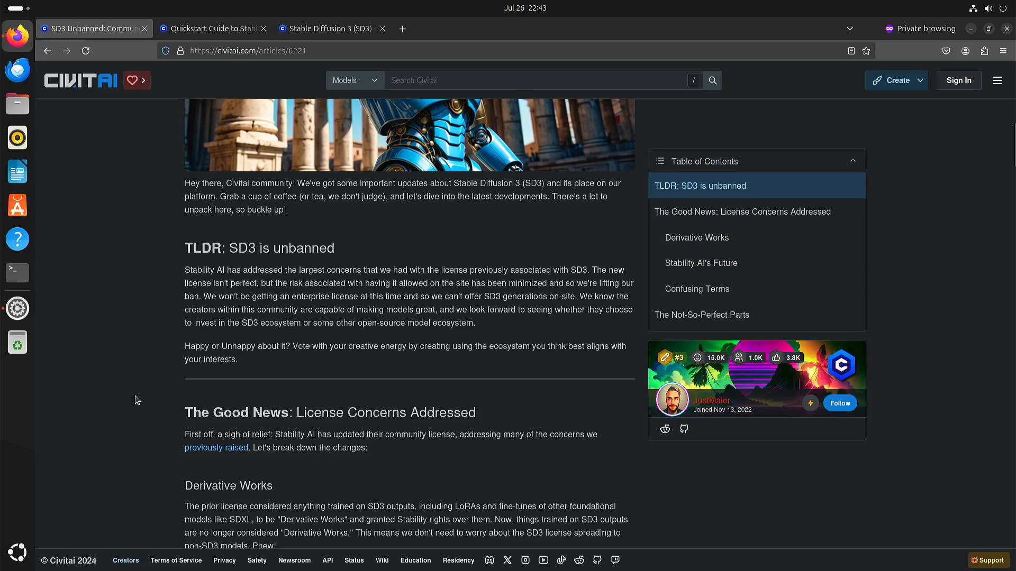
pyautogui.scroll(-3)
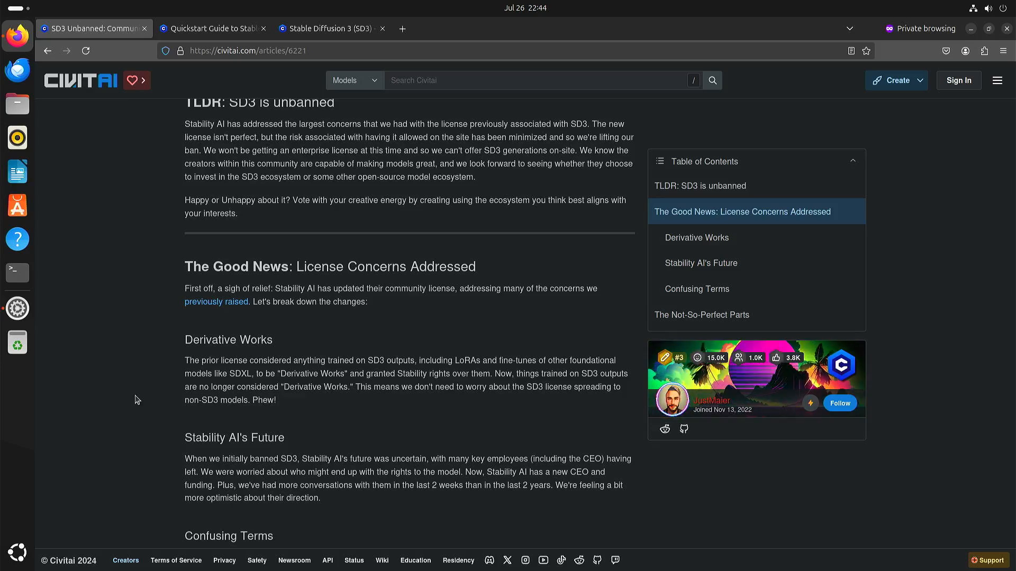
pyautogui.moveTo(153, 394)
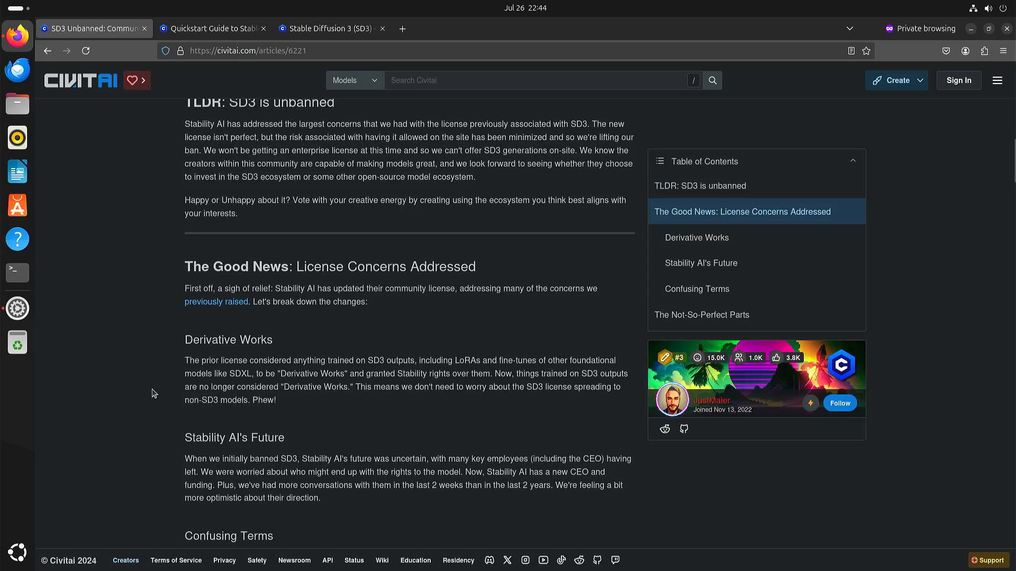
pyautogui.moveTo(132, 395)
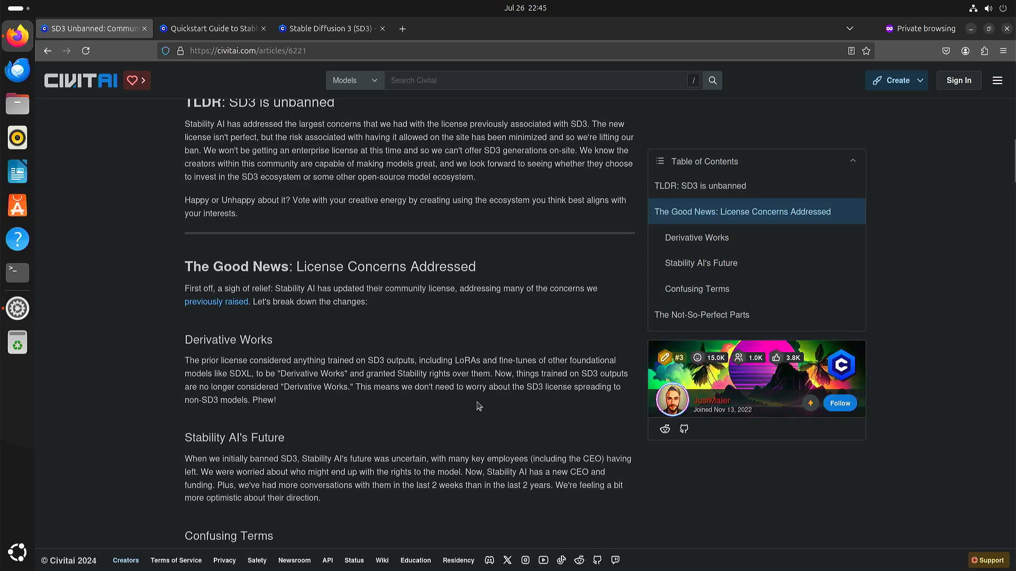
pyautogui.moveTo(136, 406)
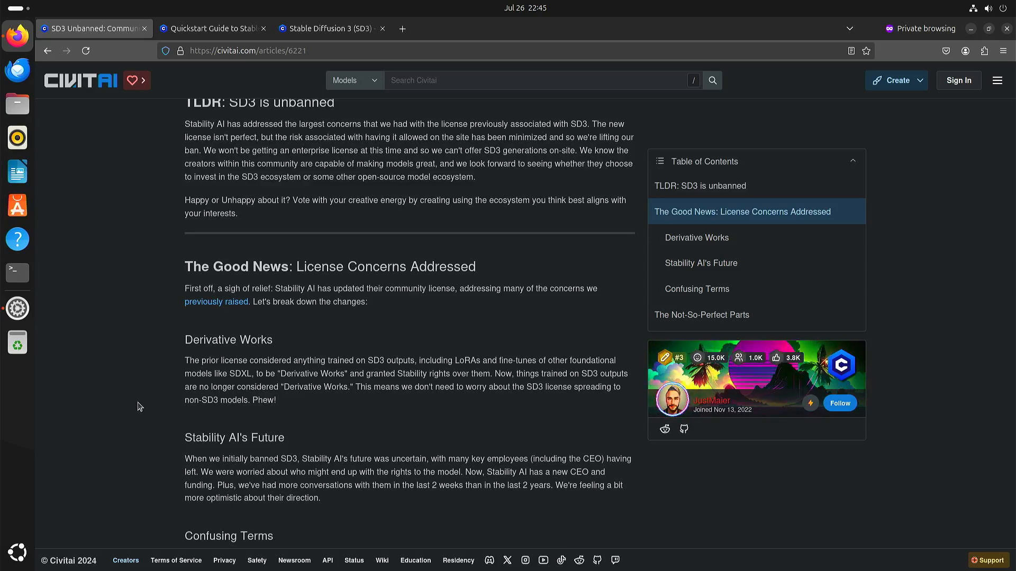
pyautogui.scroll(-3)
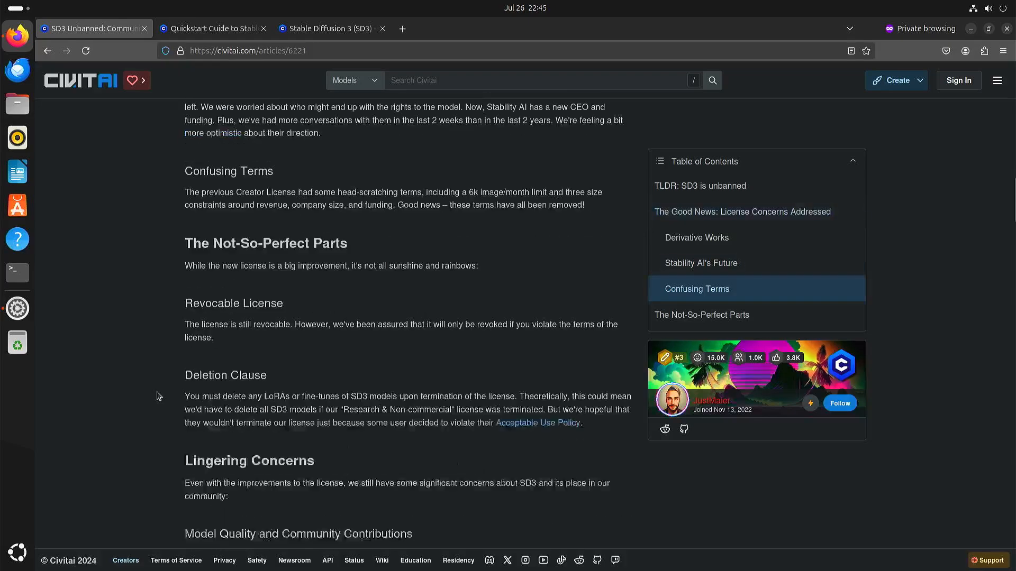
pyautogui.scroll(-3)
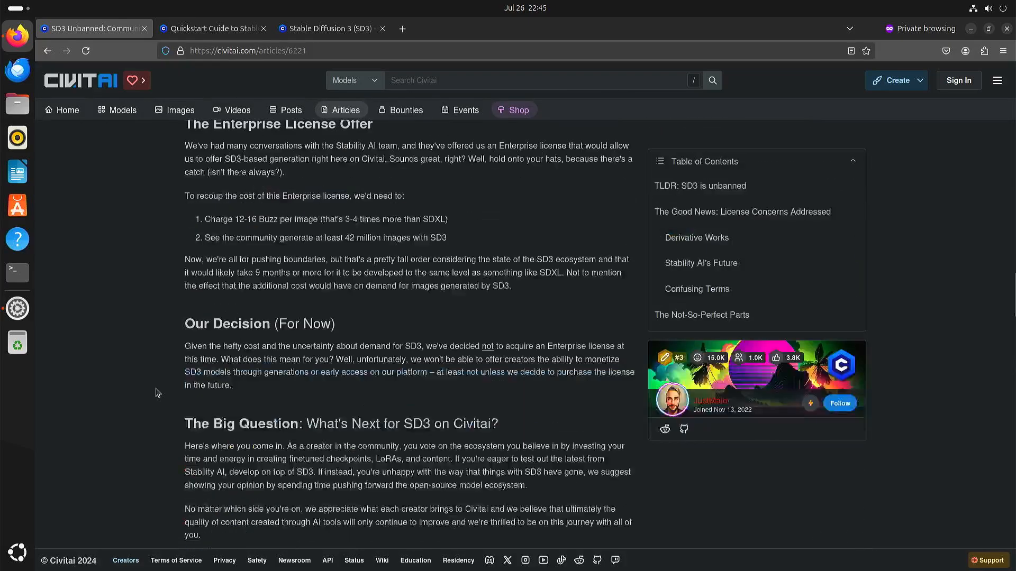
pyautogui.scroll(3)
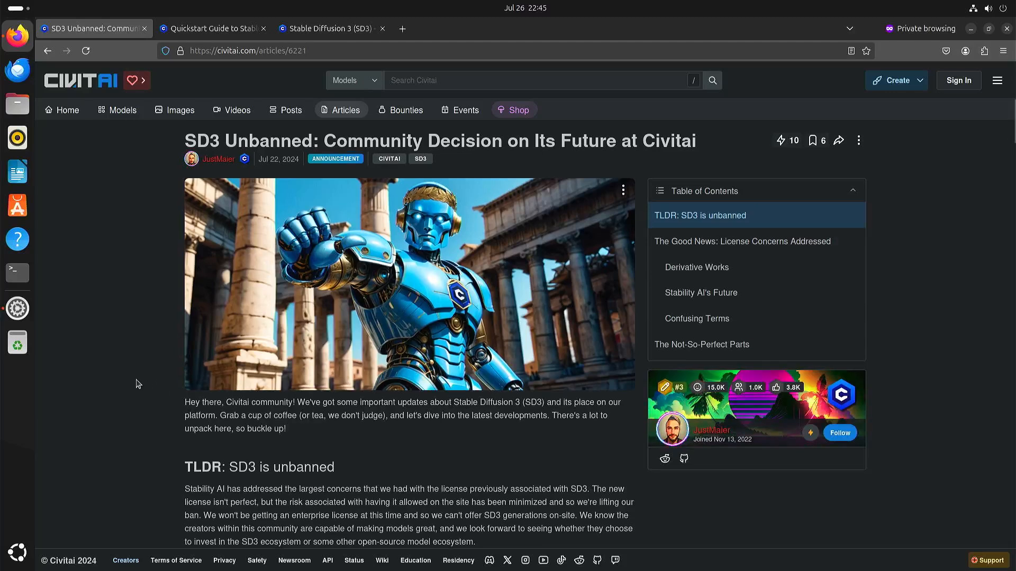
pyautogui.moveTo(131, 272)
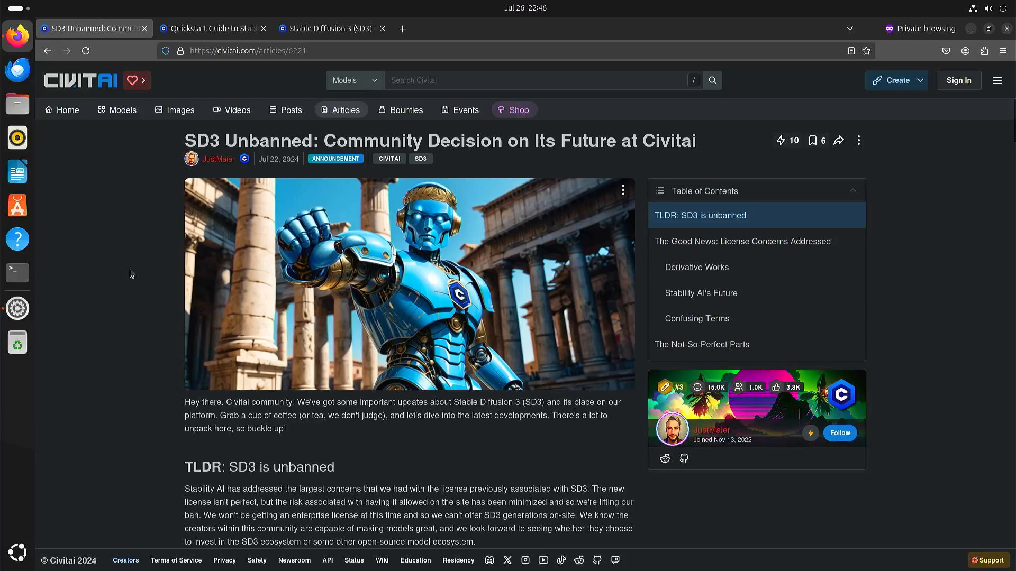
pyautogui.moveTo(24, 46)
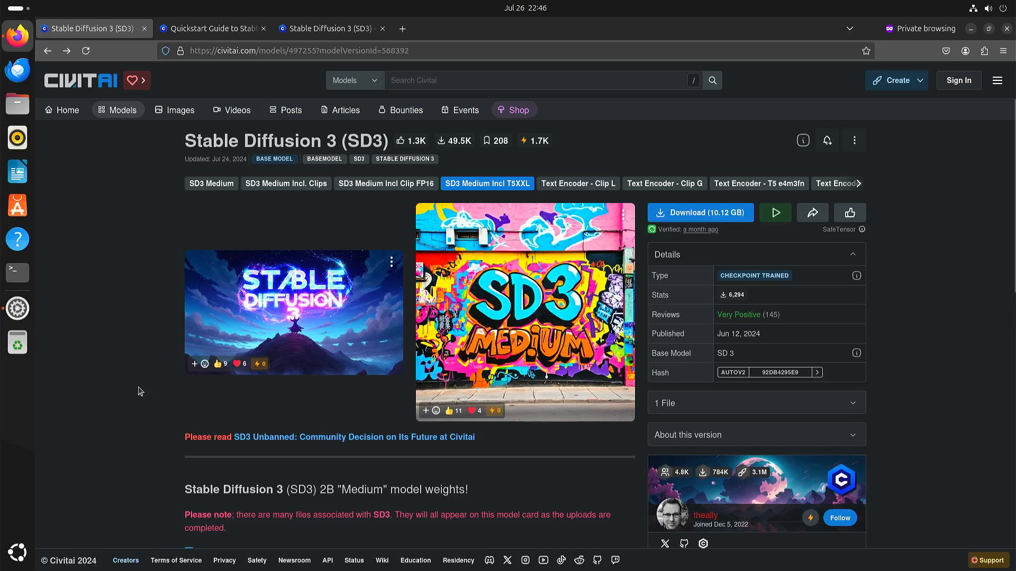
pyautogui.moveTo(725, 219)
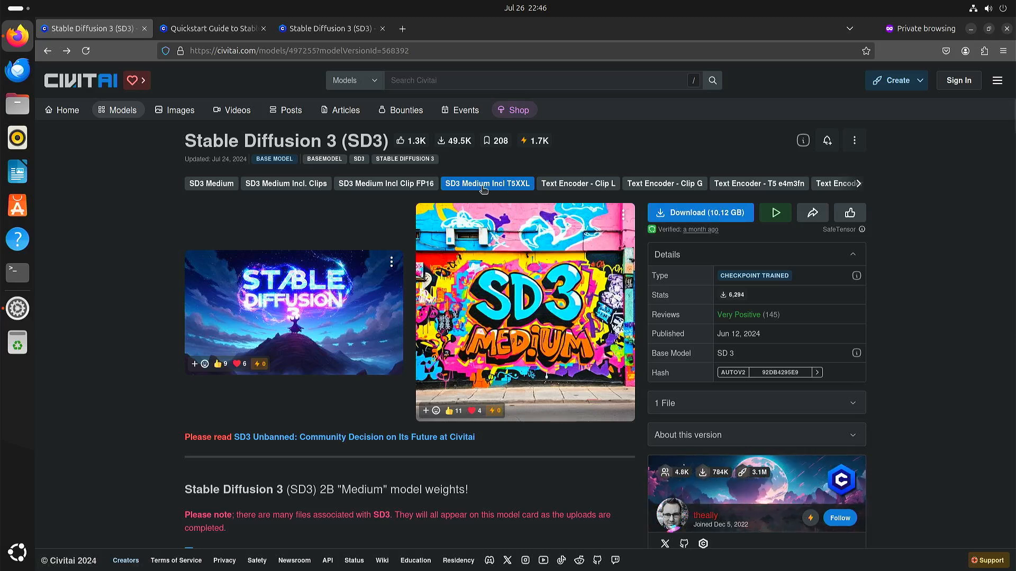
pyautogui.moveTo(632, 204)
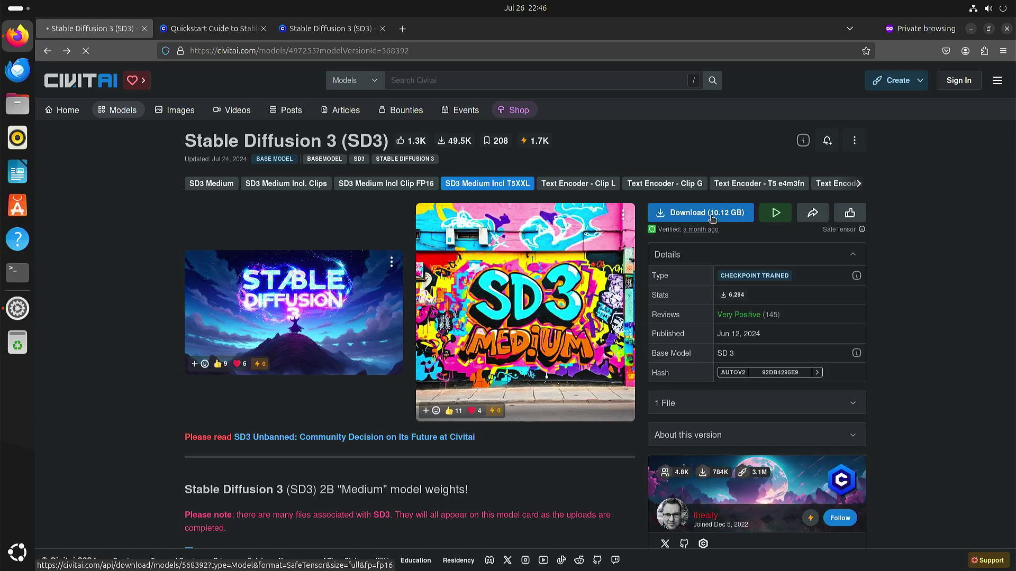
# Start the 10.12 GB download of the SD3 Medium Incl T5XXL file
pyautogui.click(700, 213)
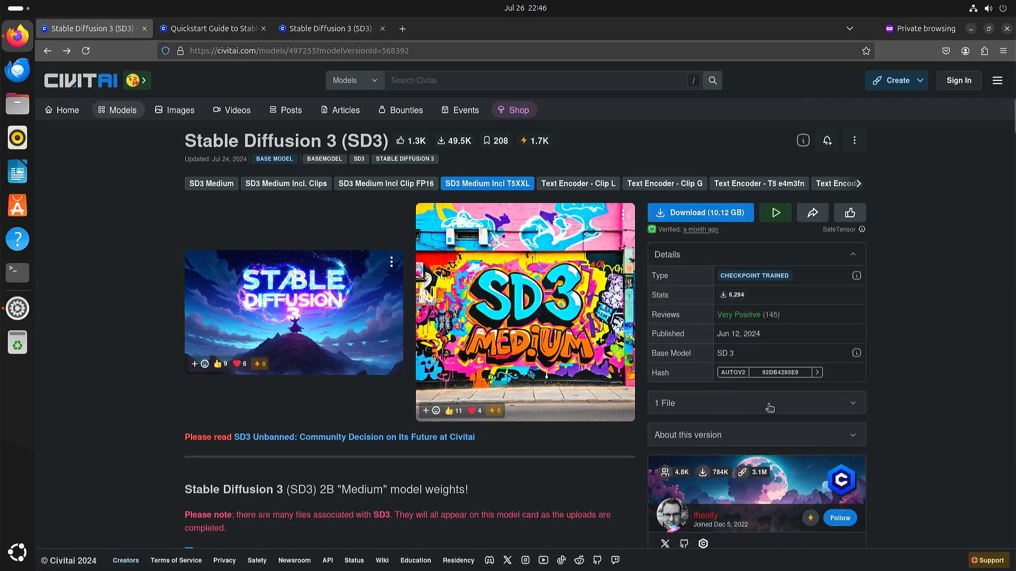
pyautogui.moveTo(310, 239)
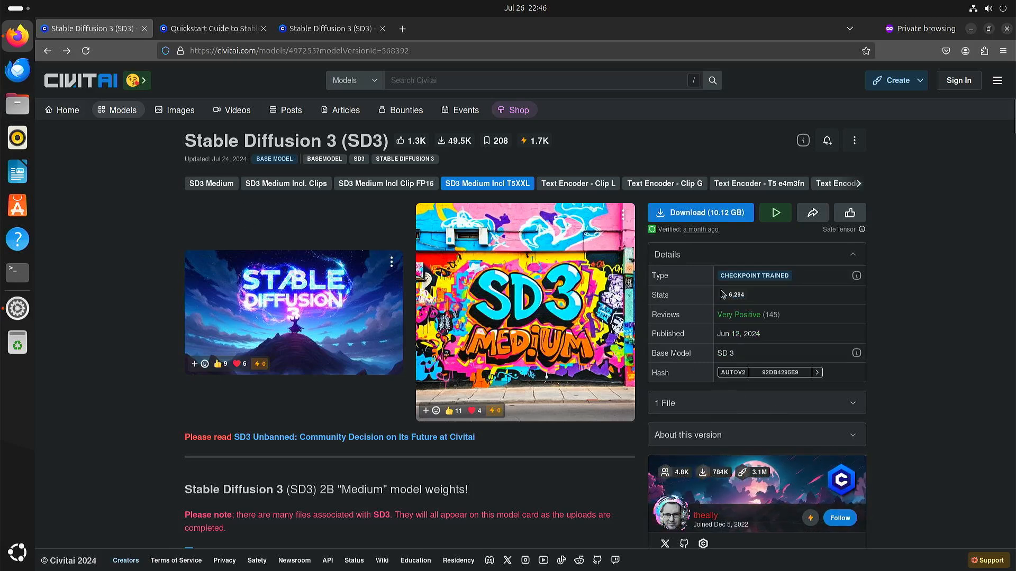
pyautogui.moveTo(699, 212)
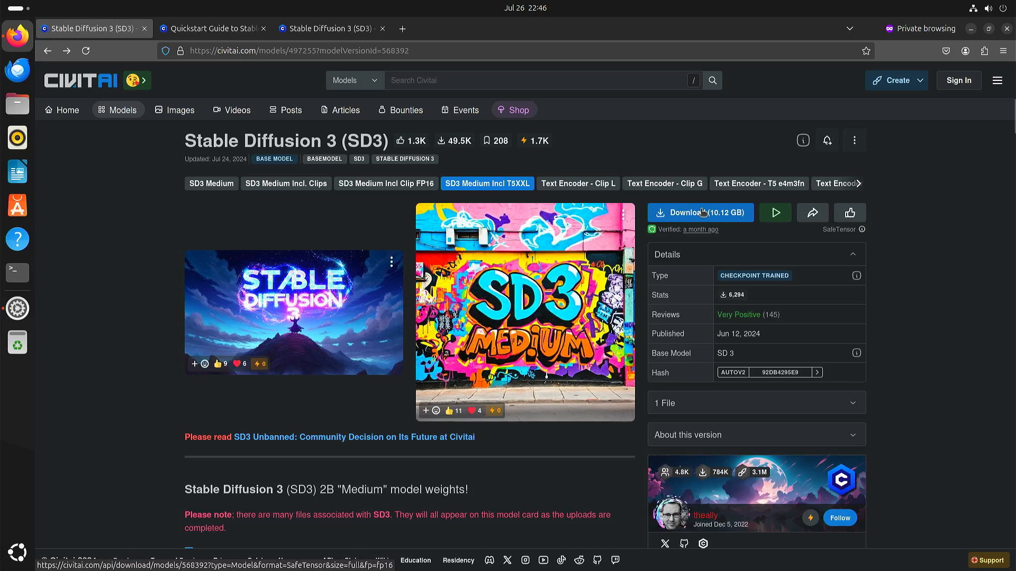
pyautogui.moveTo(143, 273)
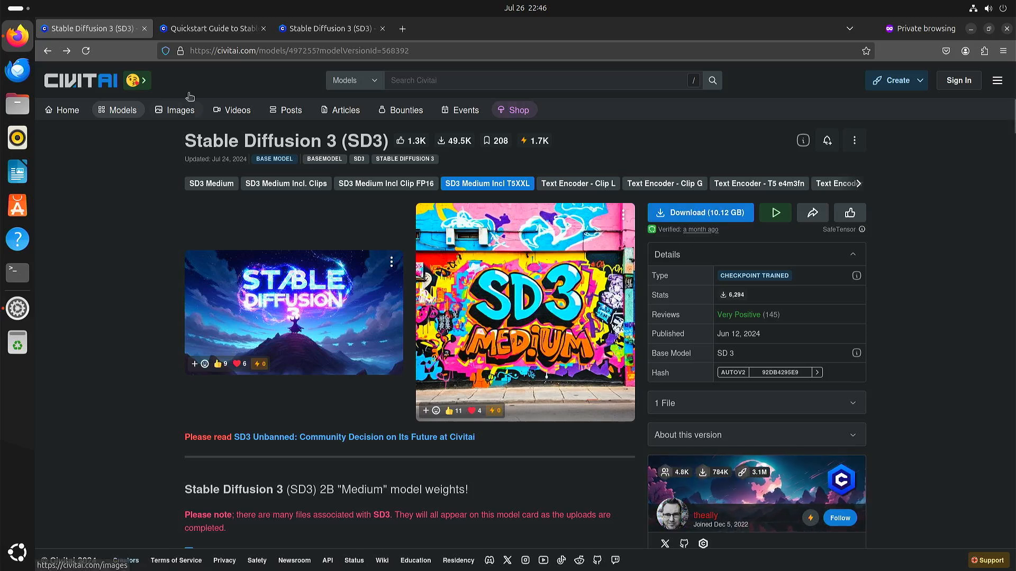
pyautogui.moveTo(212, 29)
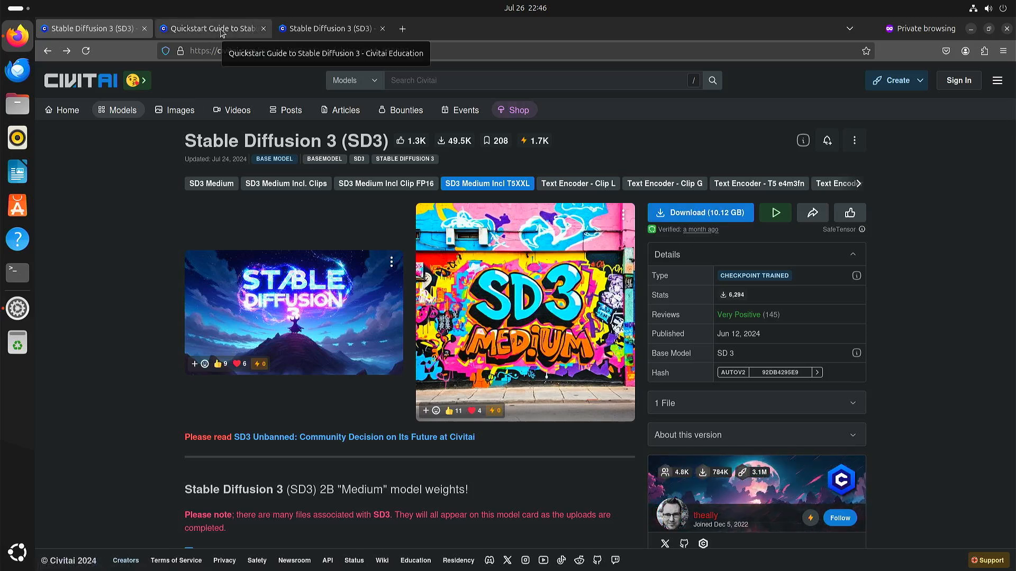
pyautogui.click(212, 28)
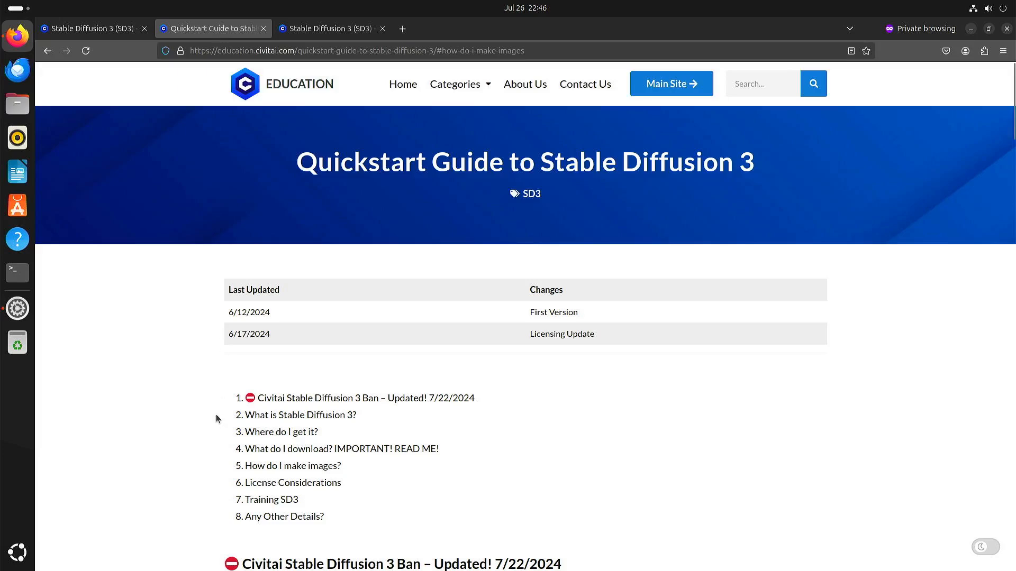
pyautogui.scroll(-3)
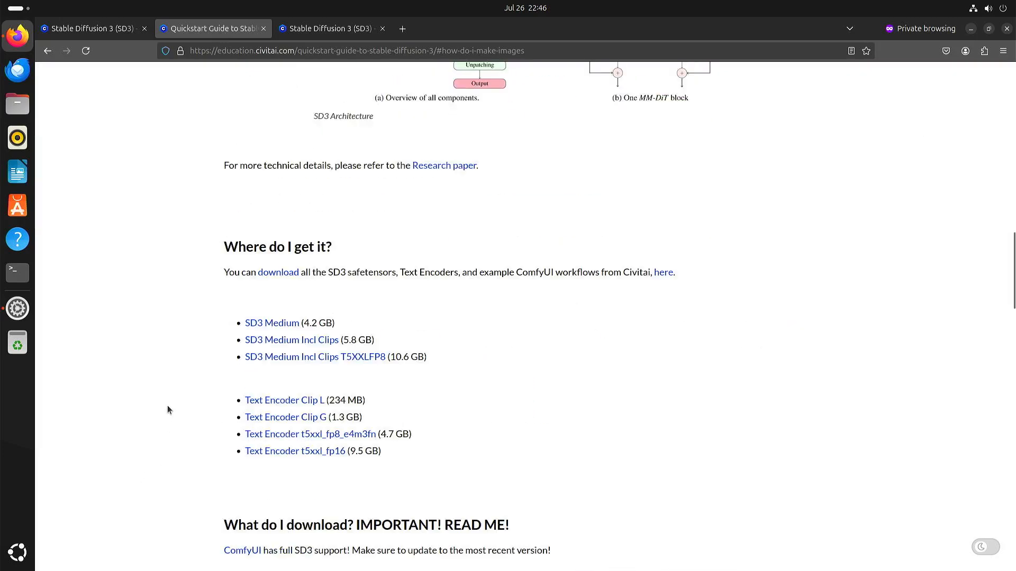
pyautogui.scroll(-3)
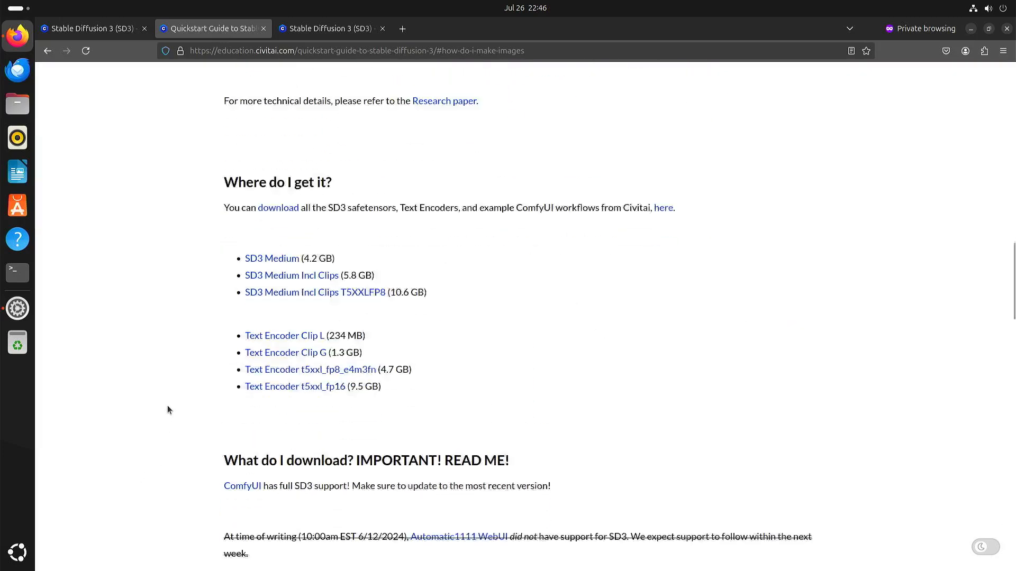
pyautogui.scroll(-3)
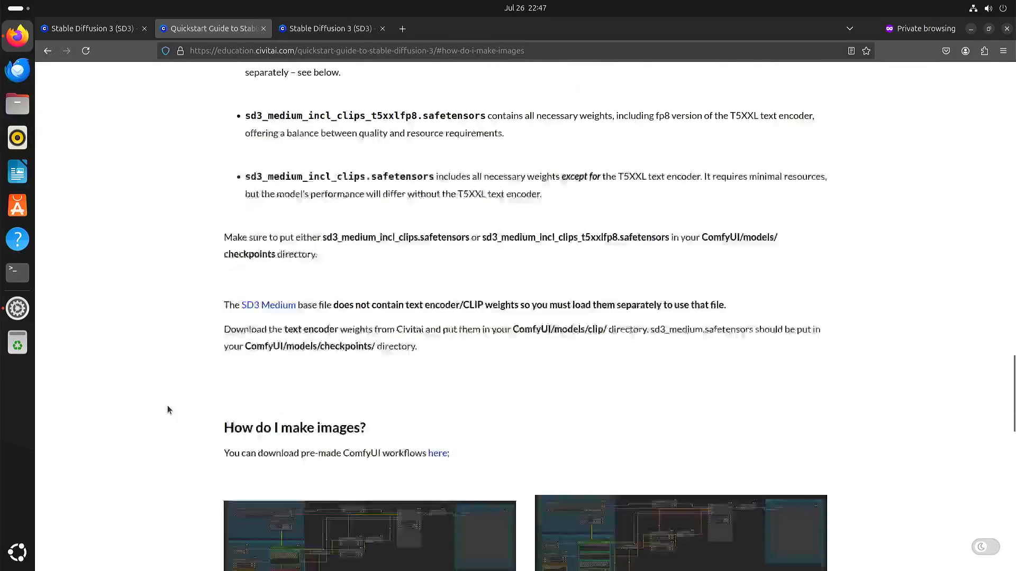
pyautogui.scroll(-3)
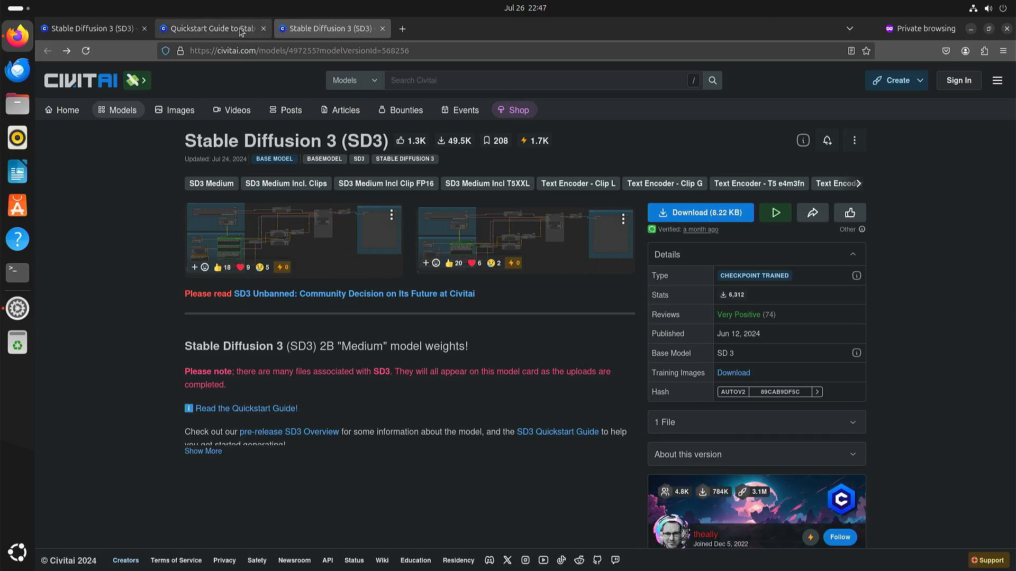
pyautogui.click(212, 29)
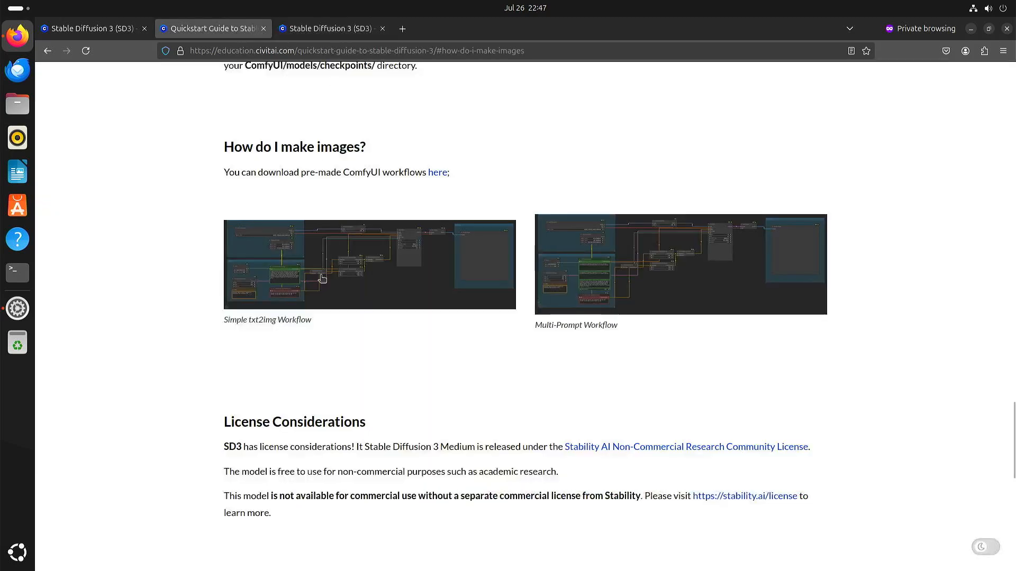
pyautogui.moveTo(351, 253)
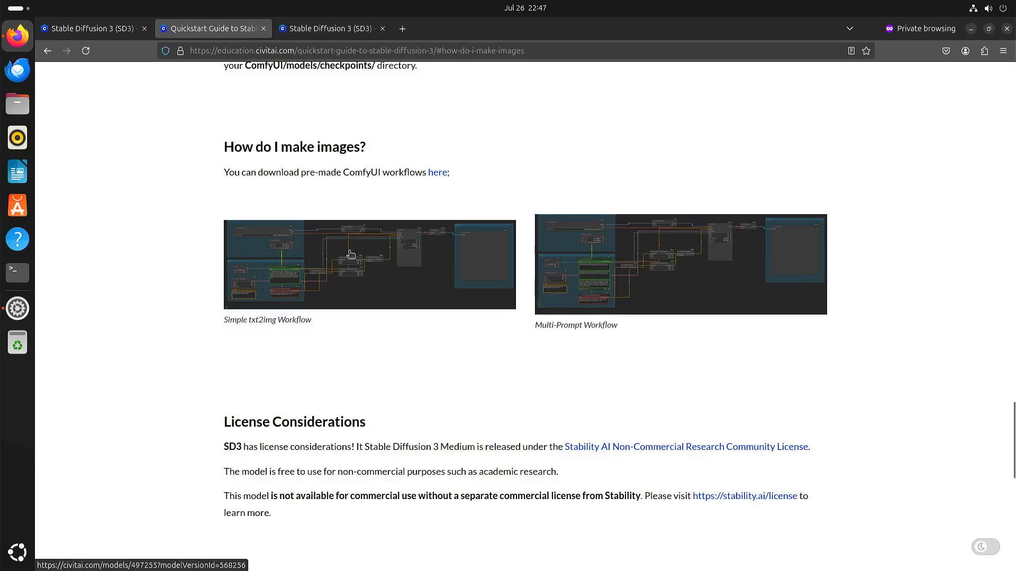
pyautogui.moveTo(341, 232)
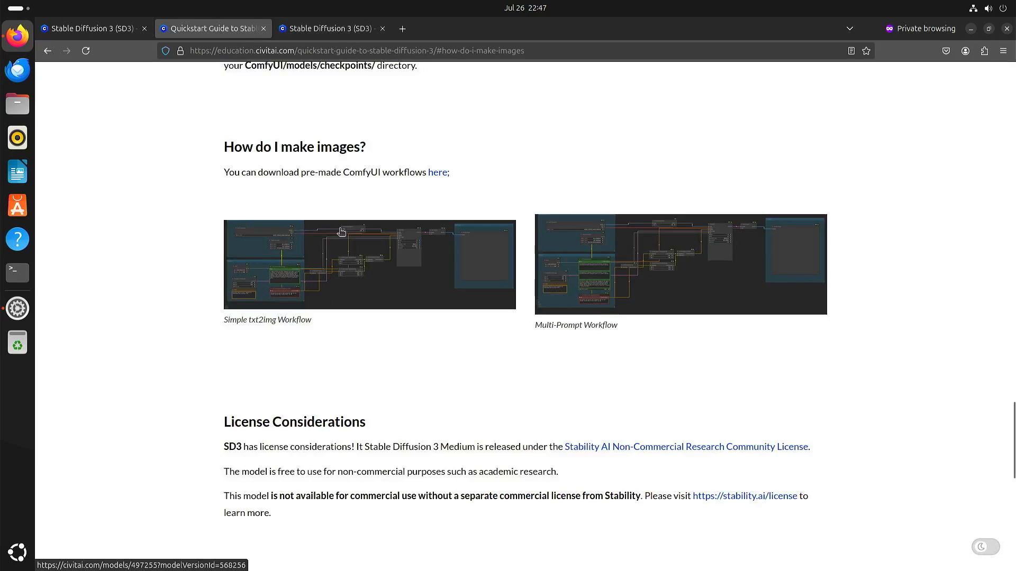
pyautogui.moveTo(304, 231)
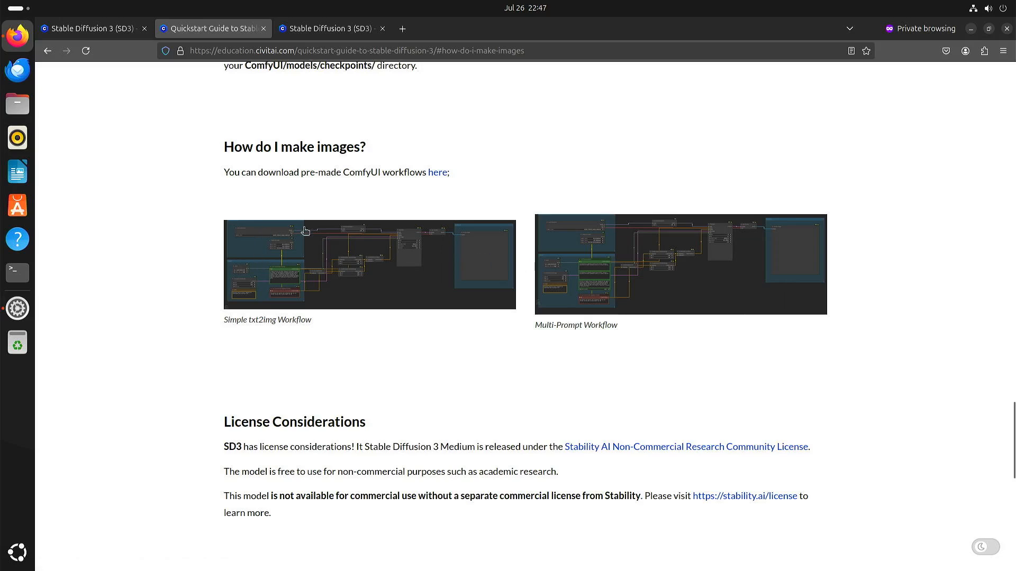
pyautogui.moveTo(262, 229)
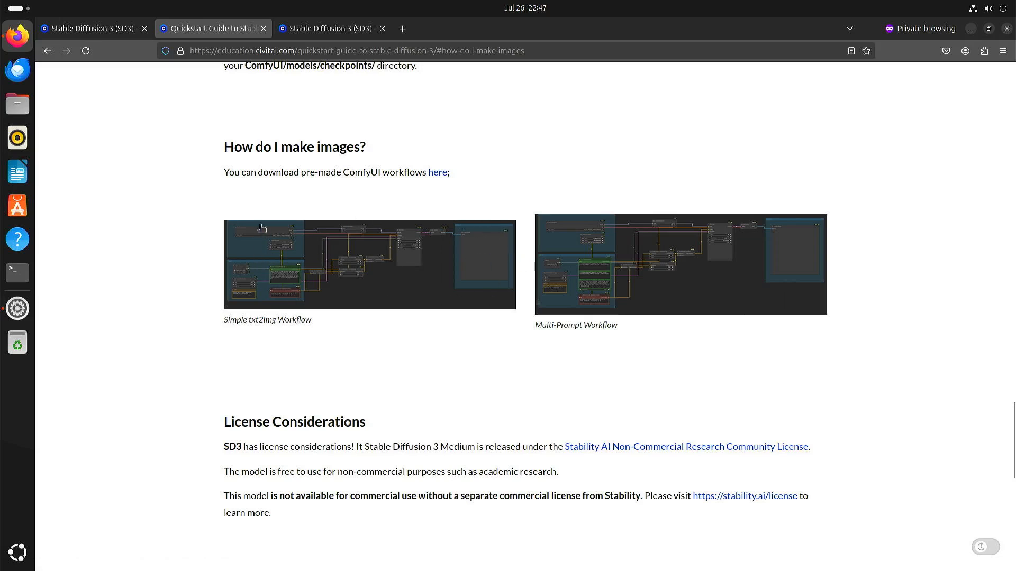
pyautogui.moveTo(293, 222)
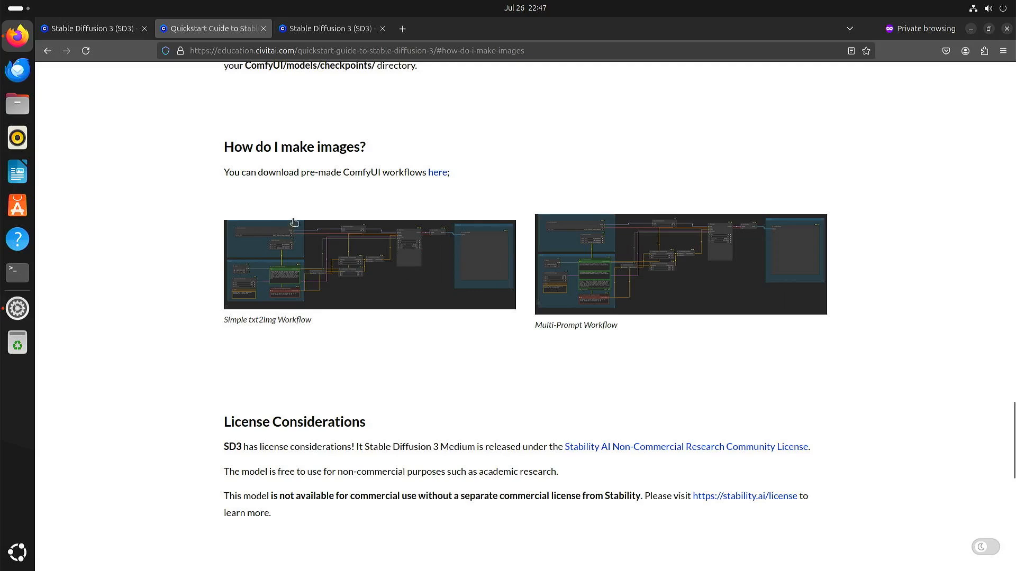
pyautogui.moveTo(263, 28)
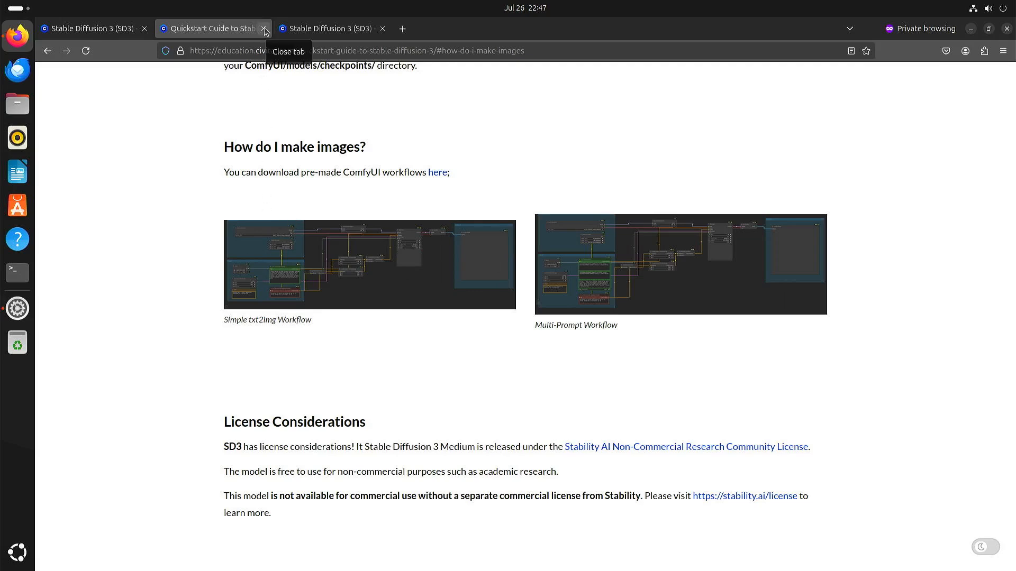
pyautogui.moveTo(279, 87)
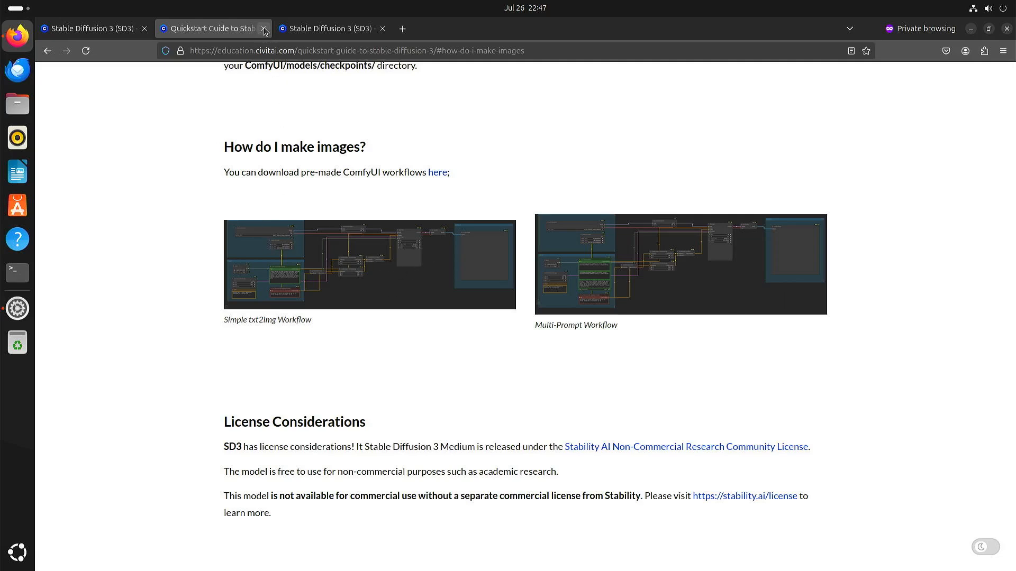
pyautogui.moveTo(263, 28)
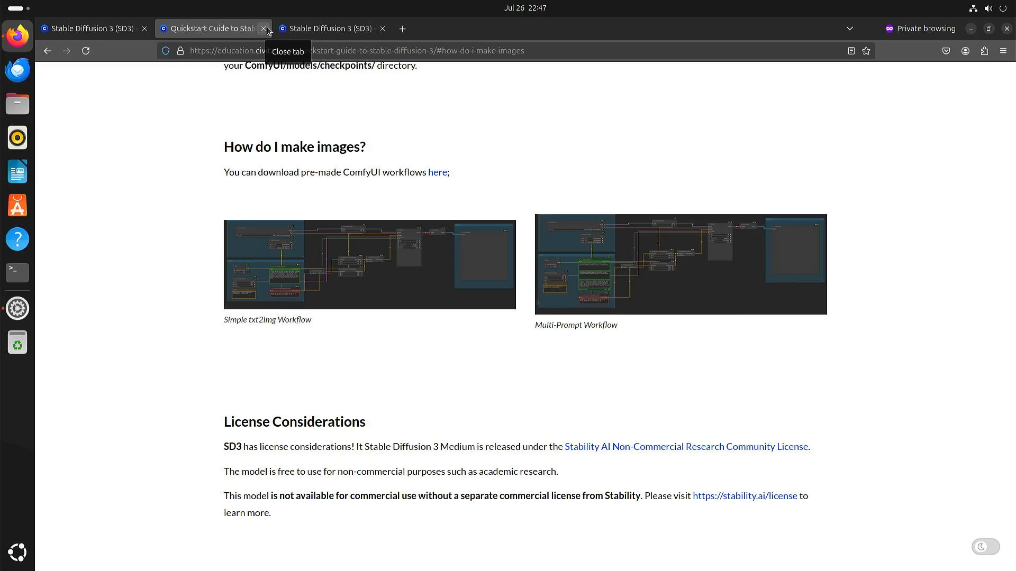
pyautogui.moveTo(266, 39)
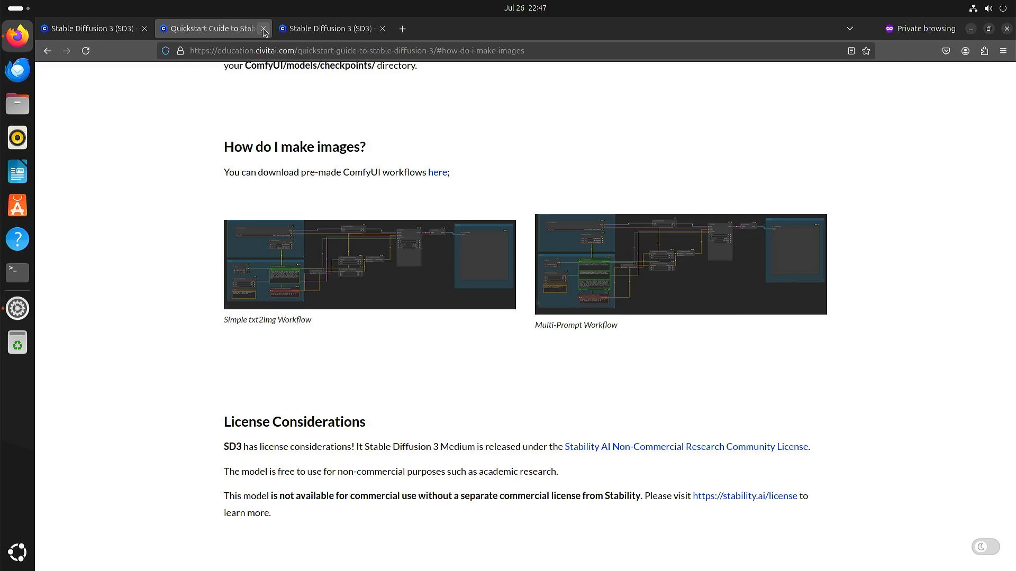
# Close the browser and show the Downloads folder in Files
pyautogui.click(264, 28)
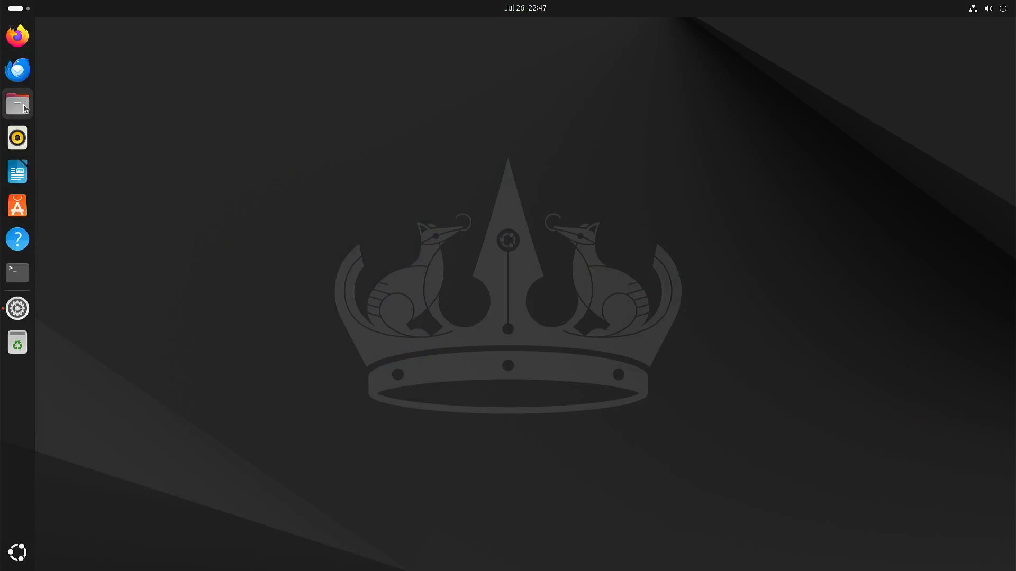
pyautogui.click(16, 104)
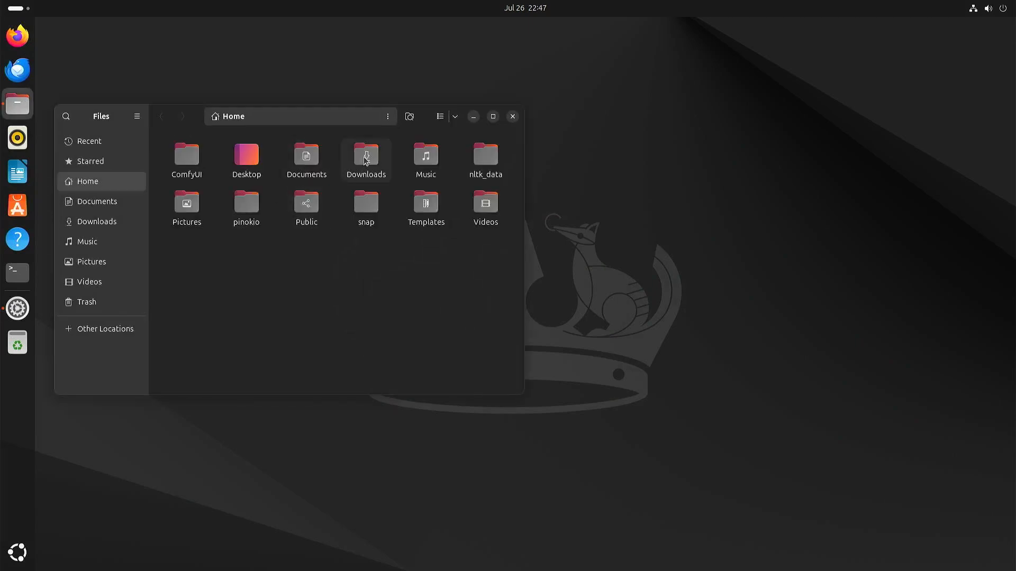
pyautogui.doubleClick(365, 156)
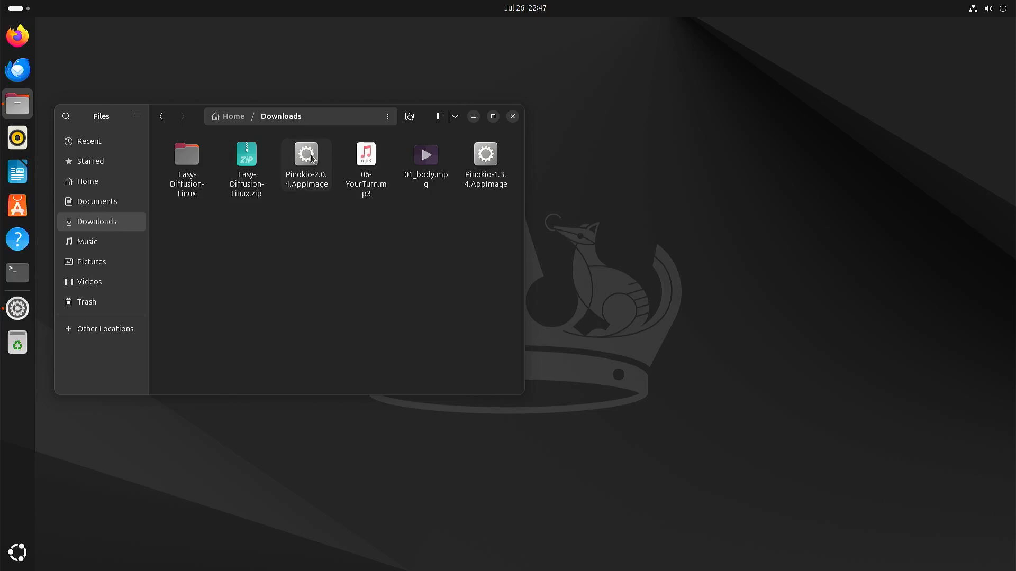
# Launch Pinokio from the Pinokio-2.0.4.AppImage in Downloads
pyautogui.click(306, 160)
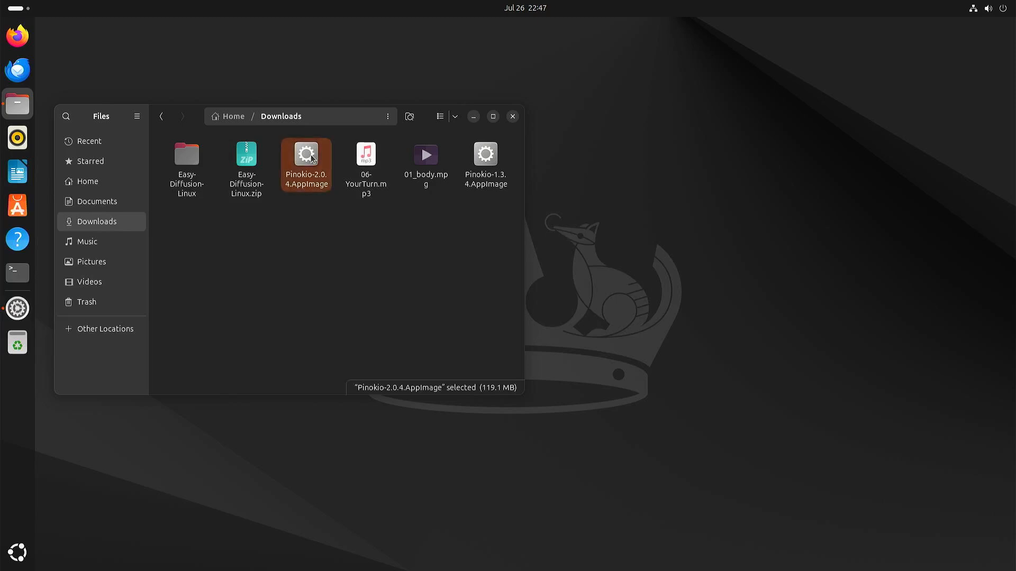
pyautogui.doubleClick(306, 164)
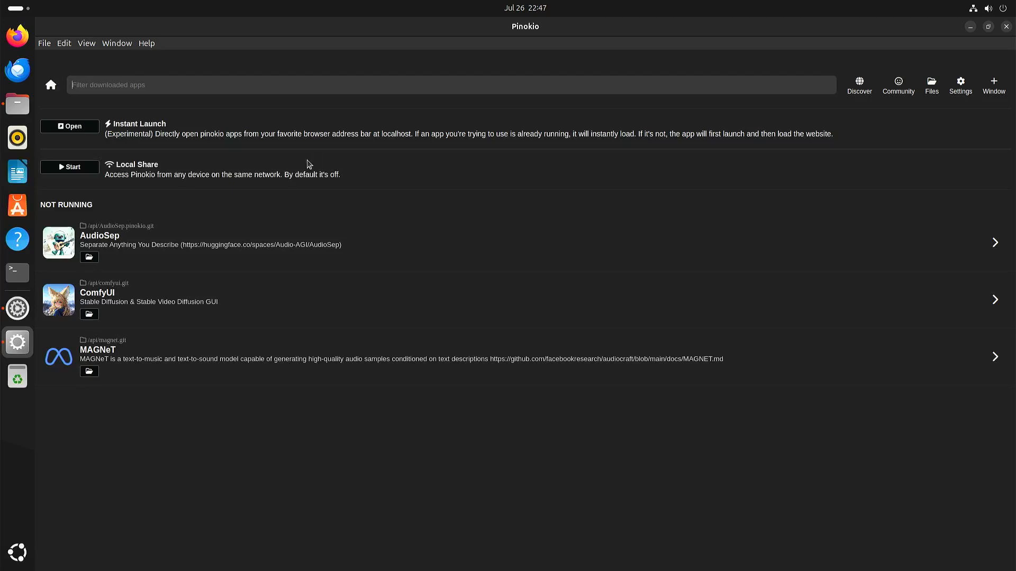
pyautogui.moveTo(141, 305)
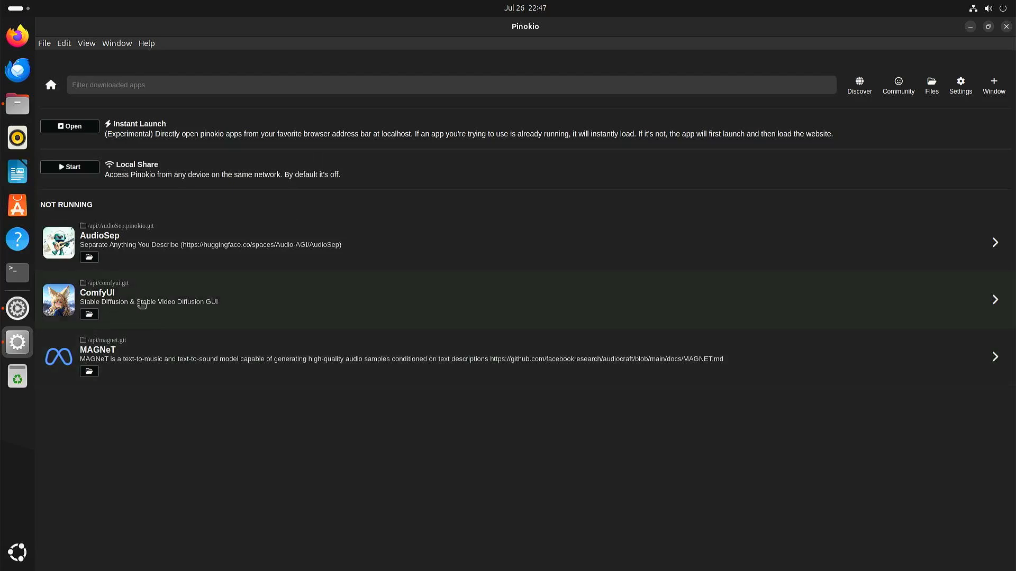
pyautogui.moveTo(300, 303)
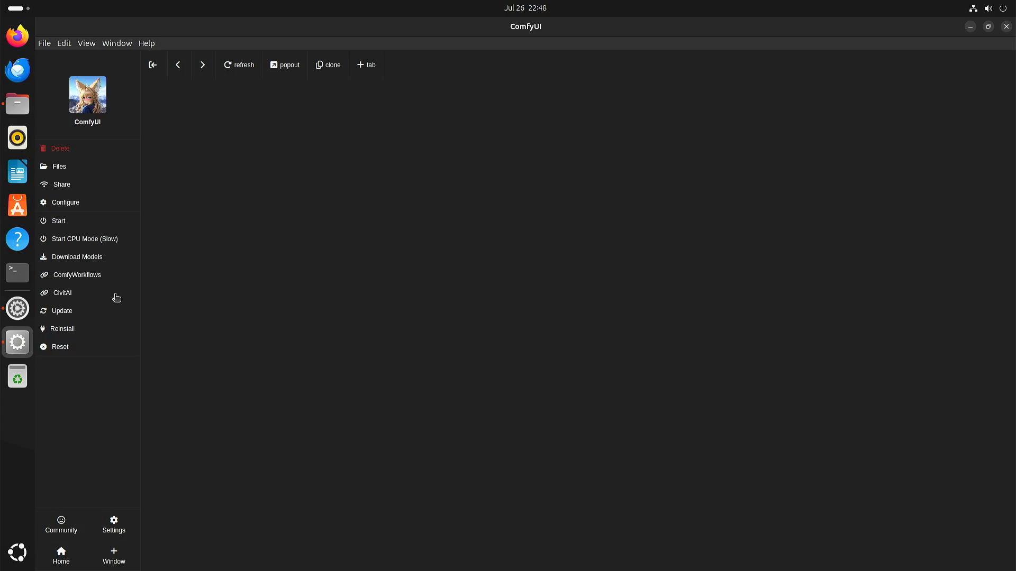
pyautogui.moveTo(83, 260)
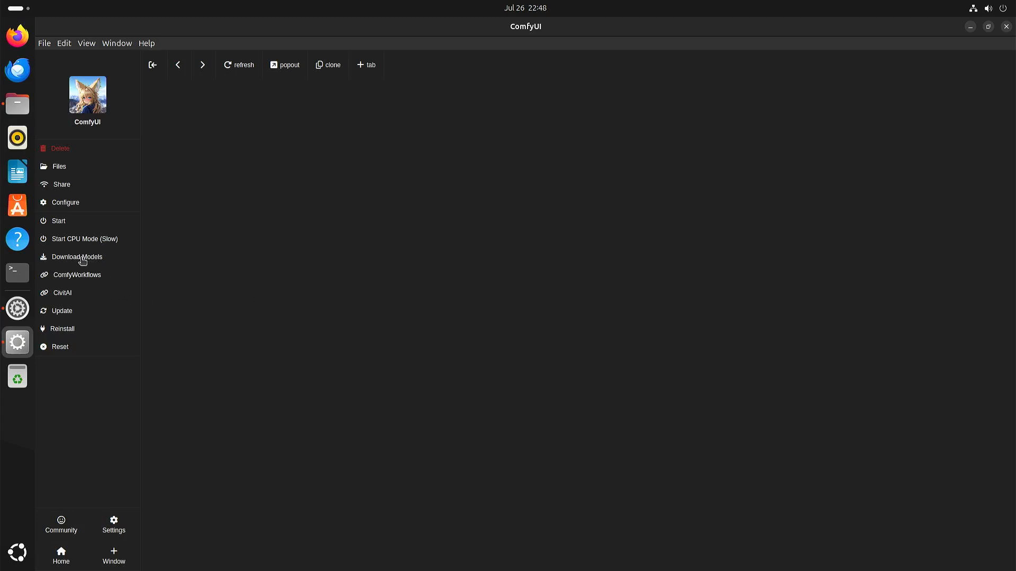
# Run ComfyUI's SD 3 model download, which finds the checkpoint and workflows already present
pyautogui.click(76, 256)
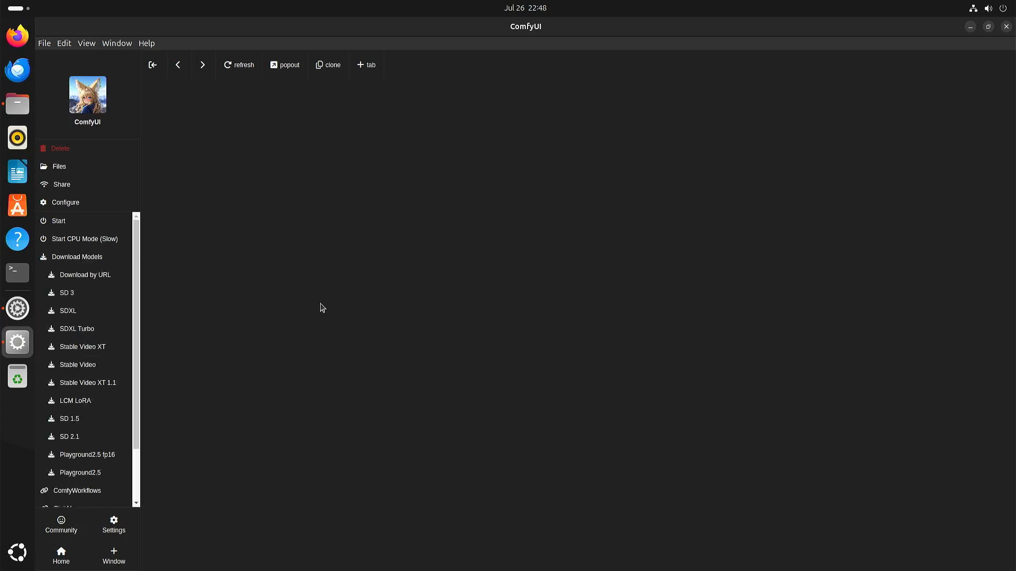
pyautogui.moveTo(388, 357)
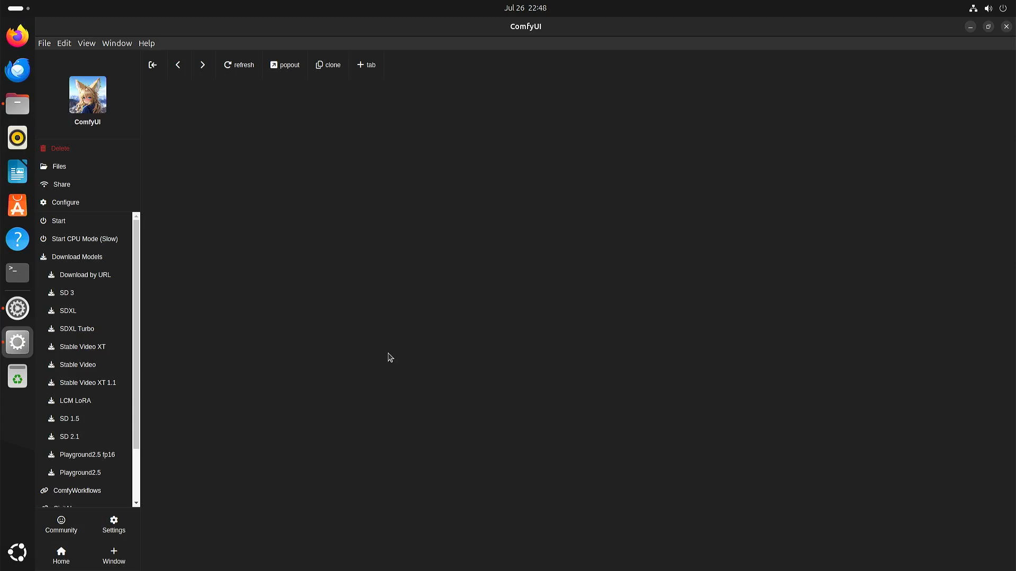
pyautogui.moveTo(67, 298)
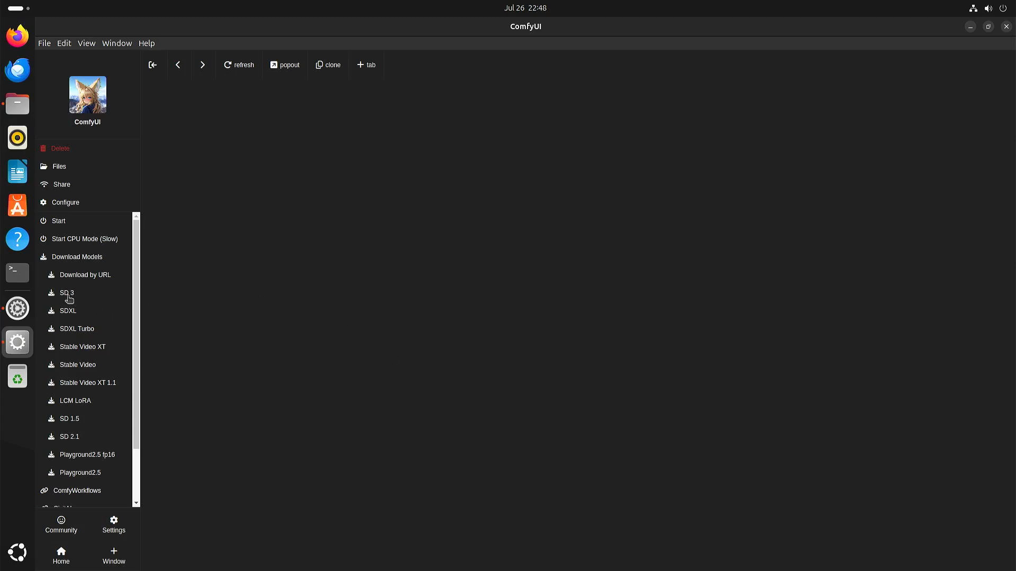
pyautogui.moveTo(76, 458)
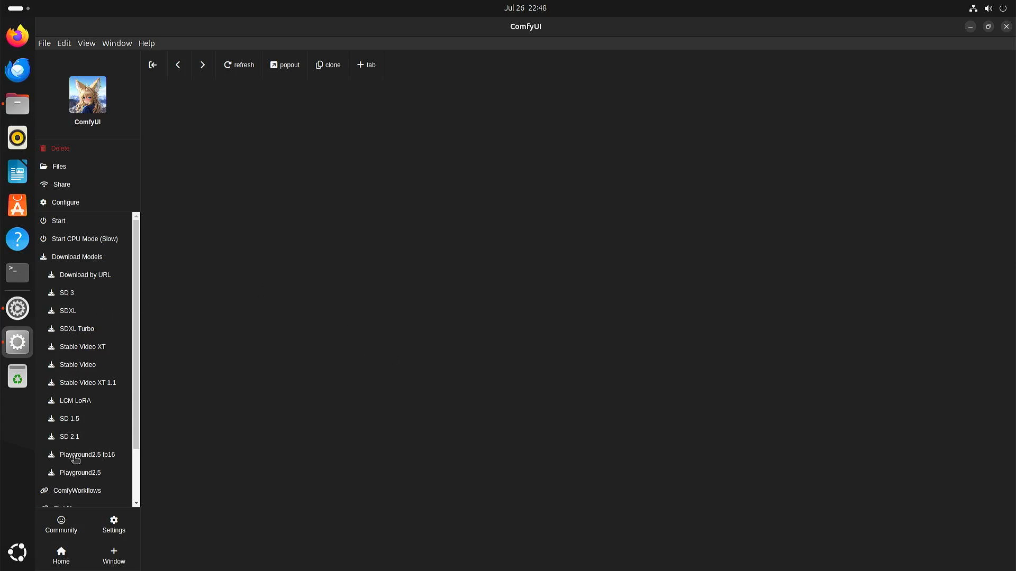
pyautogui.moveTo(73, 297)
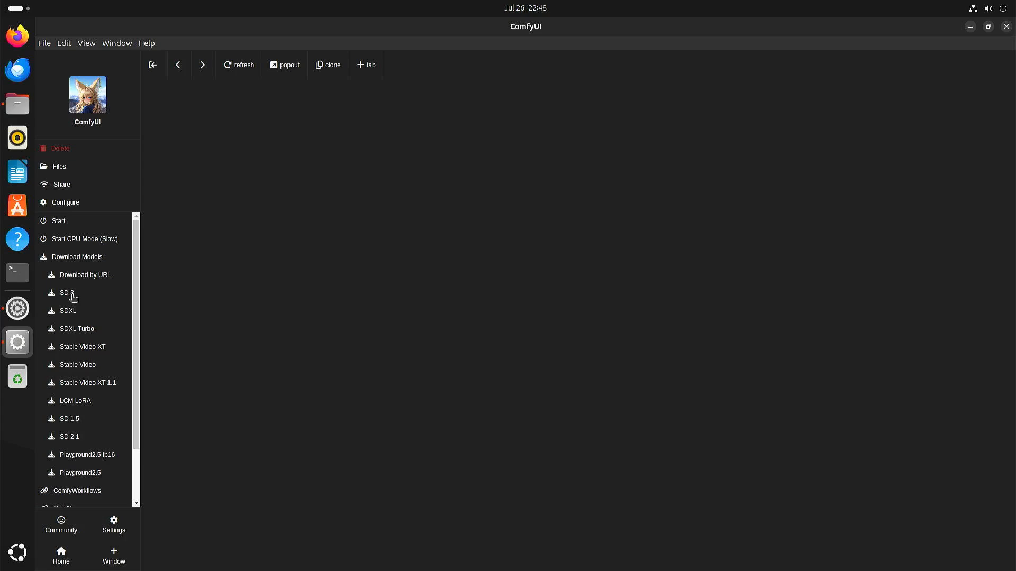
pyautogui.click(67, 294)
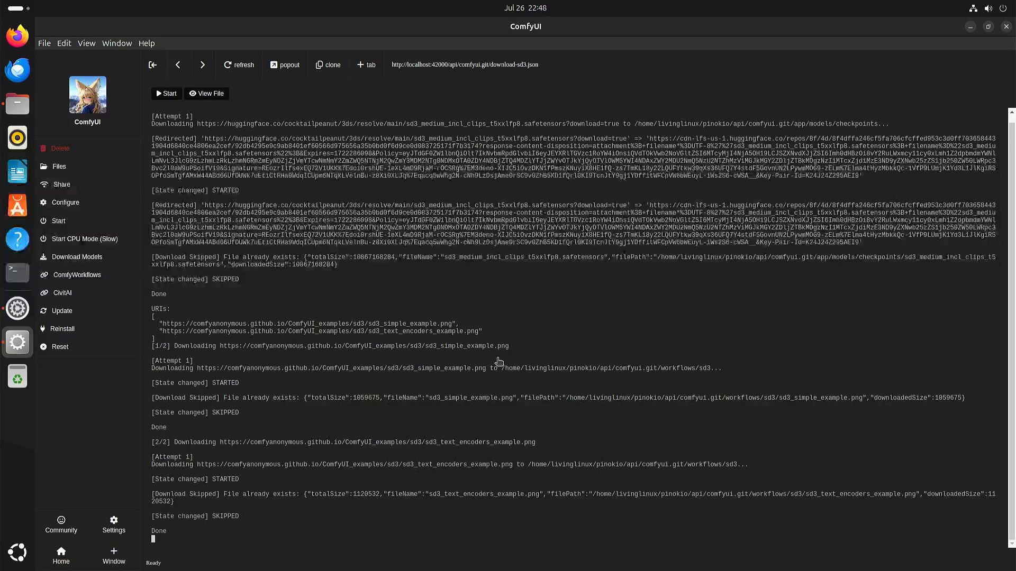
pyautogui.moveTo(454, 300)
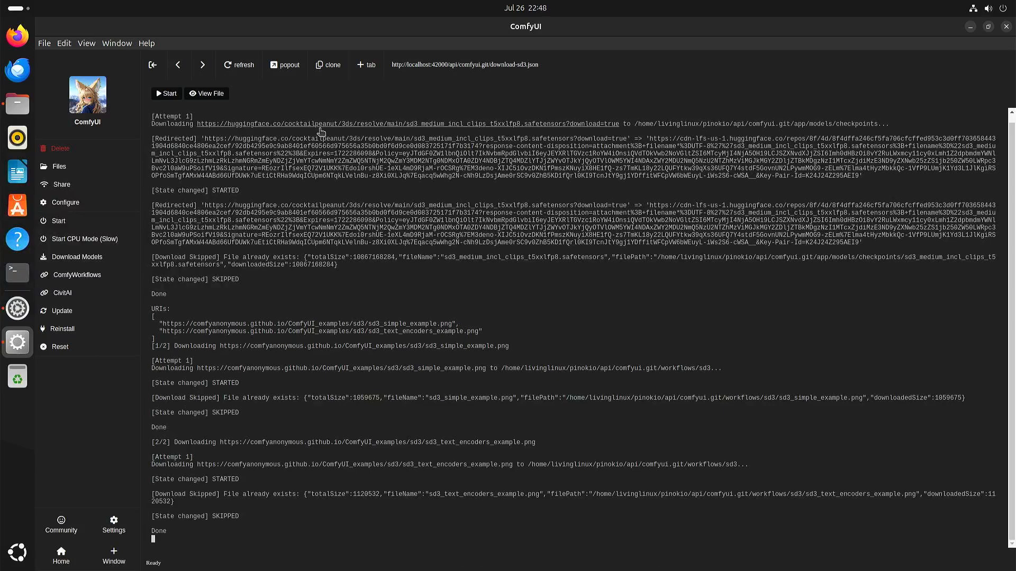
pyautogui.moveTo(414, 122)
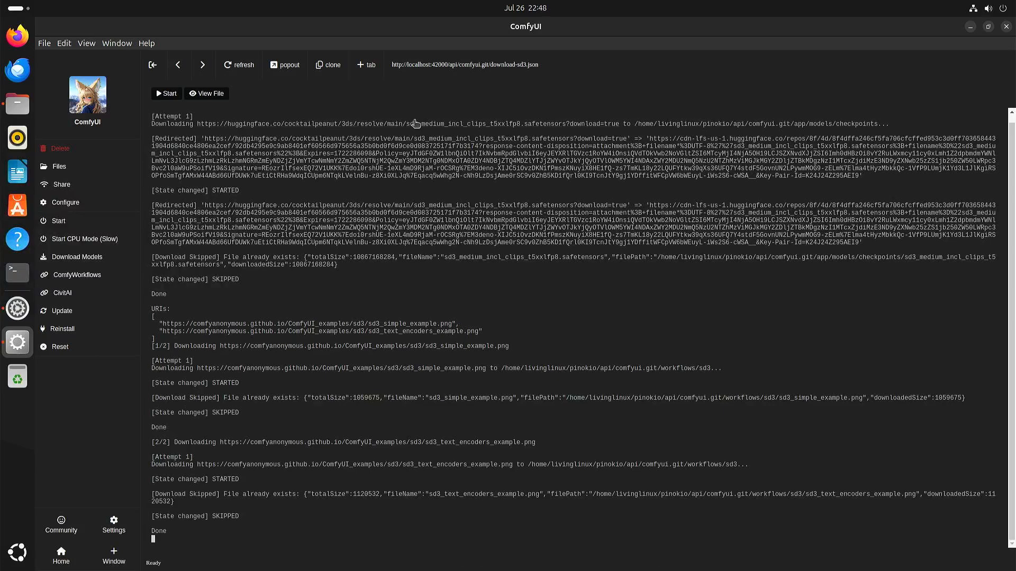
pyautogui.moveTo(420, 124)
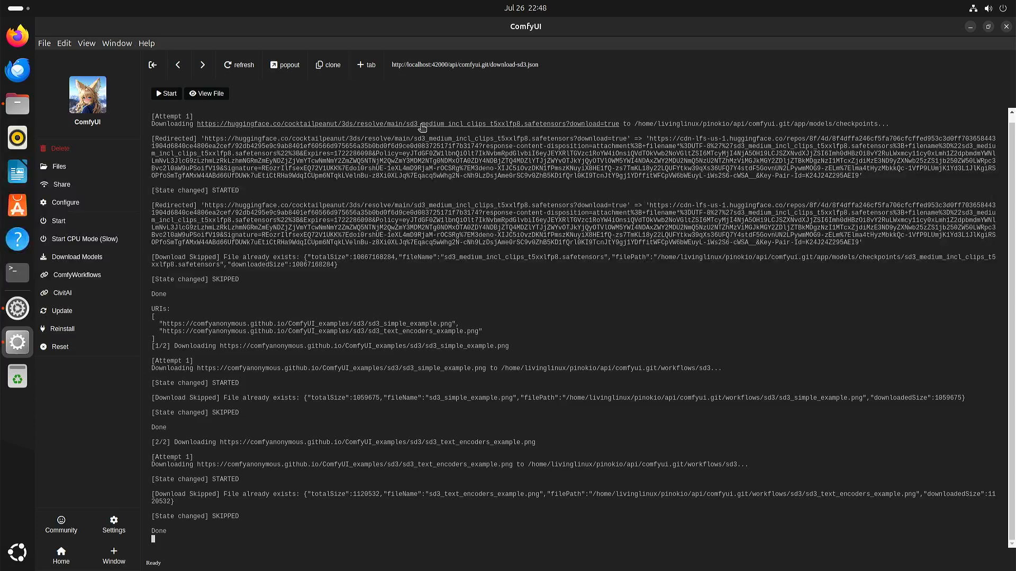
pyautogui.moveTo(134, 278)
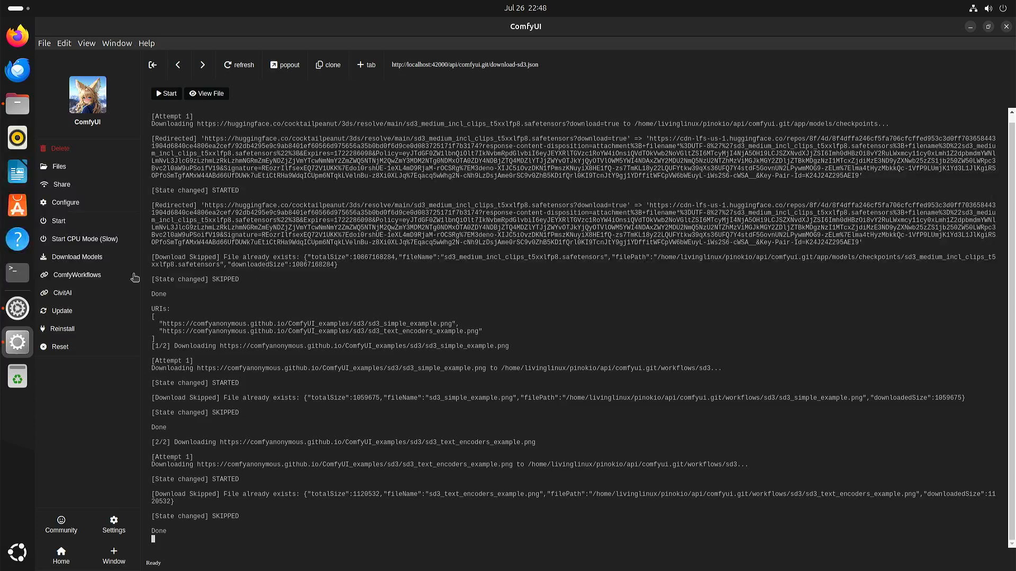
pyautogui.moveTo(58, 240)
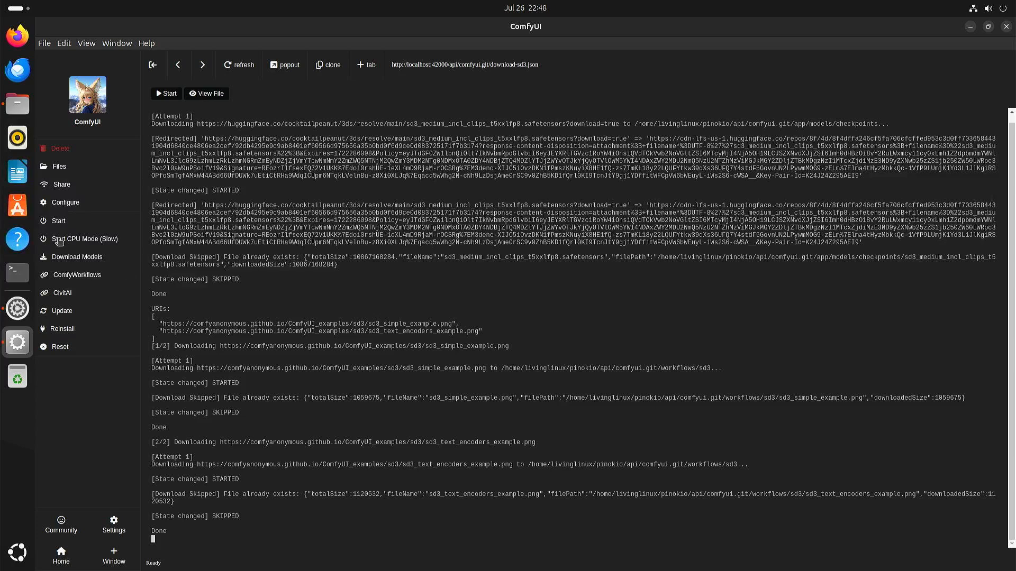
pyautogui.moveTo(106, 241)
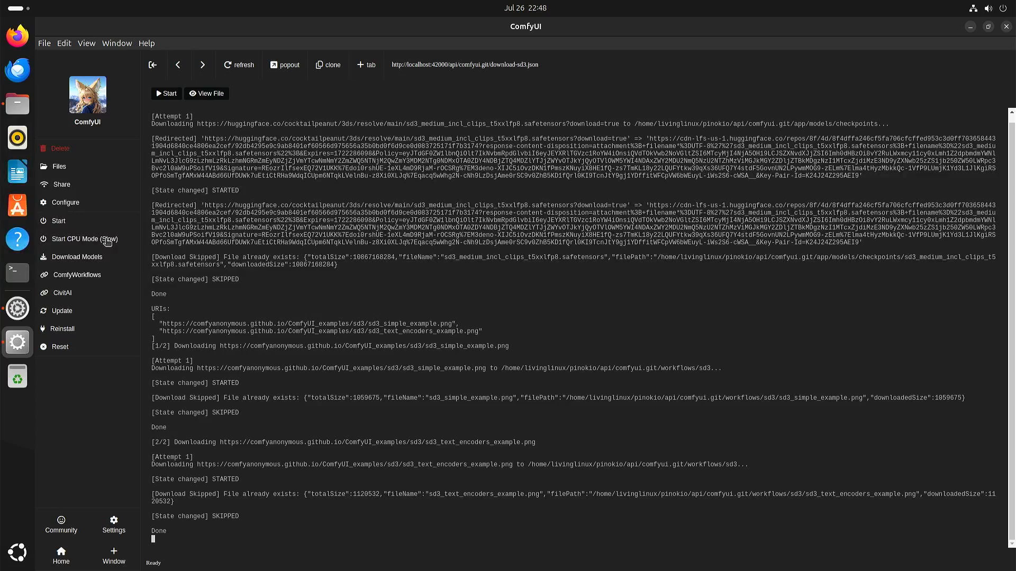
# Start ComfyUI in CPU mode (slow) and bring up its Web UI
pyautogui.click(85, 239)
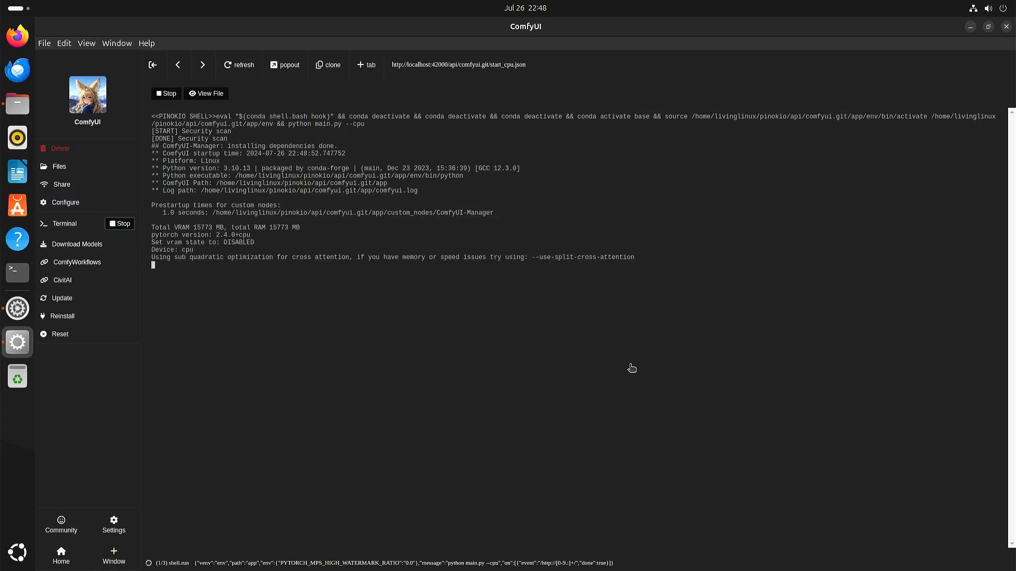
pyautogui.click(62, 245)
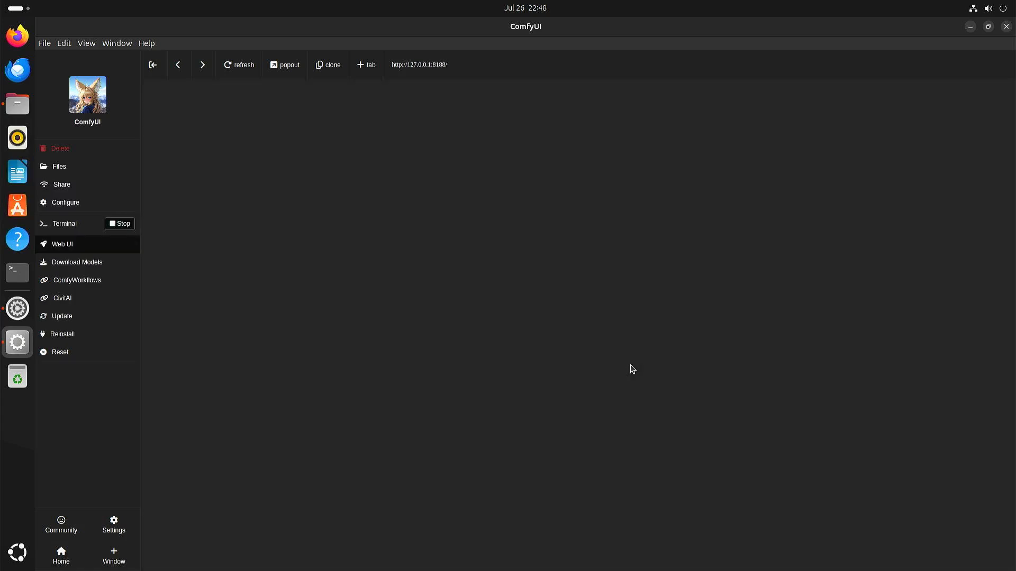
# Set the Load Checkpoint node to sd3_medium_incl_clips_t5xxlfp8.safetensors
pyautogui.click(62, 245)
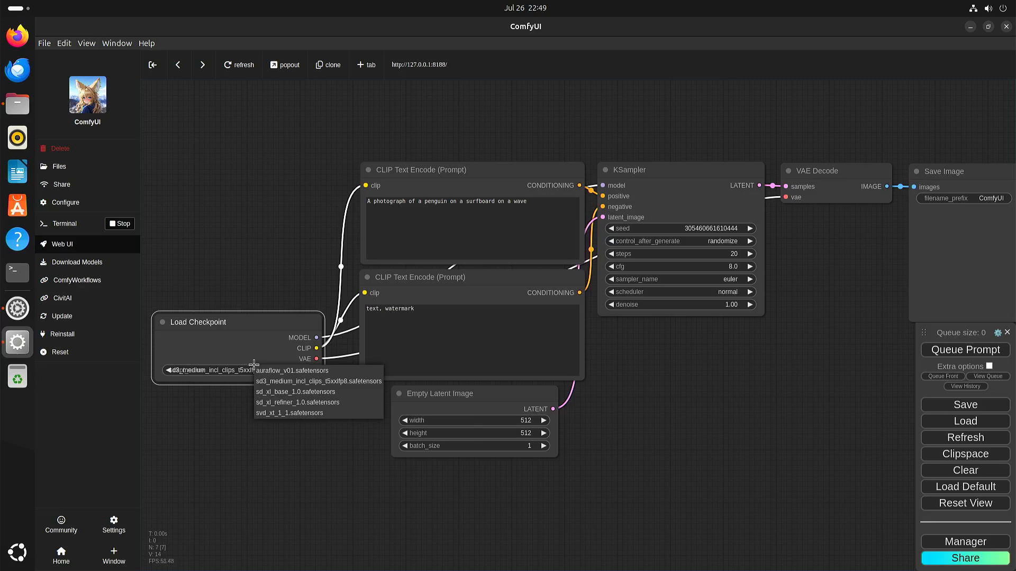
pyautogui.moveTo(319, 423)
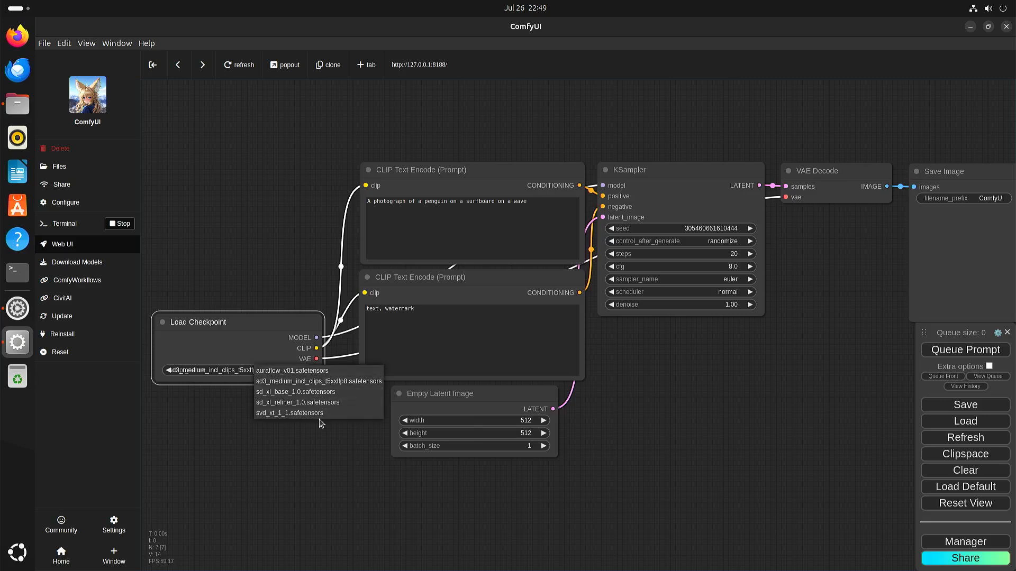
pyautogui.moveTo(296, 402)
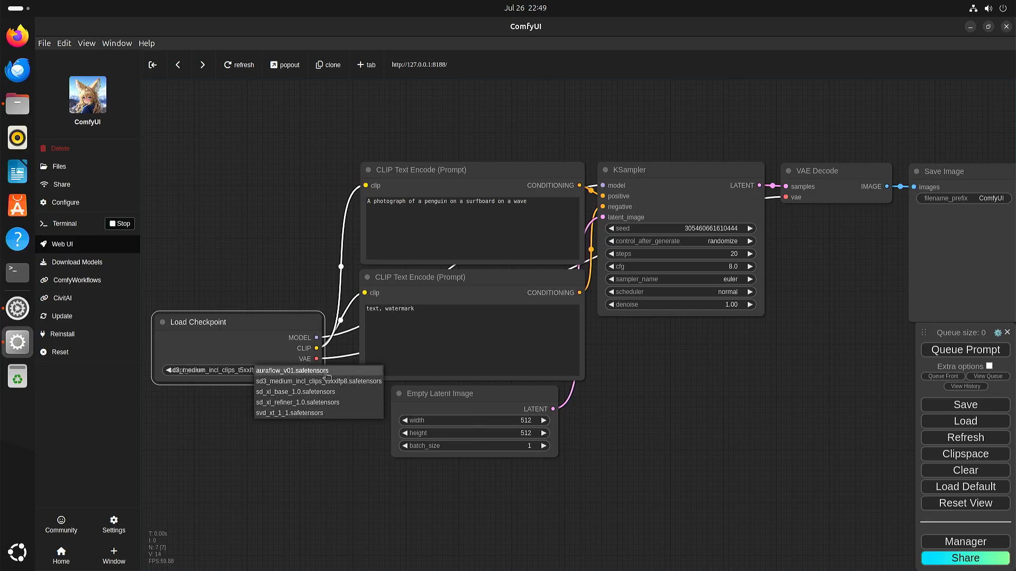
pyautogui.moveTo(343, 376)
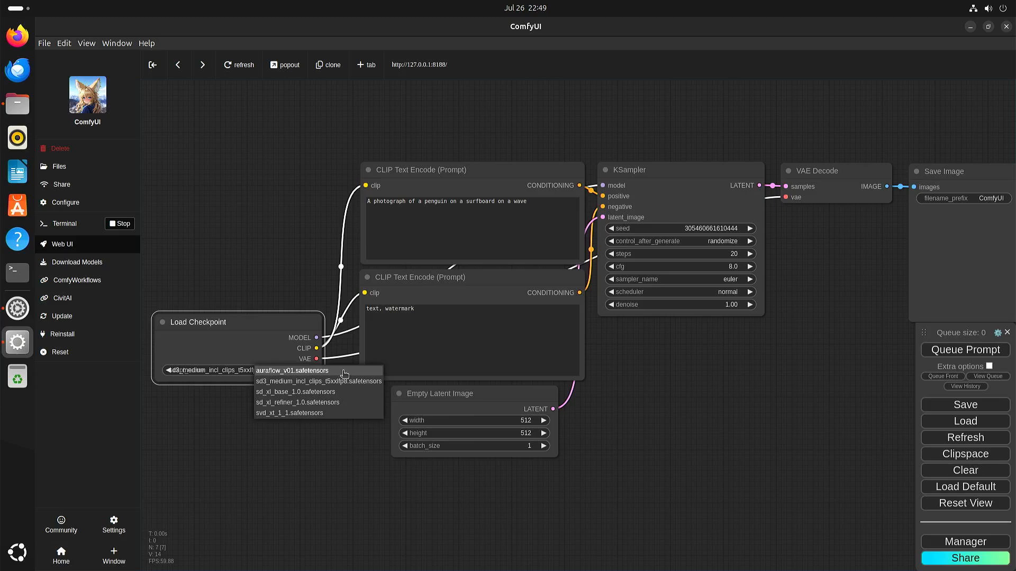
pyautogui.moveTo(317, 381)
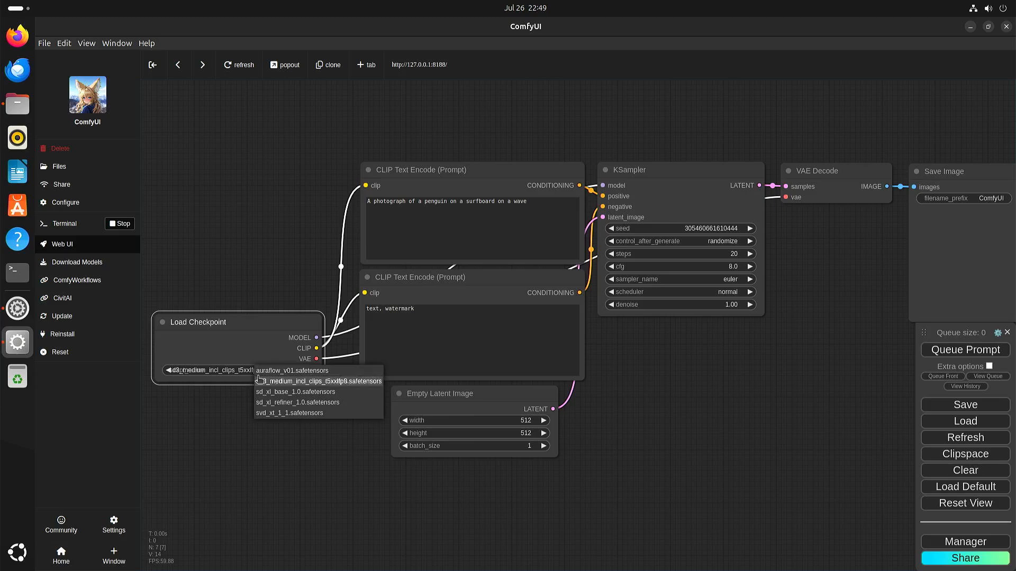
pyautogui.moveTo(363, 385)
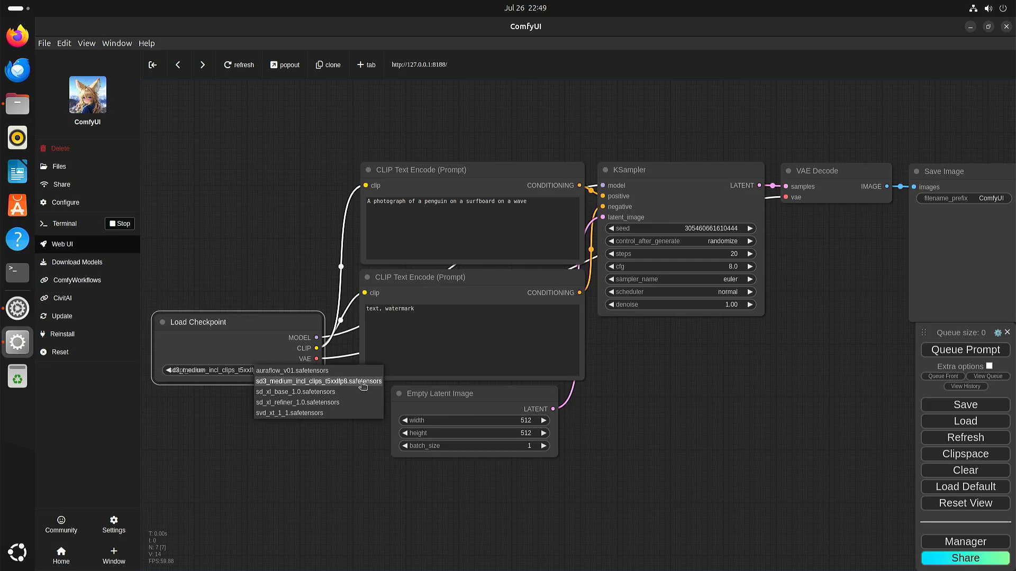
pyautogui.click(317, 381)
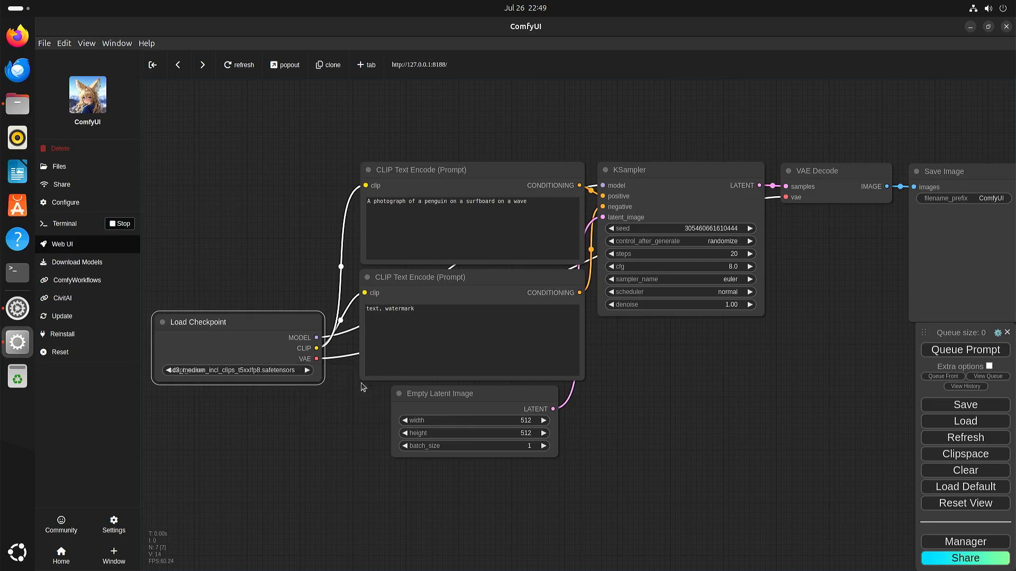
pyautogui.moveTo(329, 420)
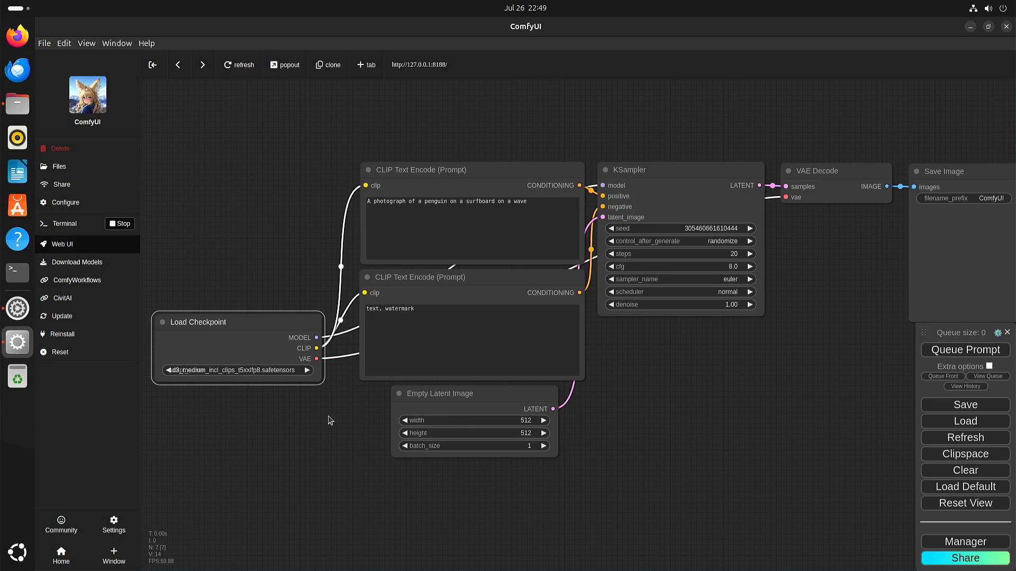
pyautogui.moveTo(507, 420)
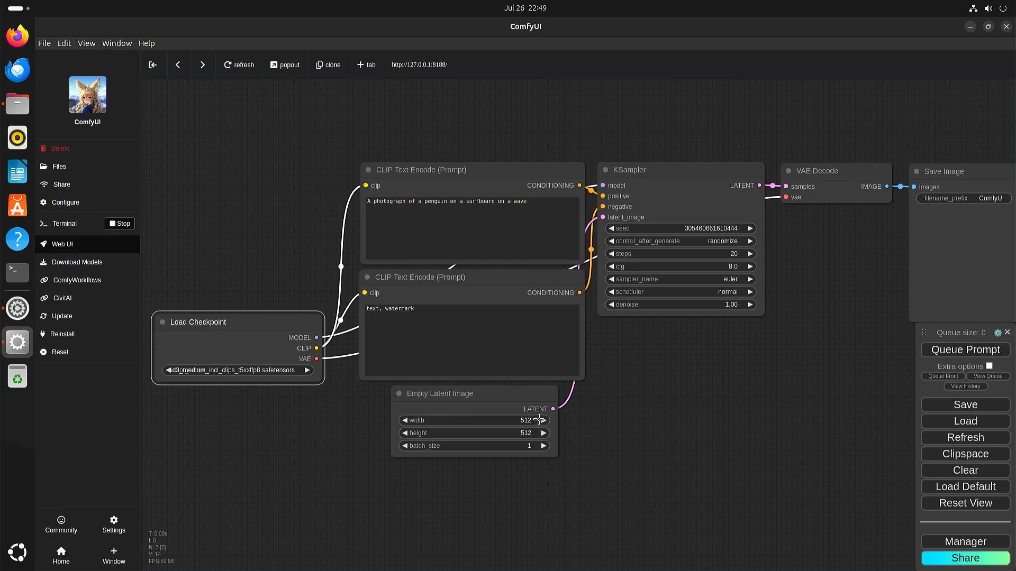
pyautogui.moveTo(541, 433)
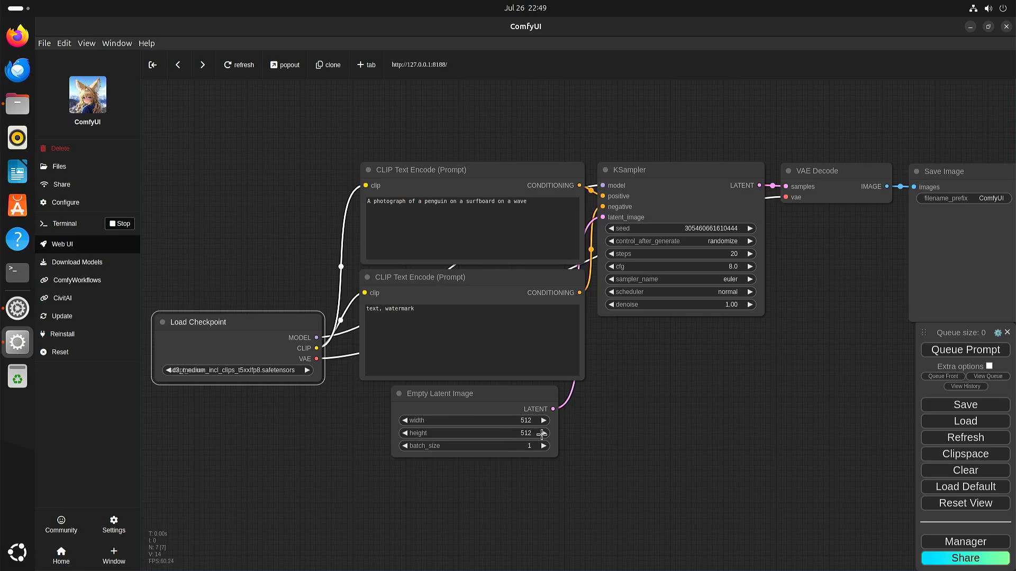
pyautogui.moveTo(657, 399)
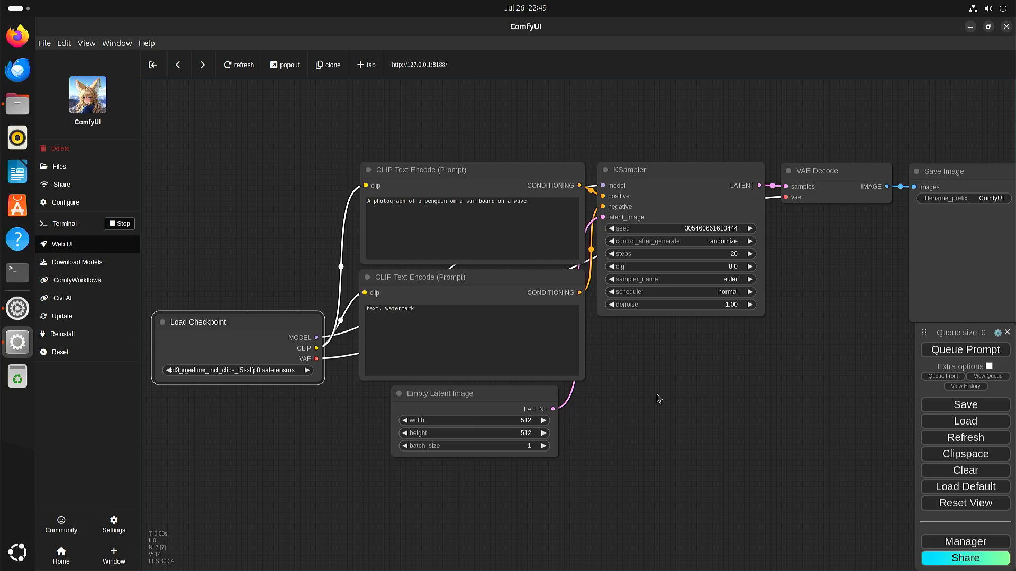
pyautogui.moveTo(585, 464)
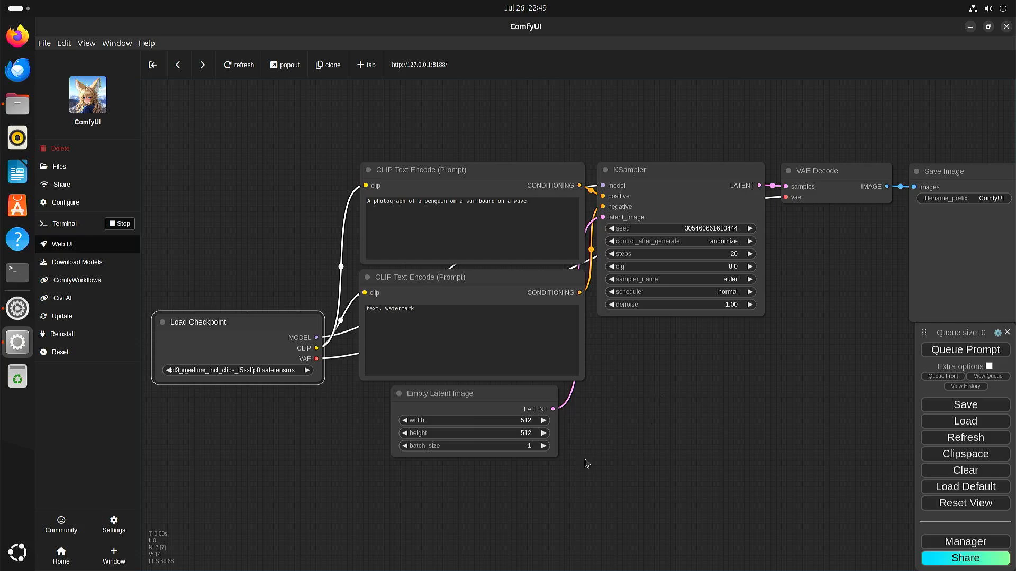
pyautogui.moveTo(590, 455)
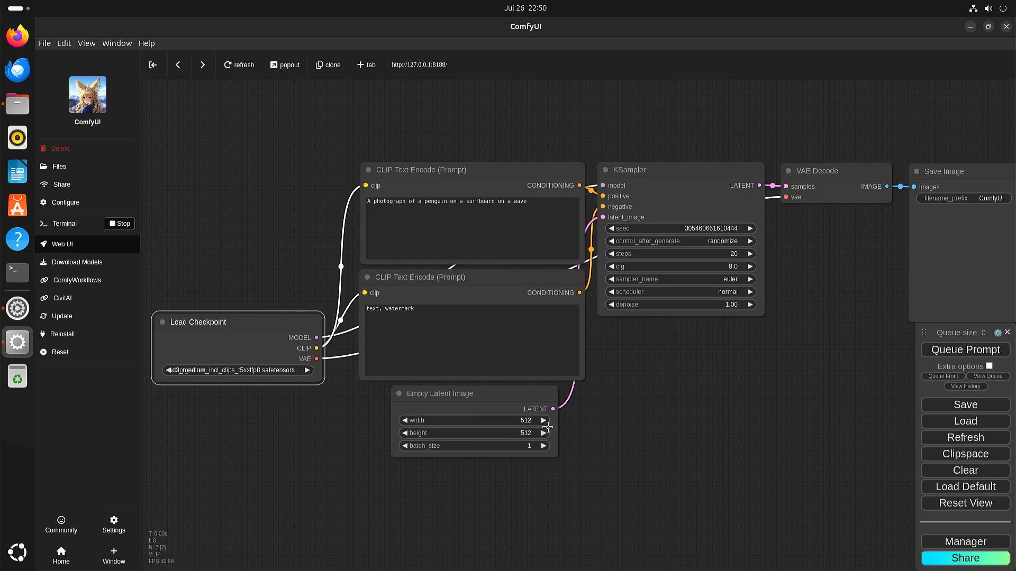
pyautogui.moveTo(548, 422)
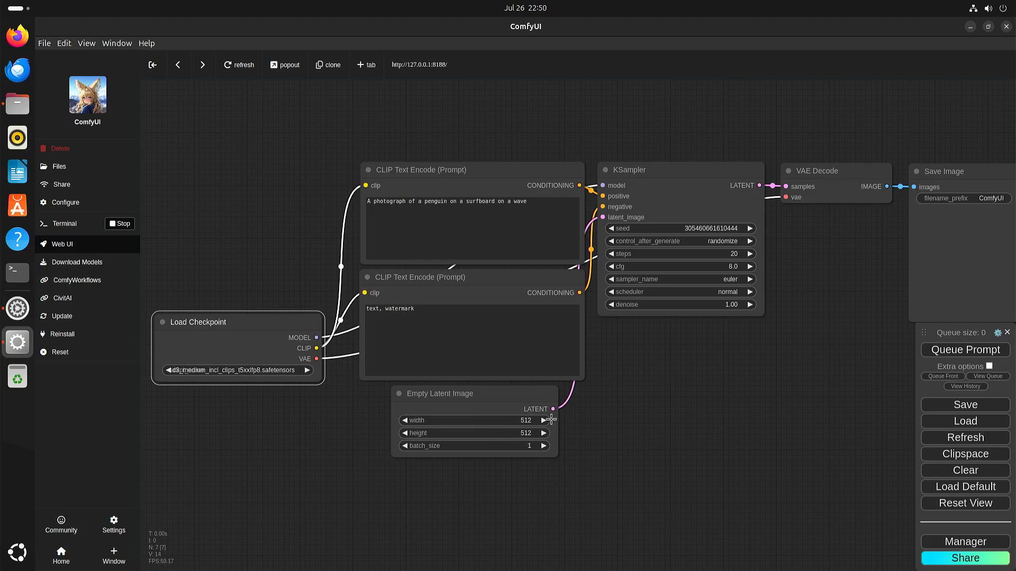
pyautogui.moveTo(456, 201)
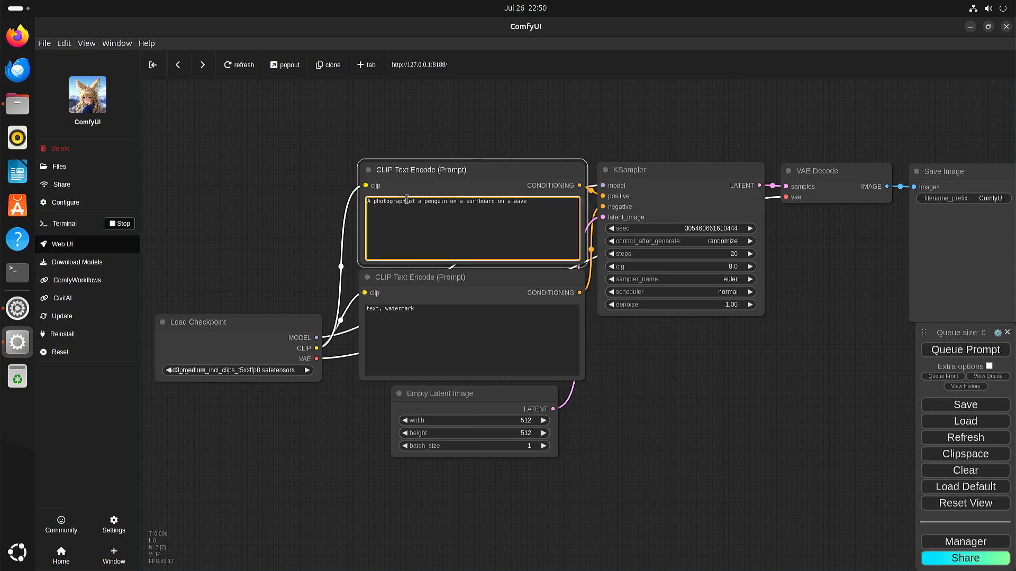
# Select 'photograph' in the penguin-on-a-surfboard prompt, then leave the prompt unchanged
pyautogui.doubleClick(386, 201)
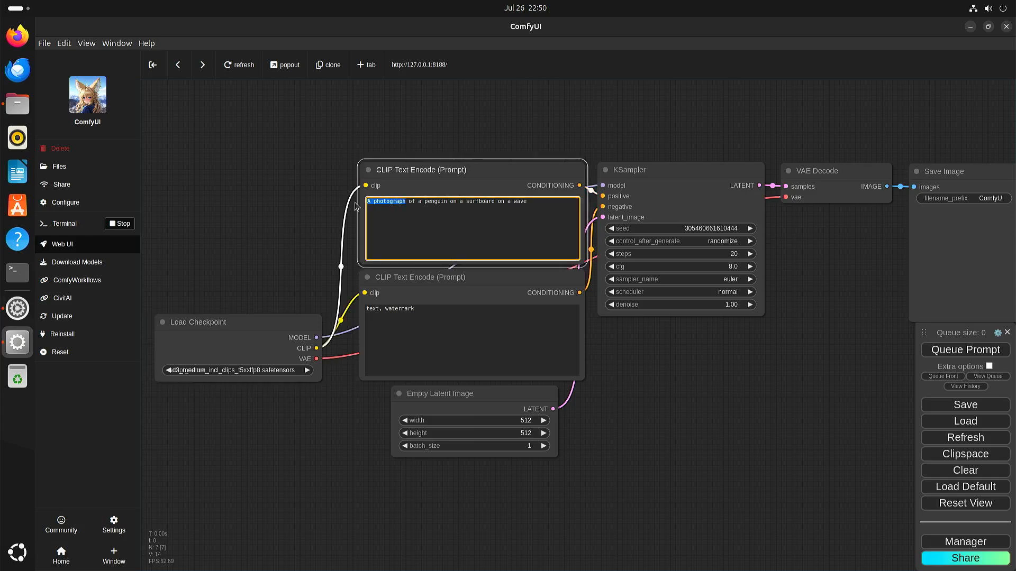
pyautogui.moveTo(406, 230)
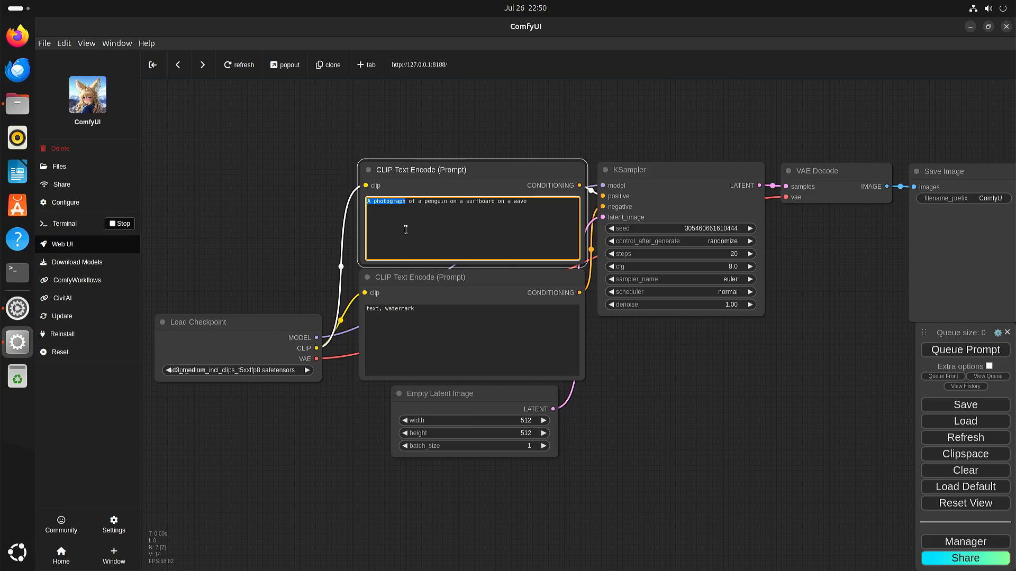
pyautogui.click(406, 202)
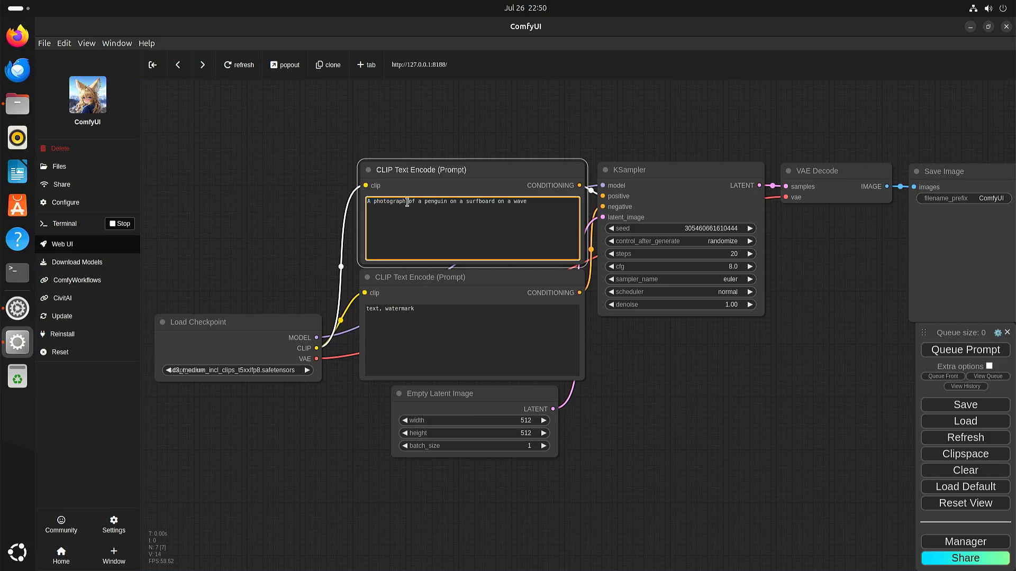
pyautogui.moveTo(730, 405)
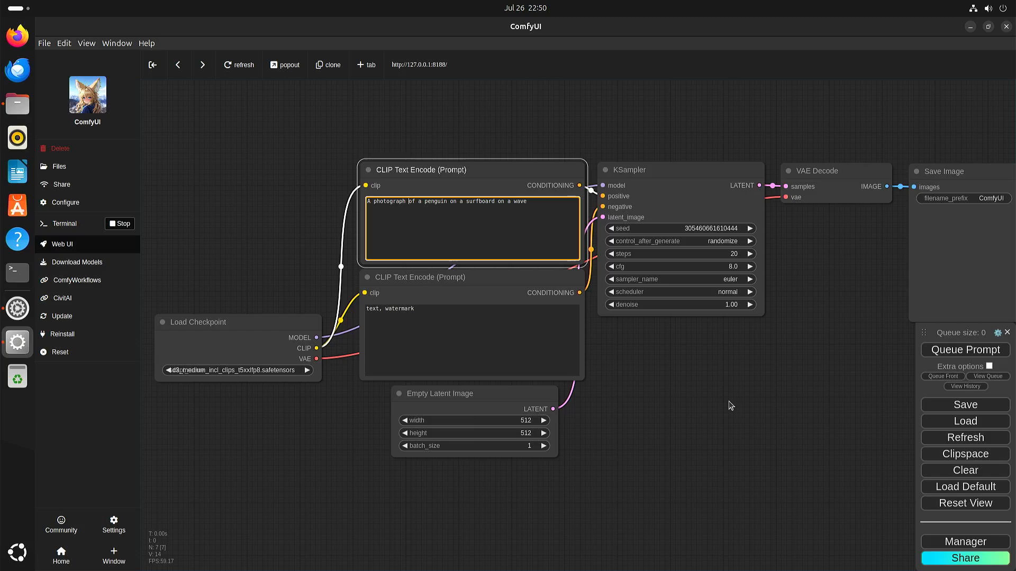
pyautogui.moveTo(721, 421)
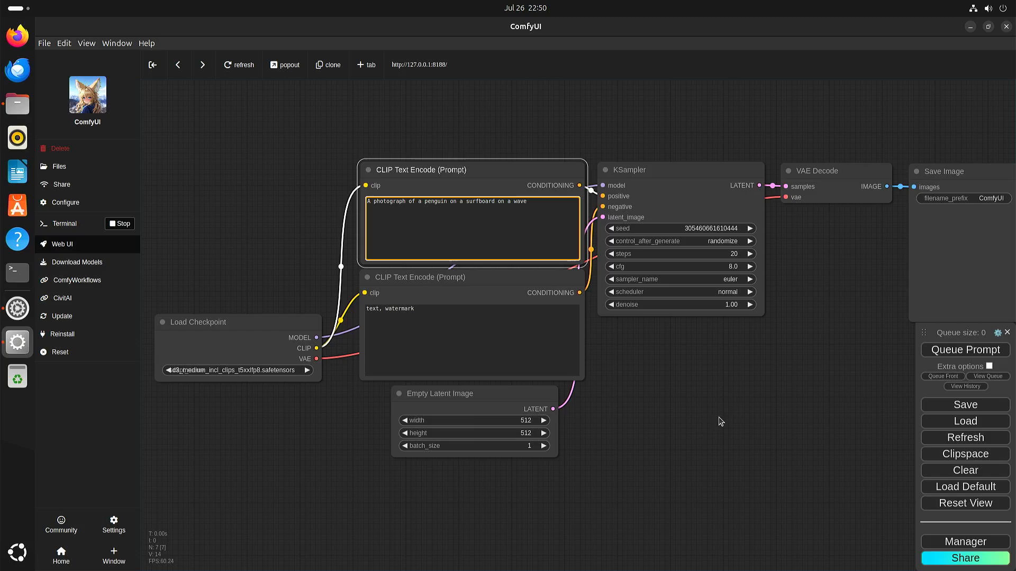
pyautogui.moveTo(17, 104)
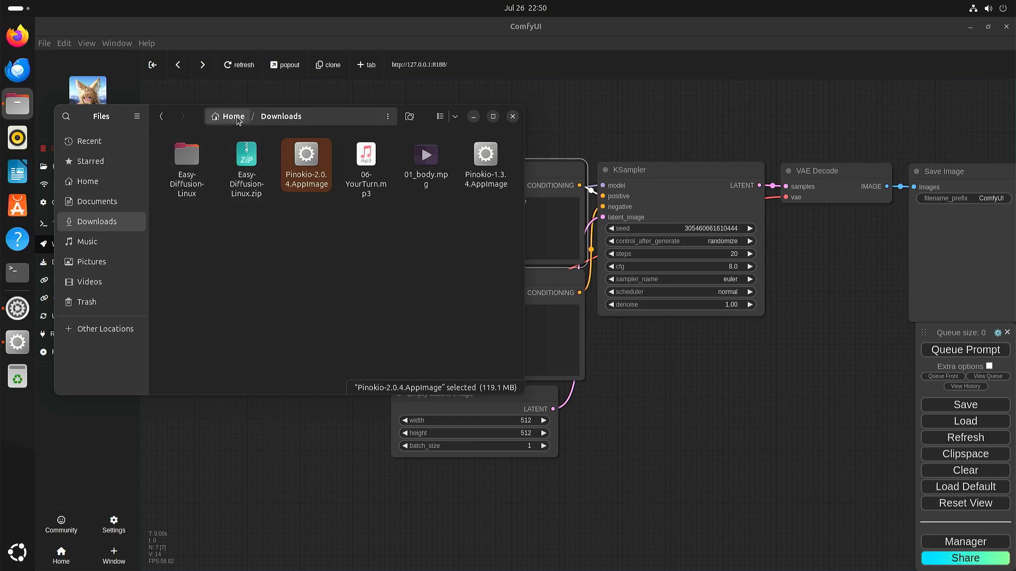
# Navigate from home into pinokio/api/comfyui.git
pyautogui.click(232, 116)
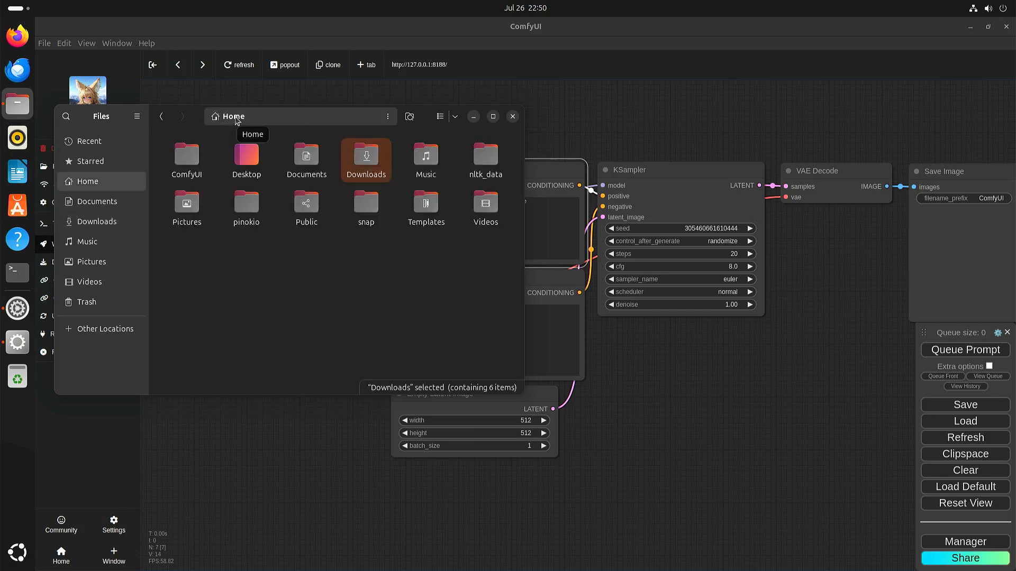
pyautogui.moveTo(222, 230)
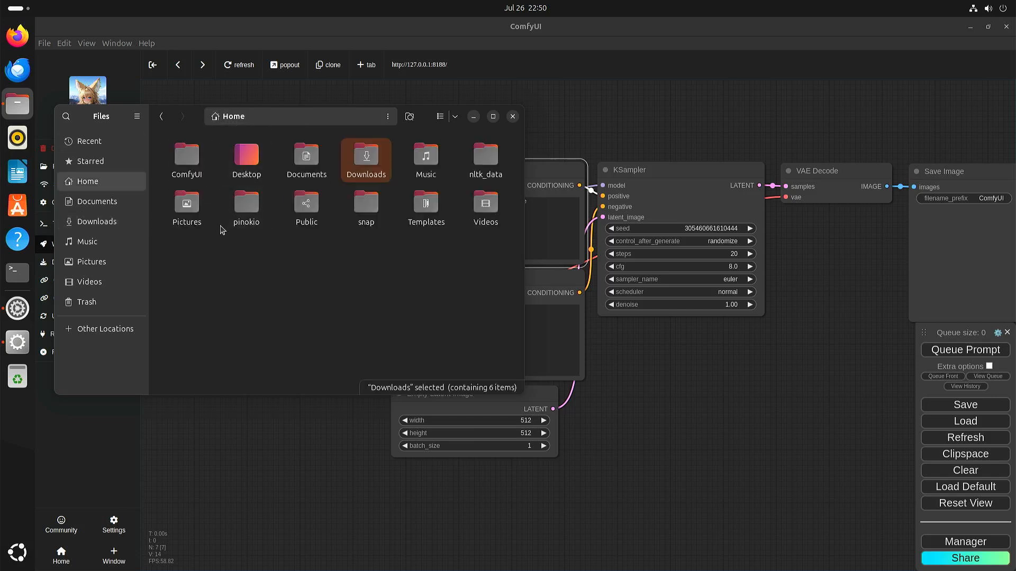
pyautogui.moveTo(246, 207)
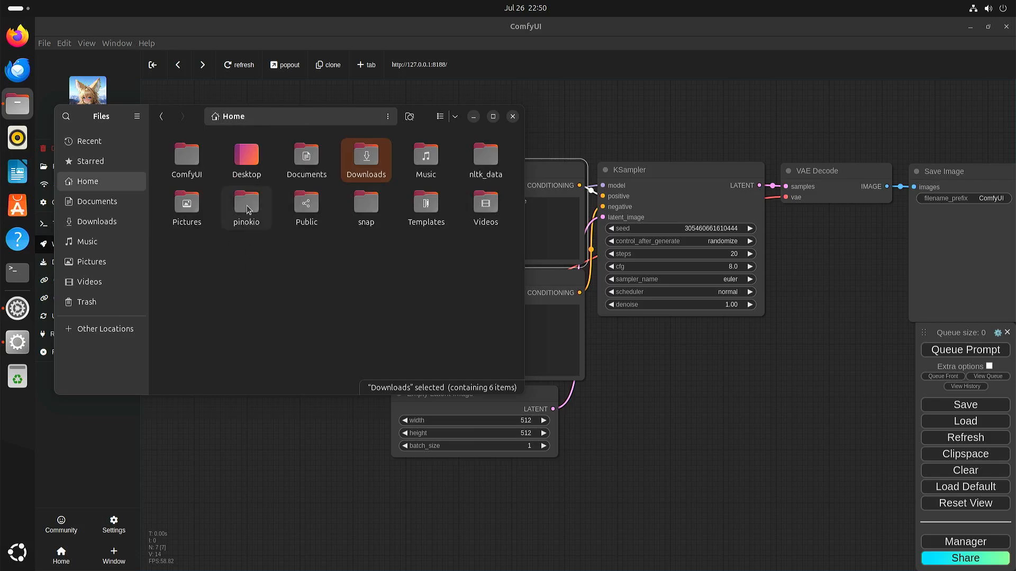
pyautogui.moveTo(236, 206)
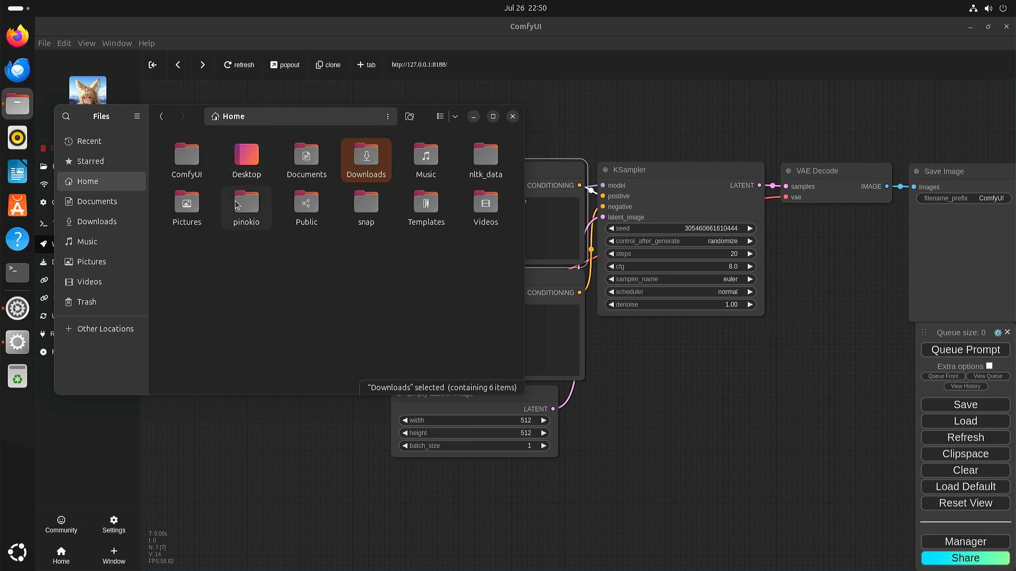
pyautogui.moveTo(252, 209)
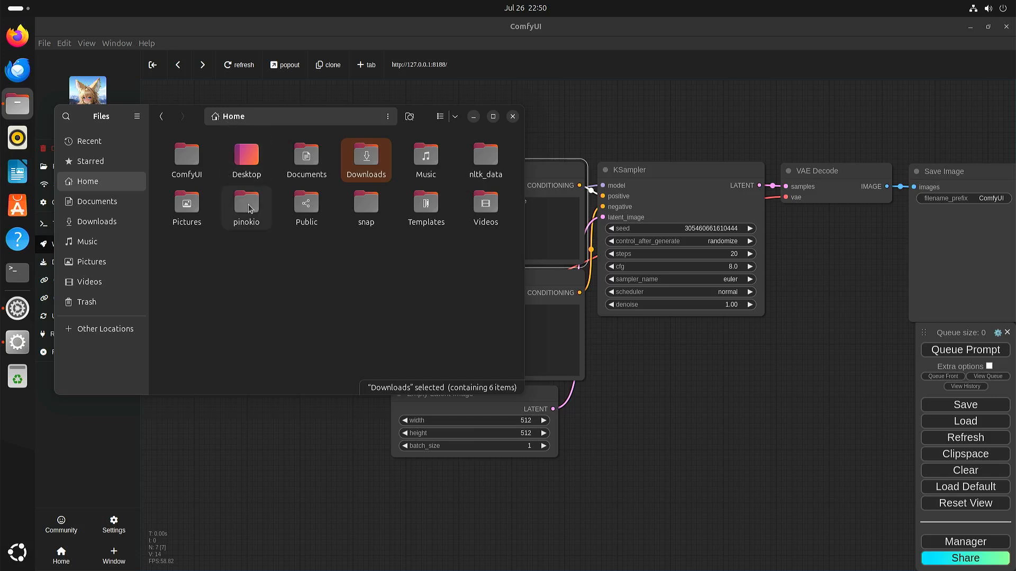
pyautogui.doubleClick(245, 203)
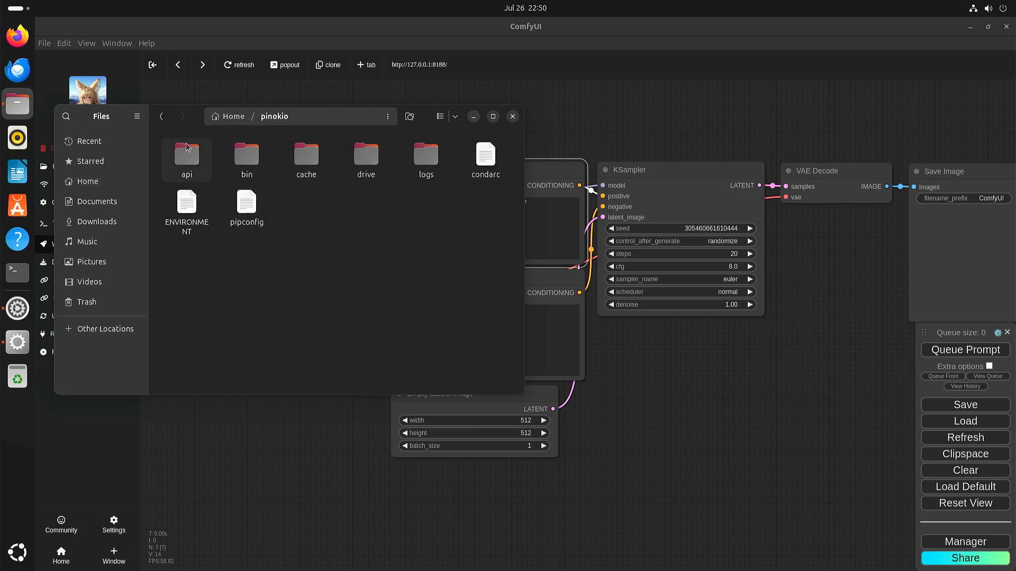
pyautogui.doubleClick(186, 156)
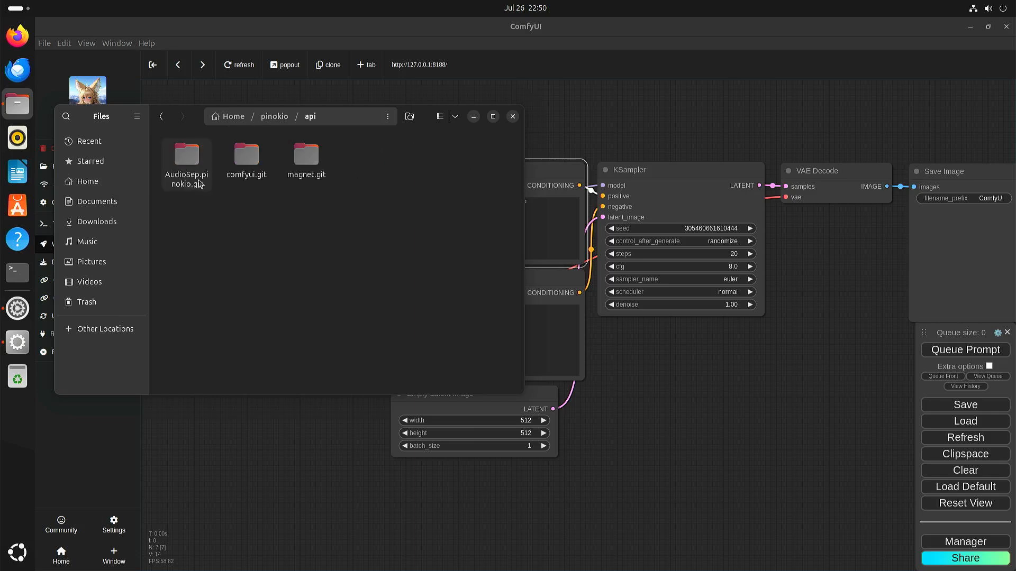
pyautogui.click(246, 156)
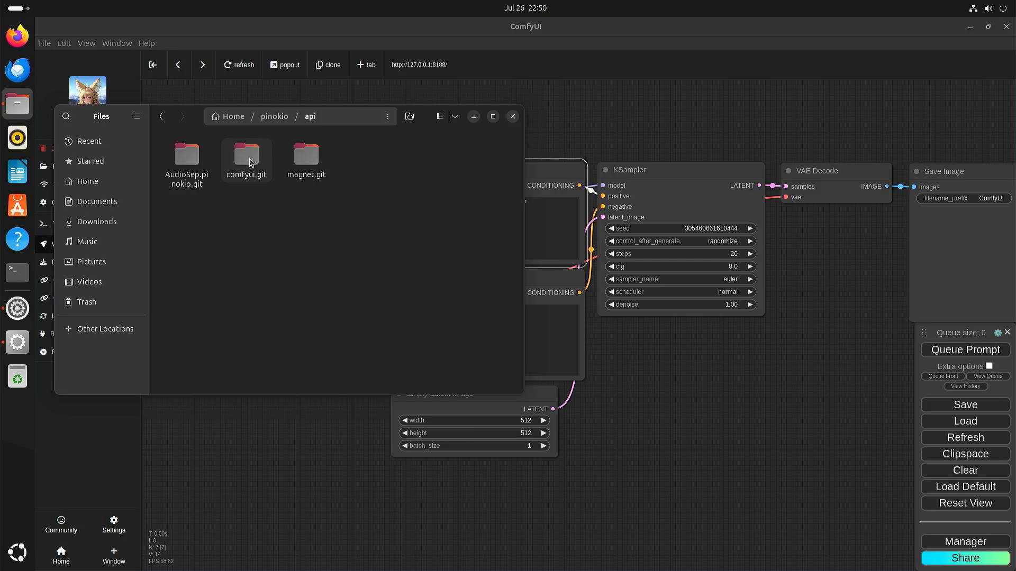
pyautogui.doubleClick(246, 159)
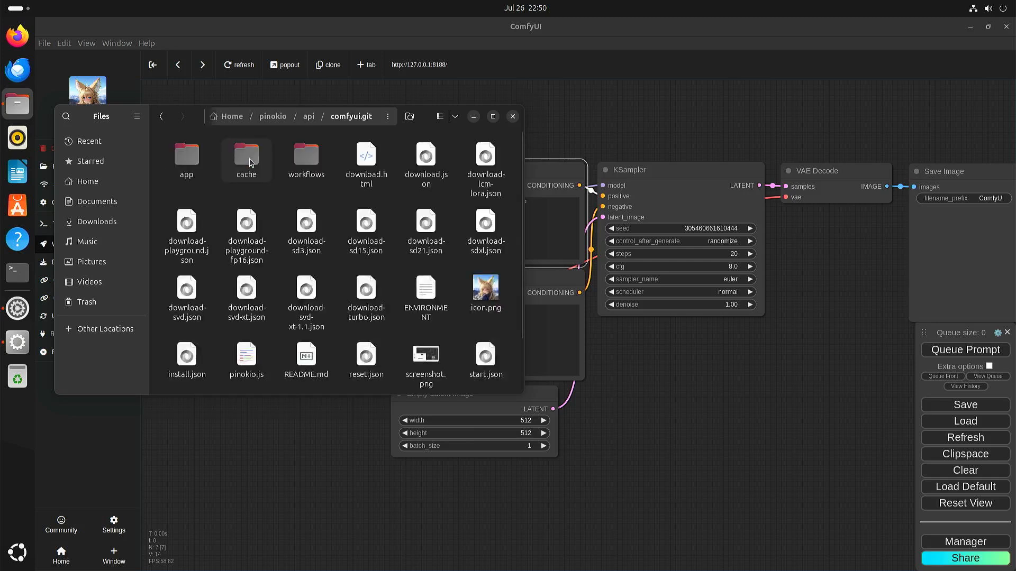
pyautogui.moveTo(186, 159)
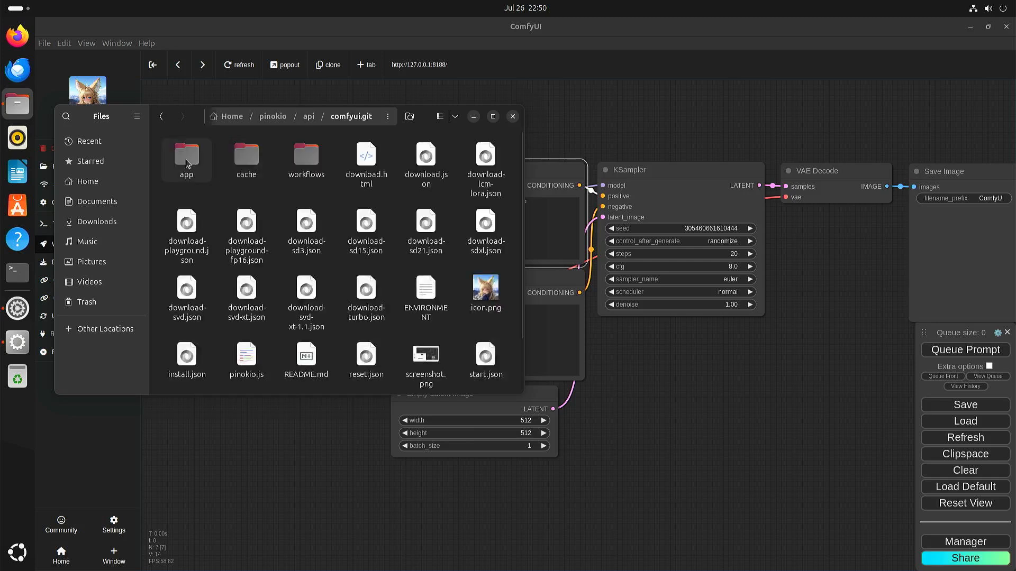
# Enter the app folder and its models/checkpoints folder listing the SD3 and SDXL checkpoints
pyautogui.doubleClick(186, 159)
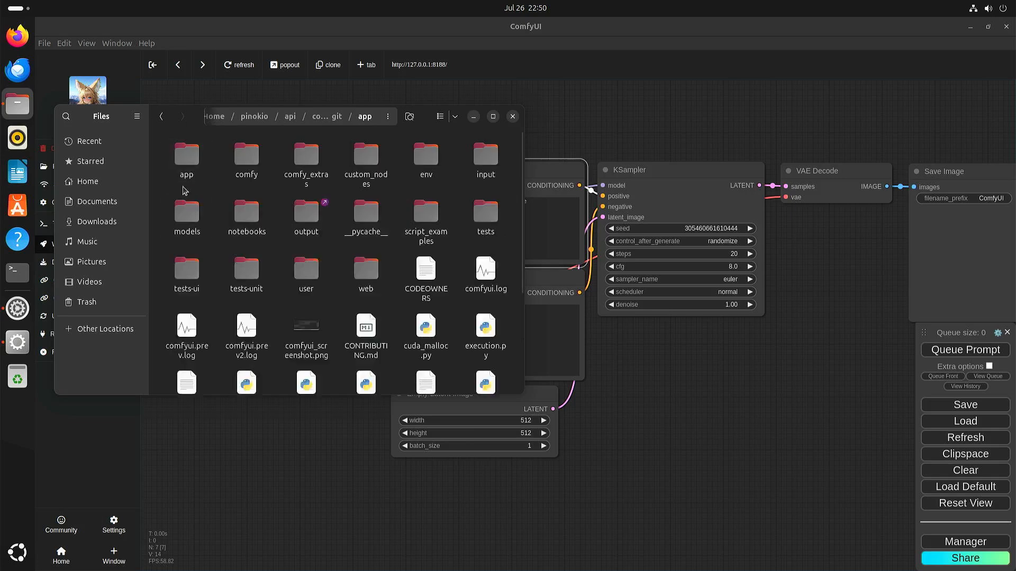
pyautogui.doubleClick(186, 217)
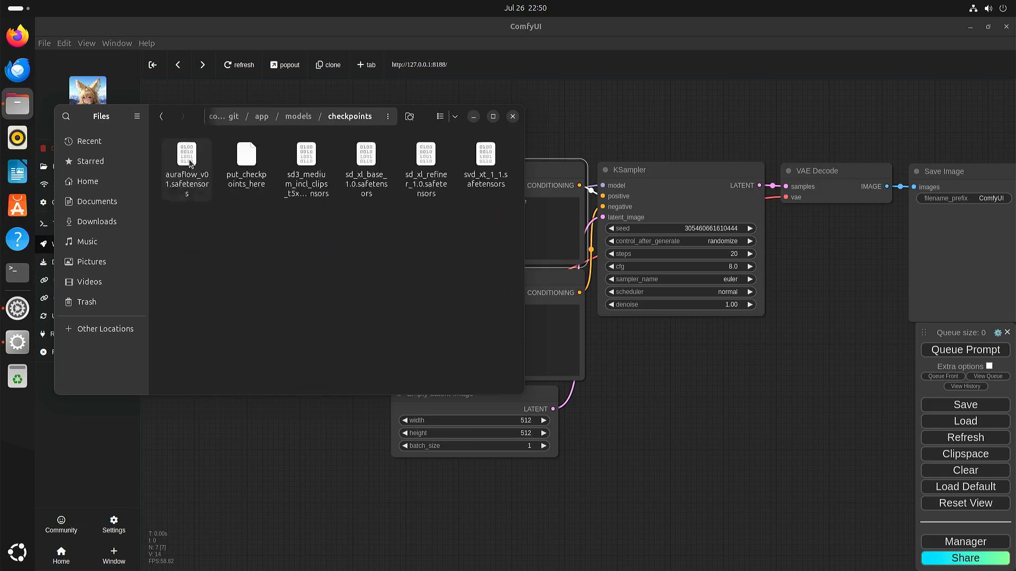
pyautogui.moveTo(360, 235)
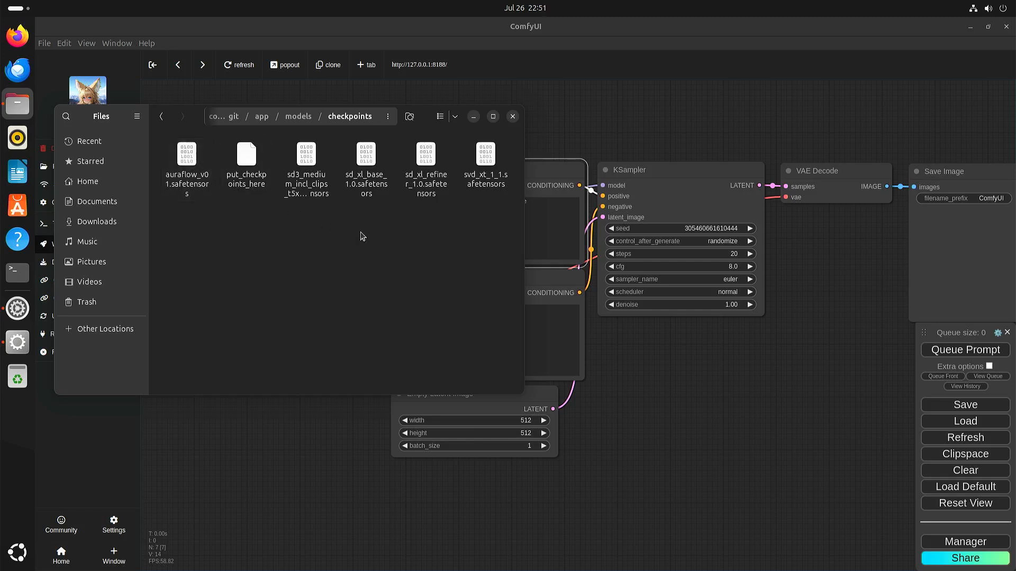
pyautogui.moveTo(354, 264)
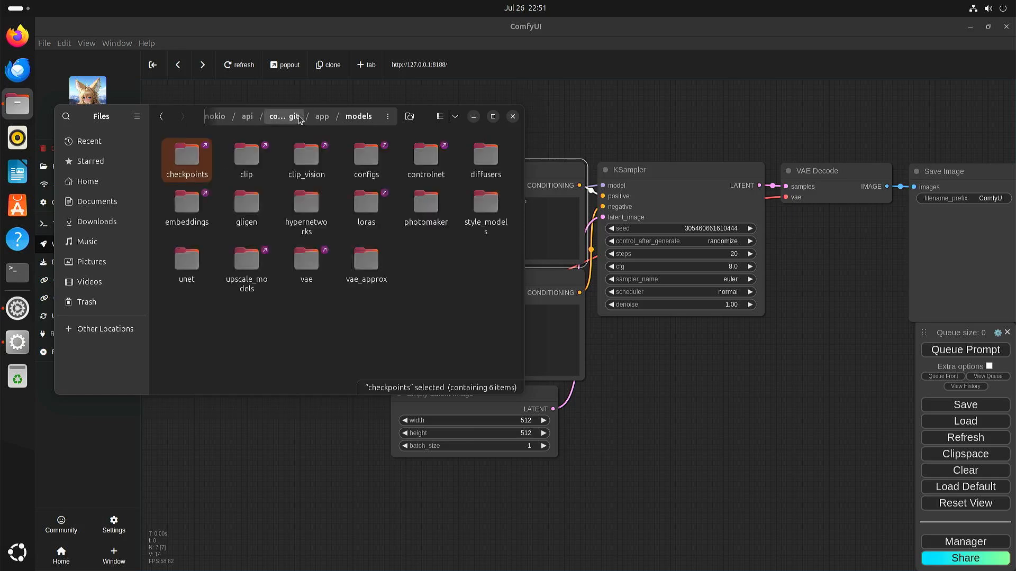
pyautogui.moveTo(283, 116)
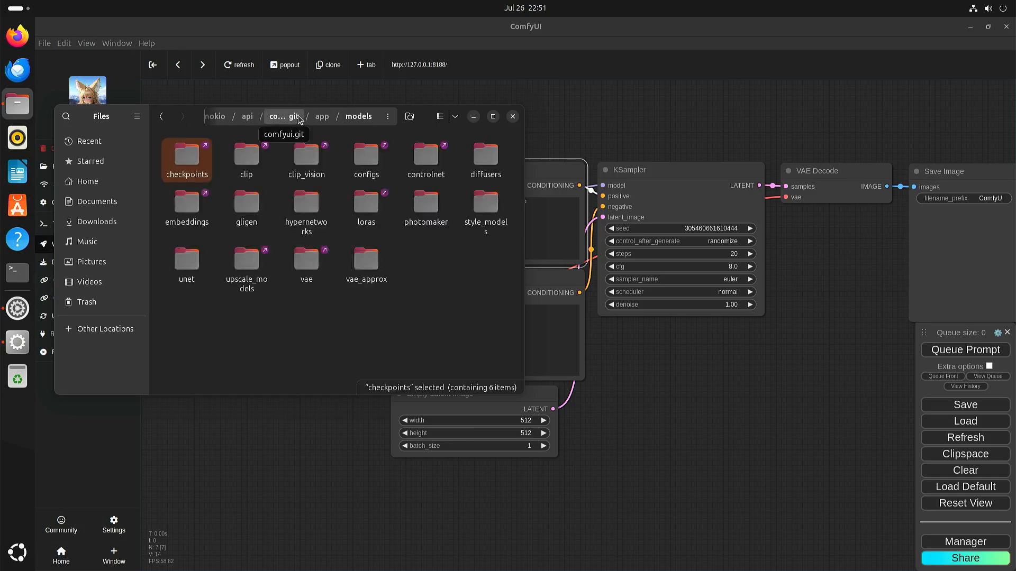
pyautogui.moveTo(342, 213)
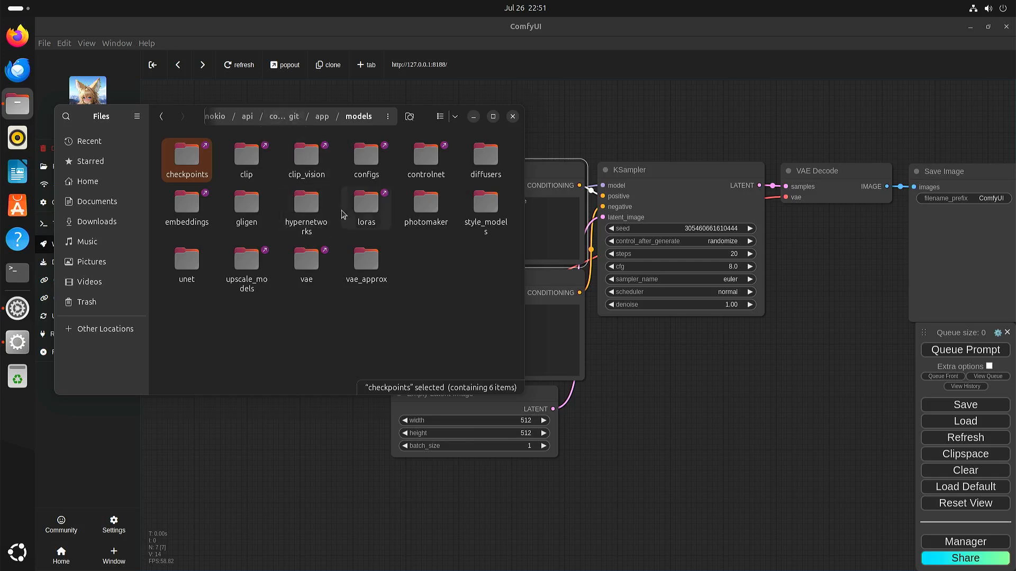
pyautogui.moveTo(366, 204)
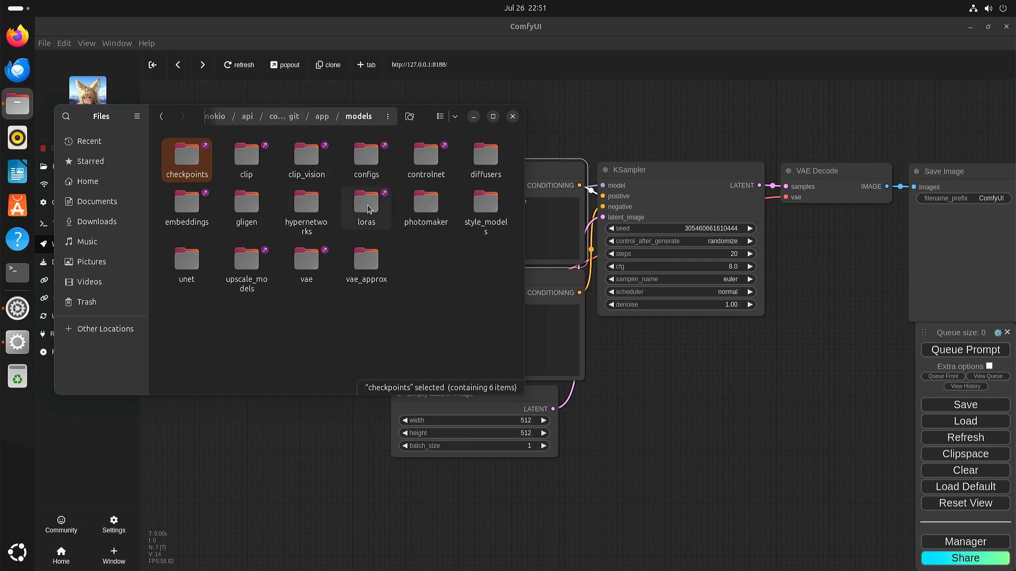
pyautogui.moveTo(306, 209)
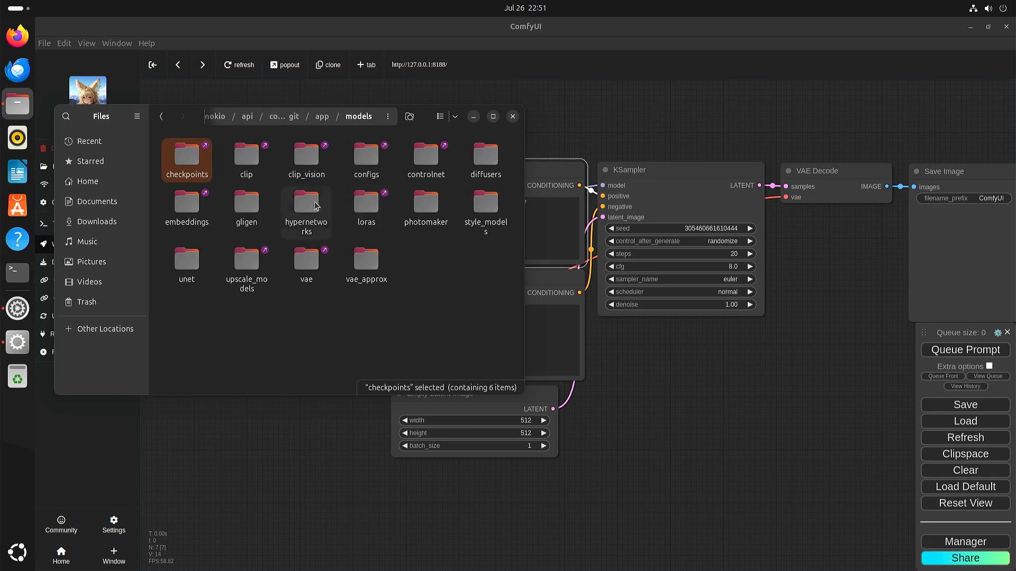
pyautogui.moveTo(287, 323)
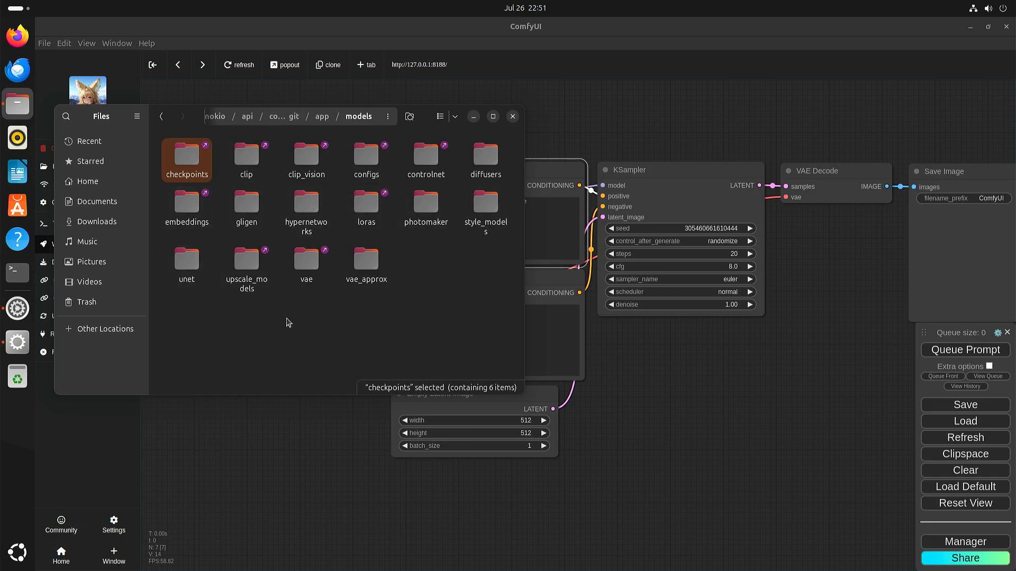
pyautogui.moveTo(289, 321)
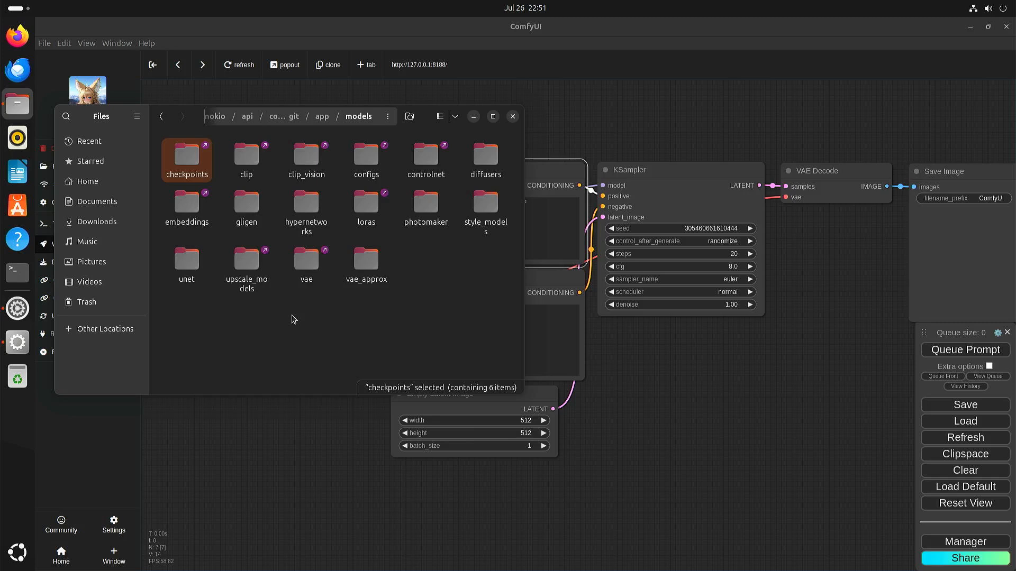
pyautogui.moveTo(246, 155)
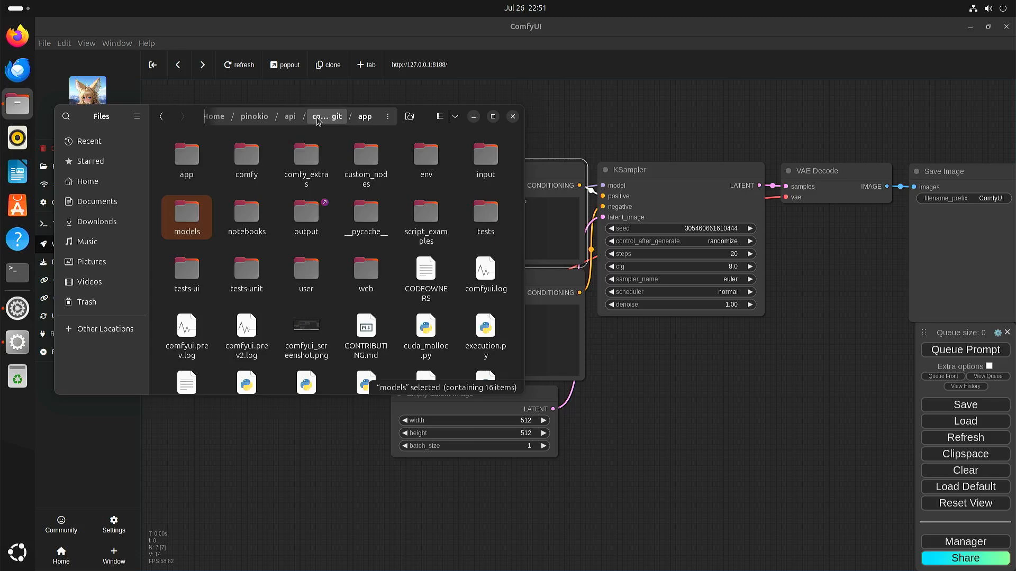
# View ComfyUI_00004_.png (cartoon penguin) and 00005 (beach penguin) from the output folder
pyautogui.click(305, 213)
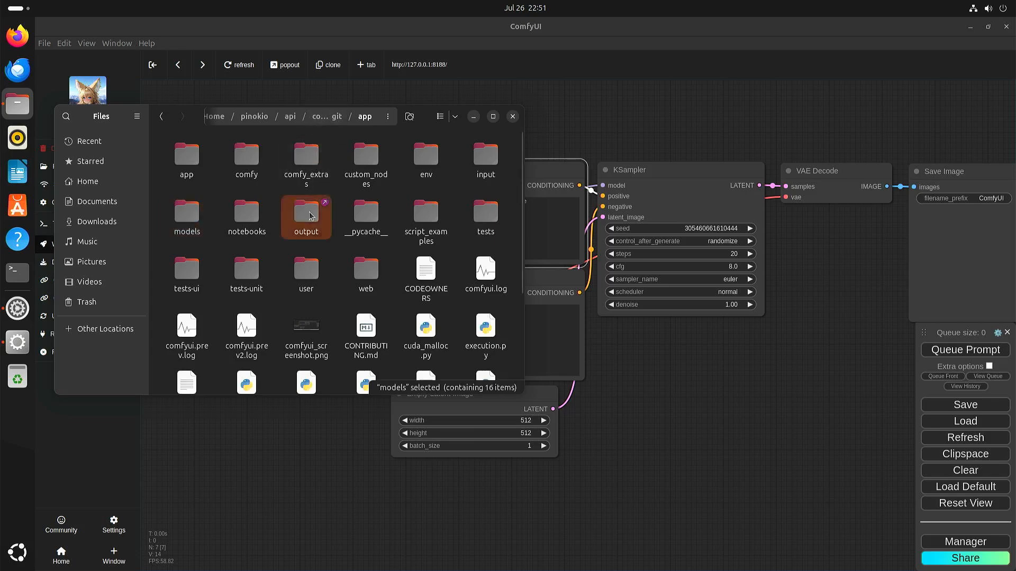
pyautogui.doubleClick(305, 215)
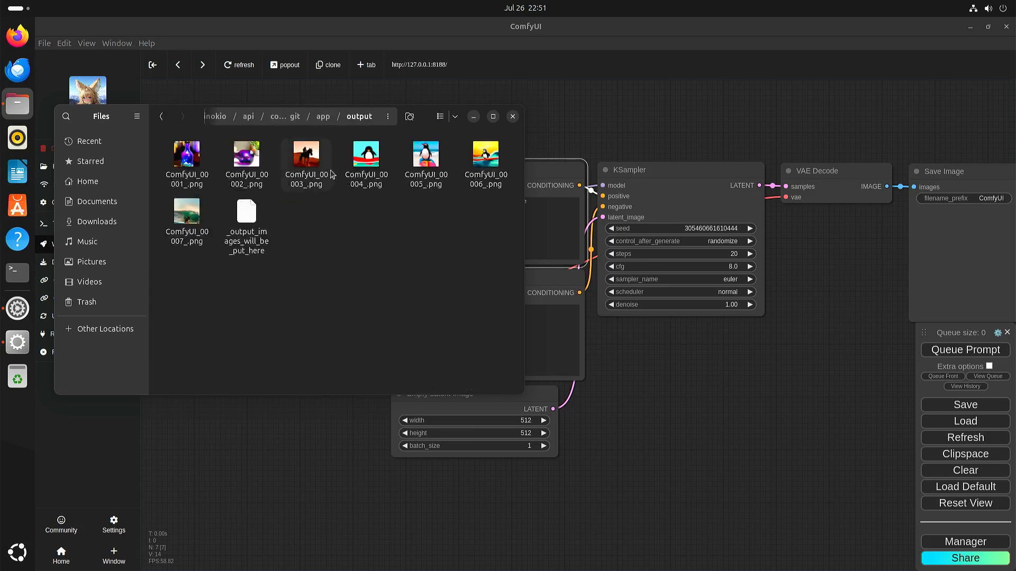
pyautogui.doubleClick(365, 155)
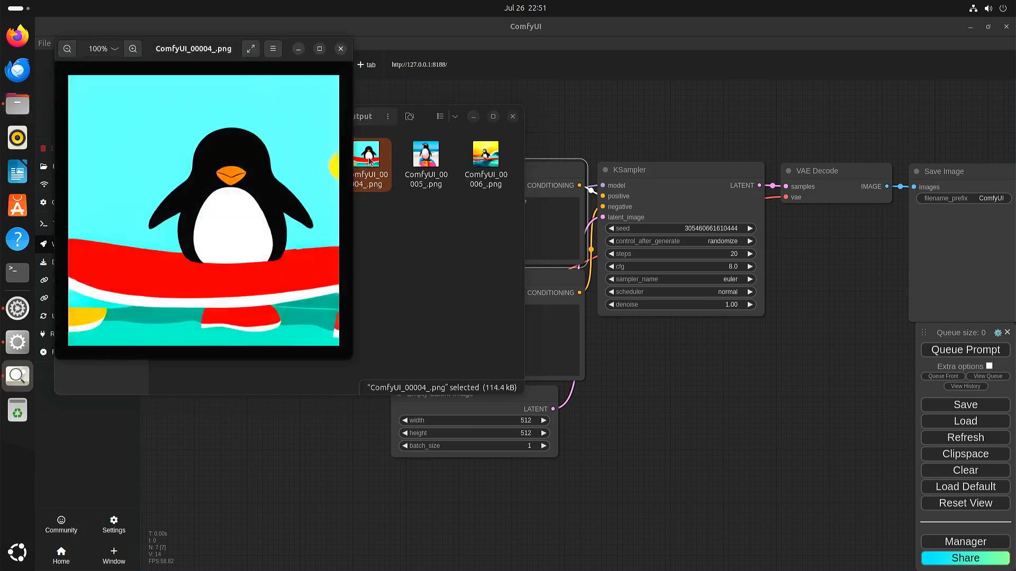
pyautogui.moveTo(278, 268)
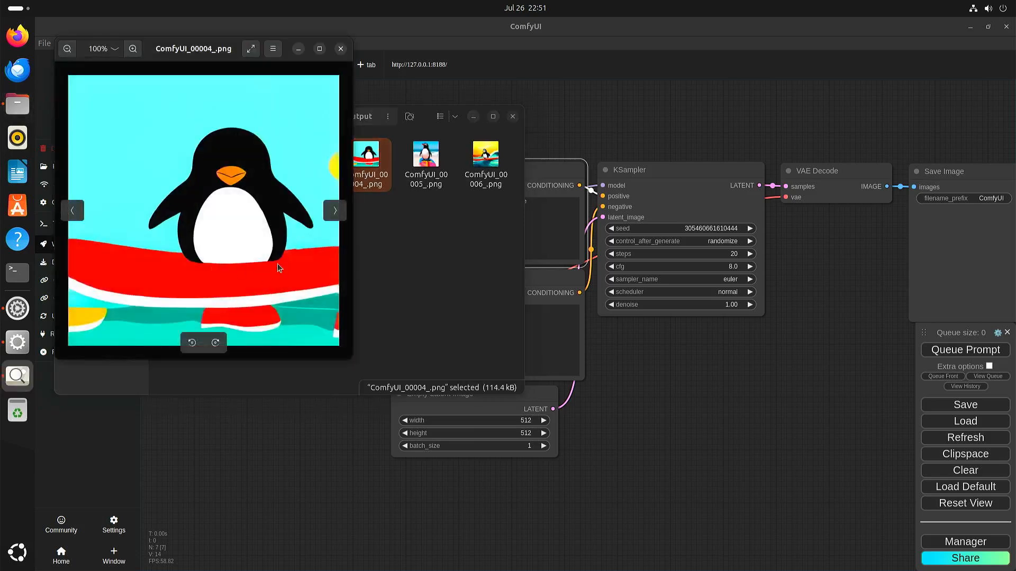
pyautogui.moveTo(197, 288)
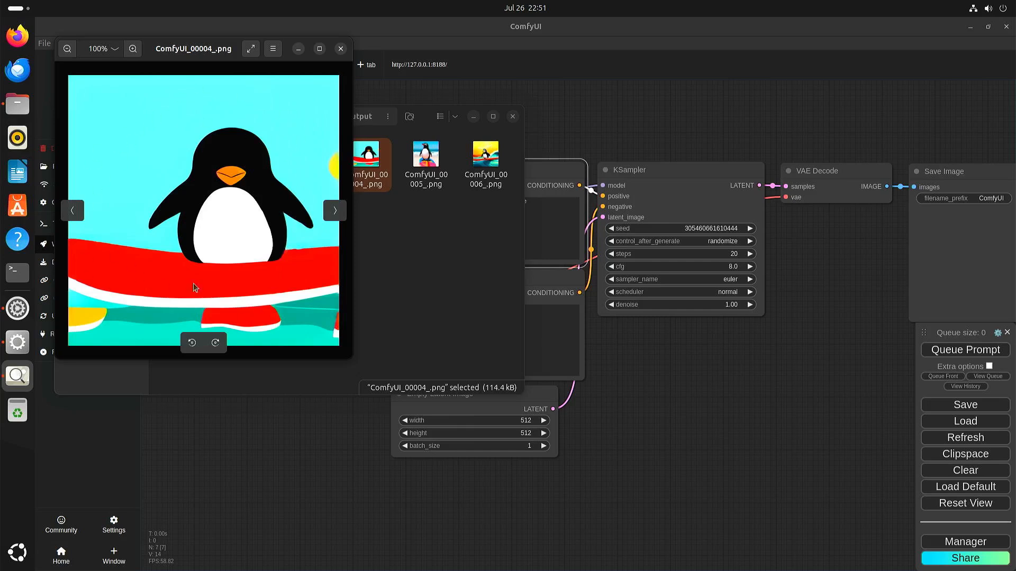
pyautogui.moveTo(319, 95)
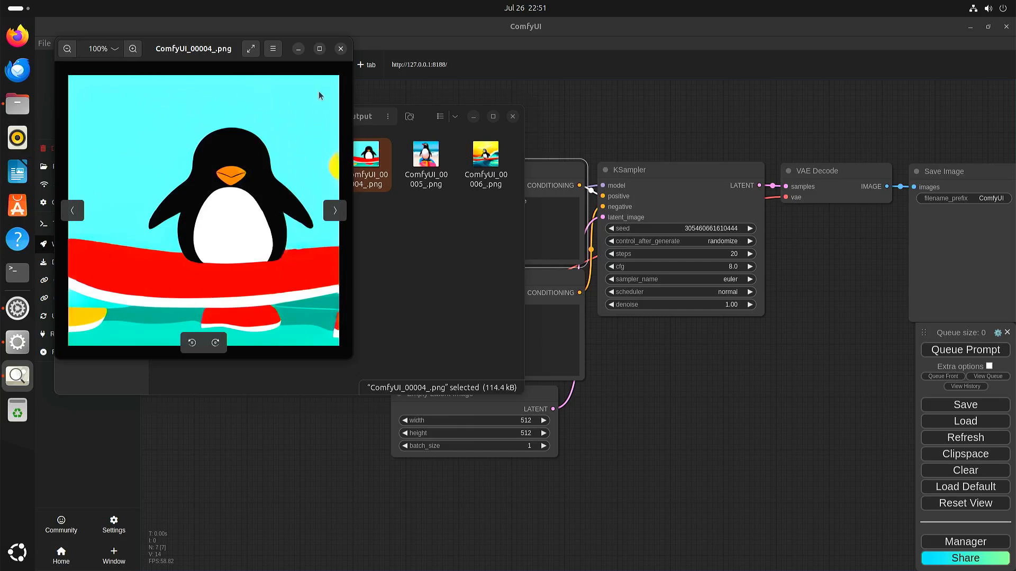
pyautogui.moveTo(341, 50)
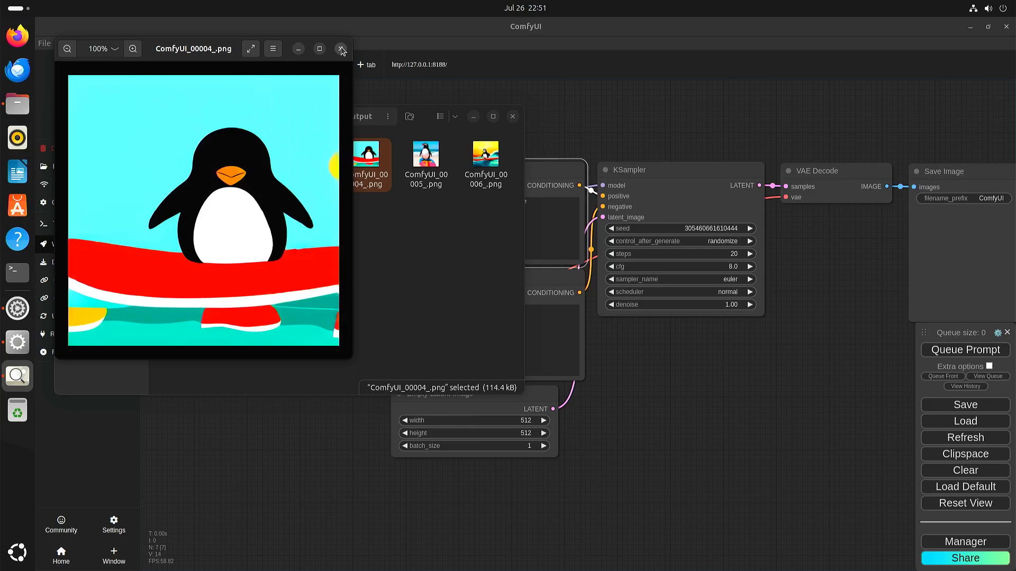
pyautogui.click(342, 49)
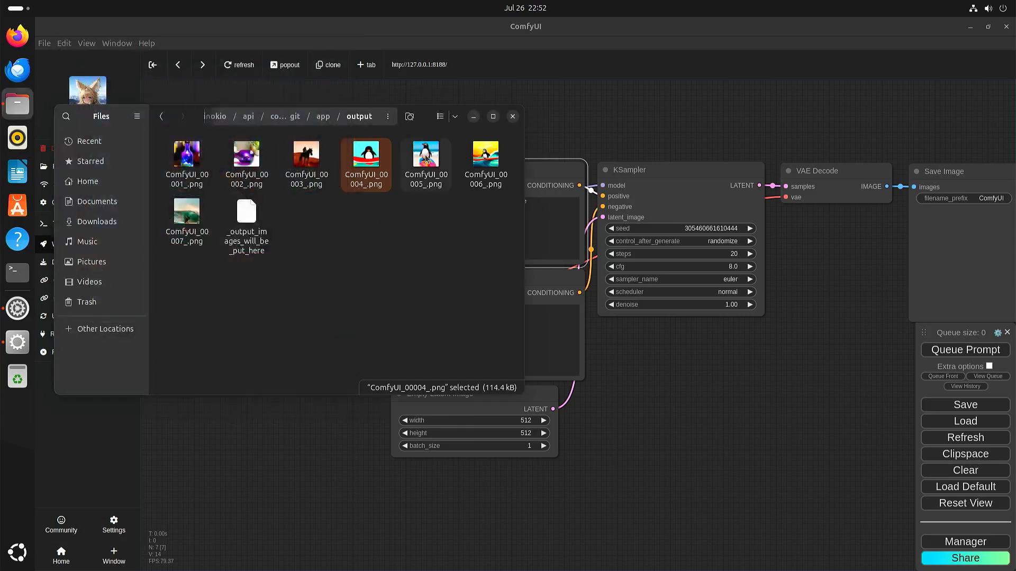
pyautogui.doubleClick(426, 160)
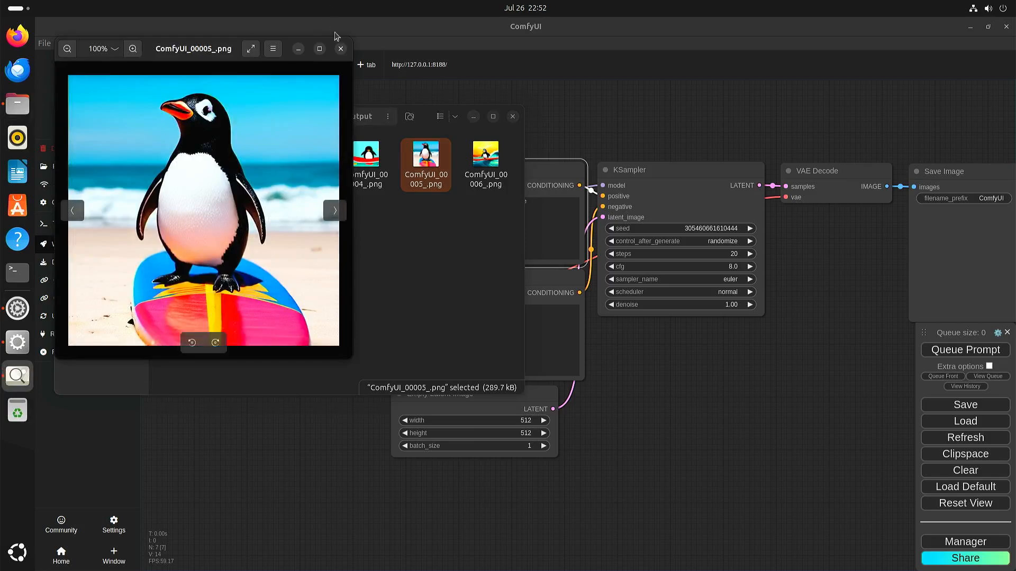
pyautogui.click(340, 49)
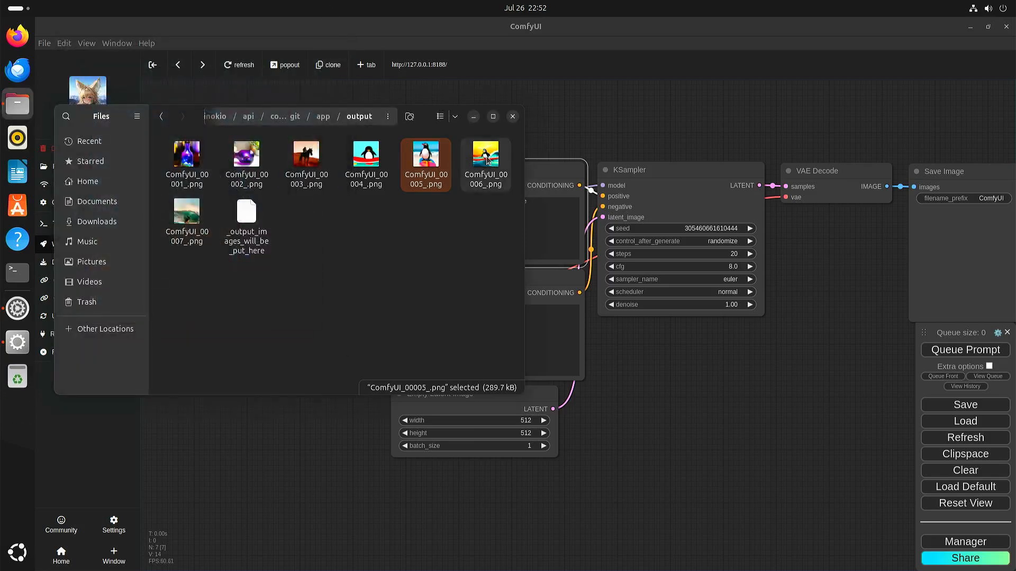
# View ComfyUI_00006_.png (sunset surfing penguin) and 00007 (big-wave penguin)
pyautogui.doubleClick(484, 153)
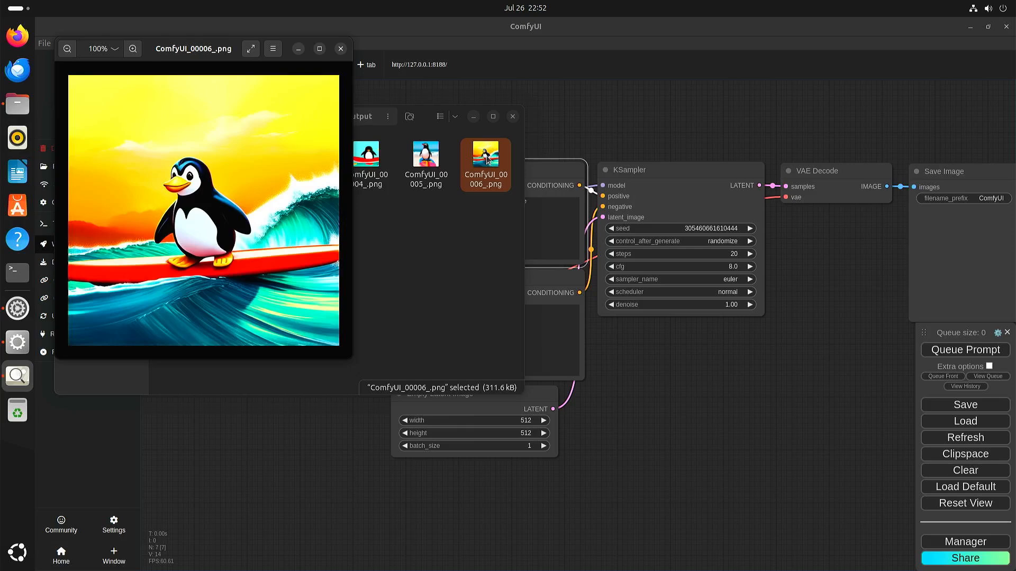
pyautogui.moveTo(203, 290)
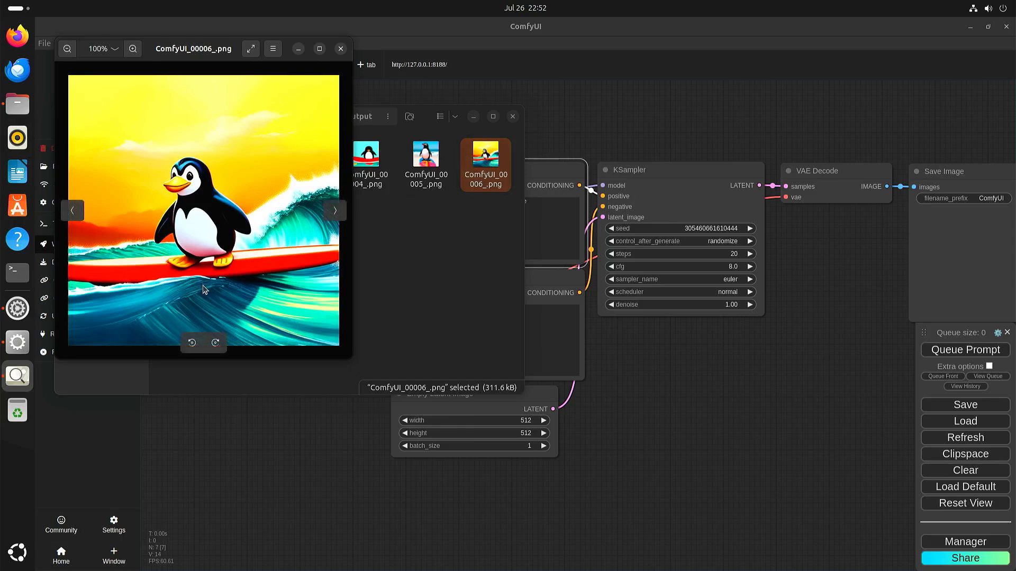
pyautogui.moveTo(279, 191)
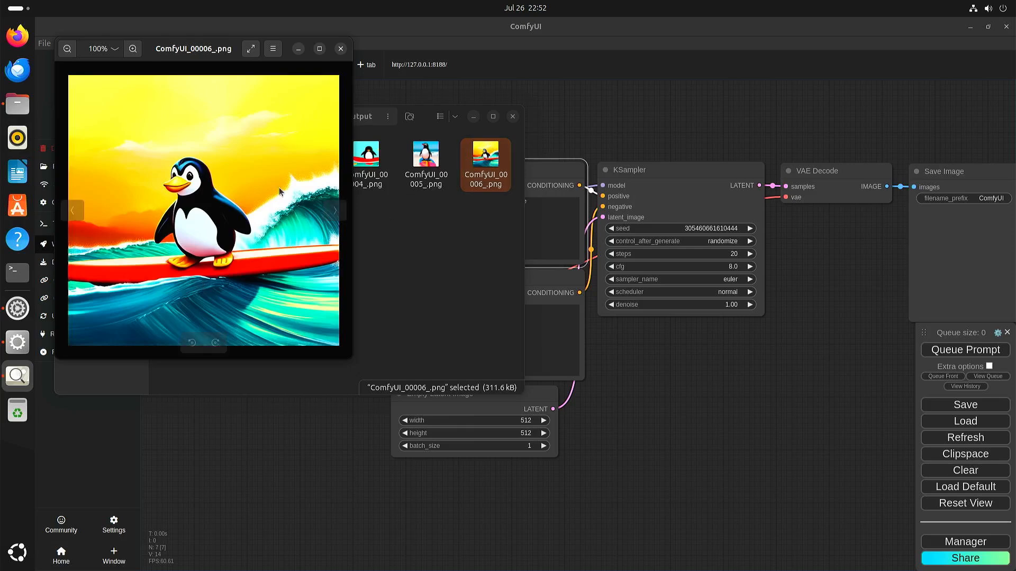
pyautogui.moveTo(342, 53)
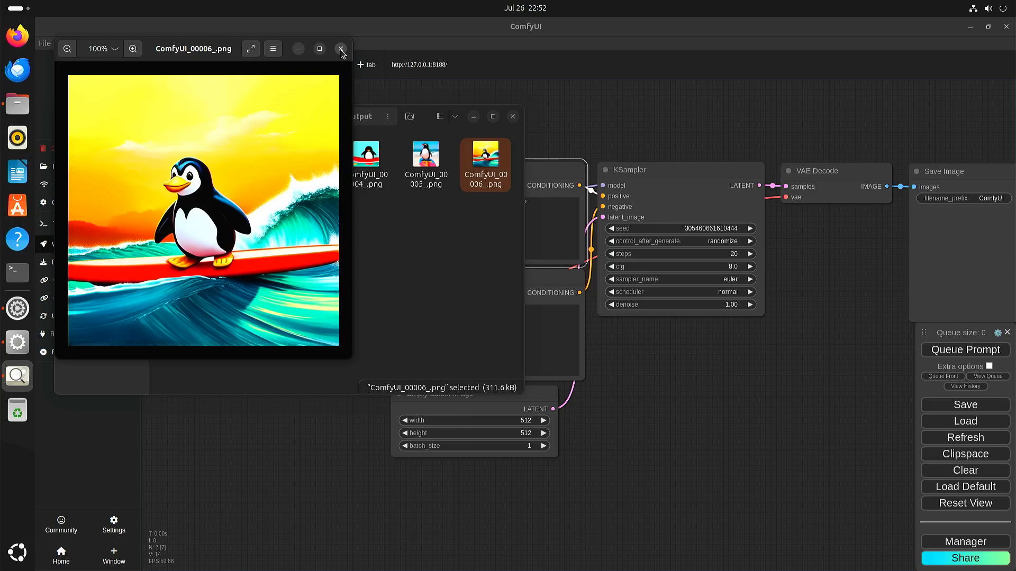
pyautogui.click(341, 49)
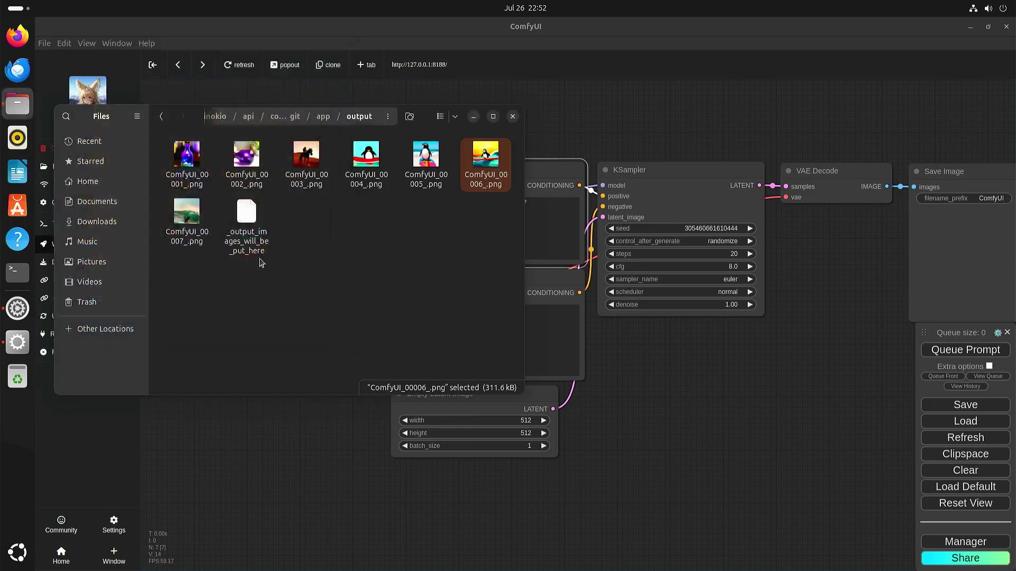
pyautogui.doubleClick(186, 214)
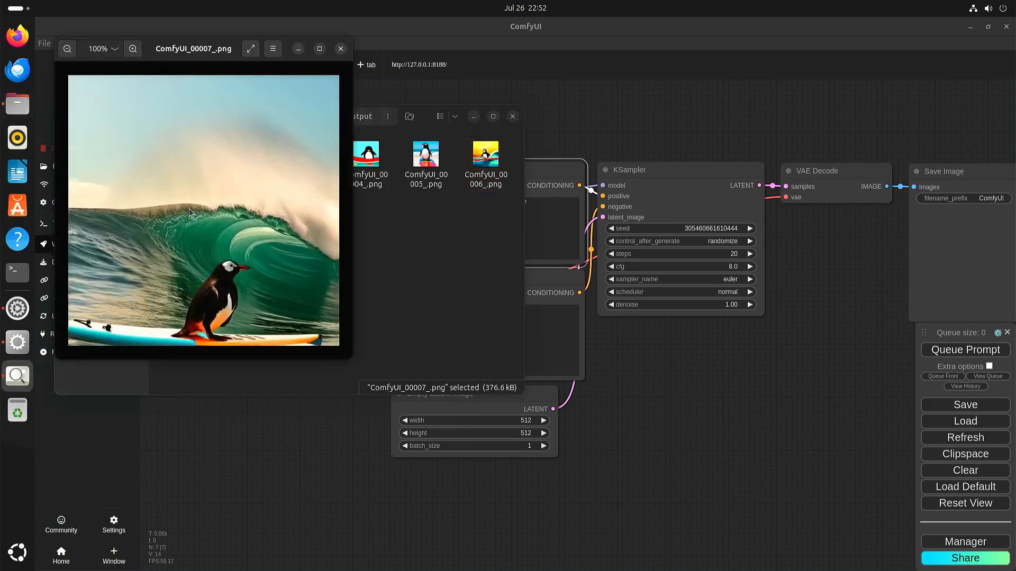
pyautogui.moveTo(302, 266)
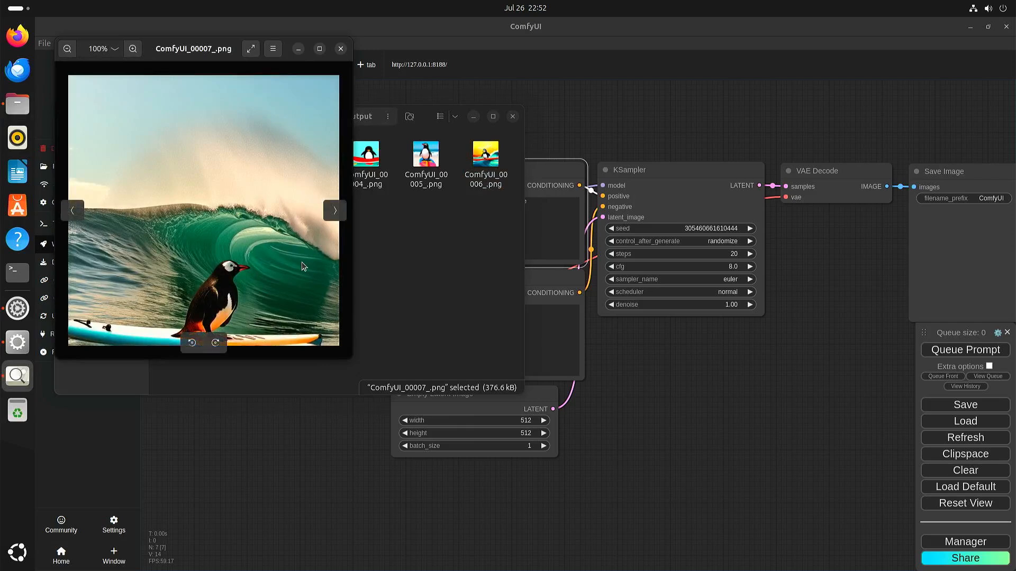
pyautogui.moveTo(272, 288)
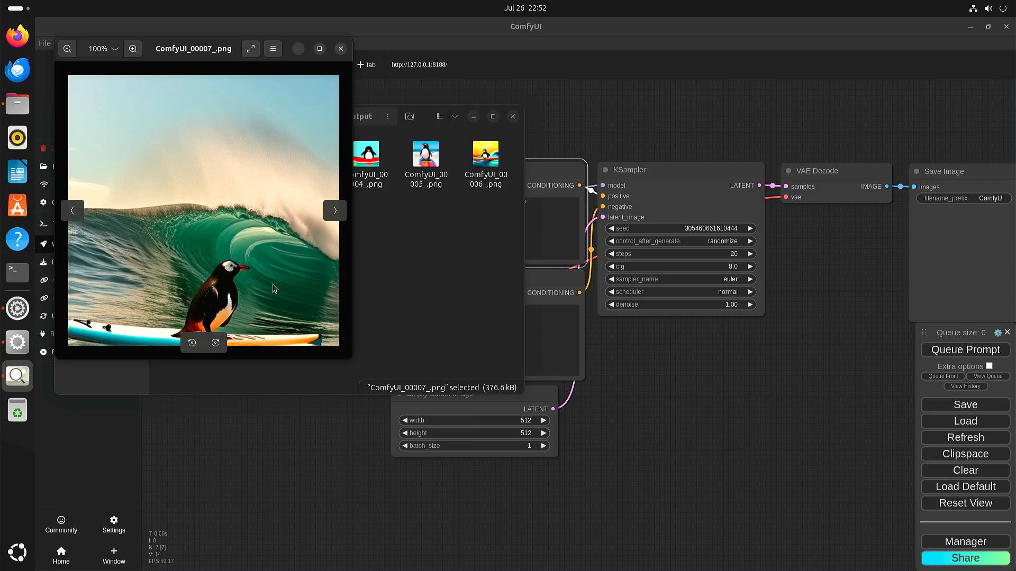
pyautogui.moveTo(255, 229)
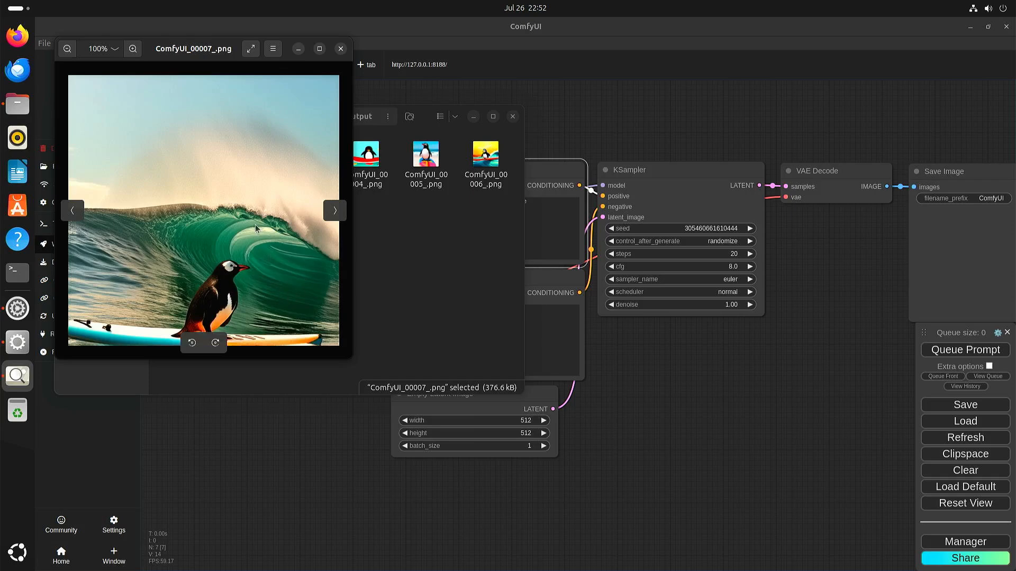
pyautogui.moveTo(289, 271)
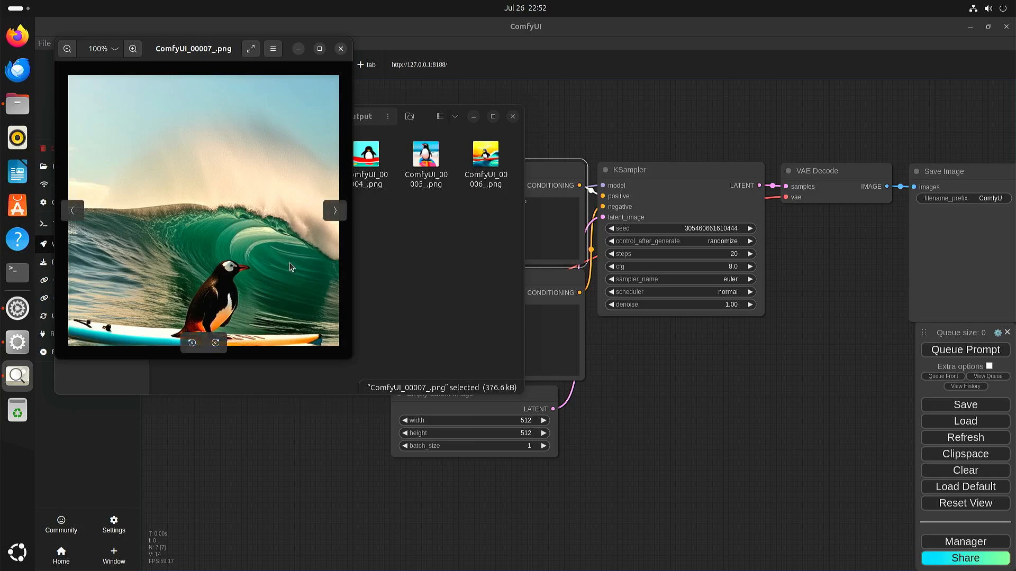
pyautogui.click(340, 48)
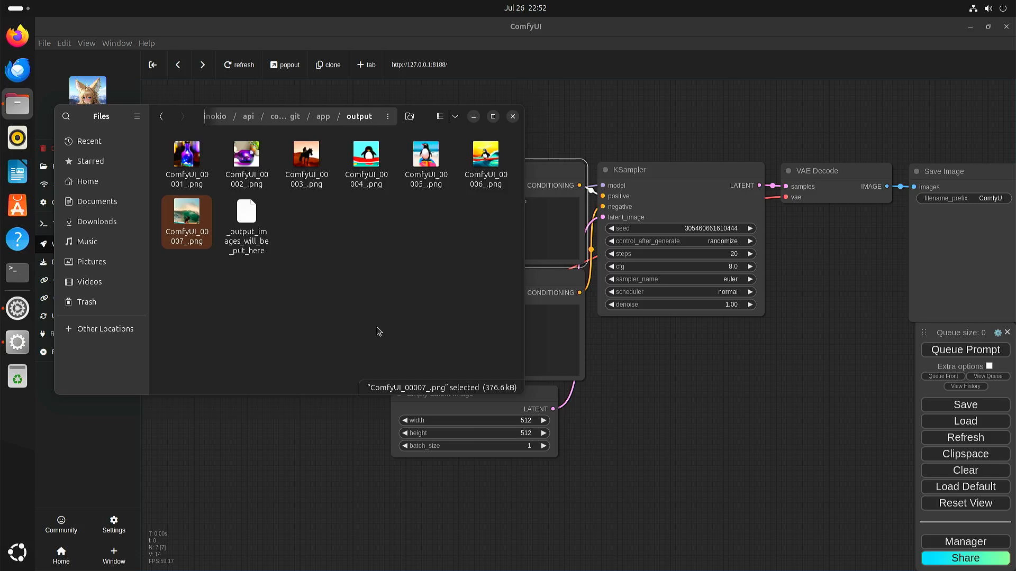
pyautogui.moveTo(361, 320)
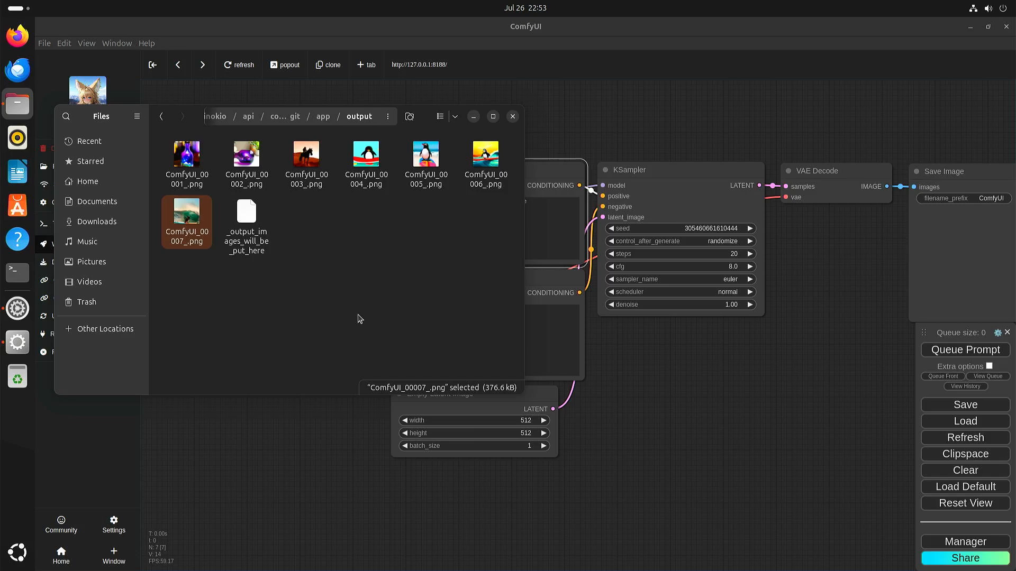
pyautogui.moveTo(357, 317)
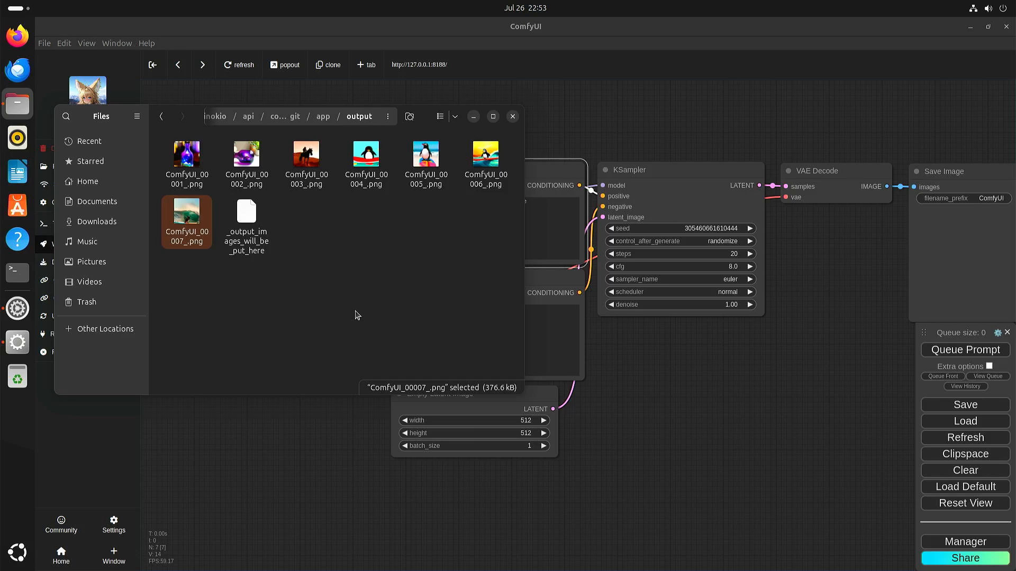
pyautogui.moveTo(365, 292)
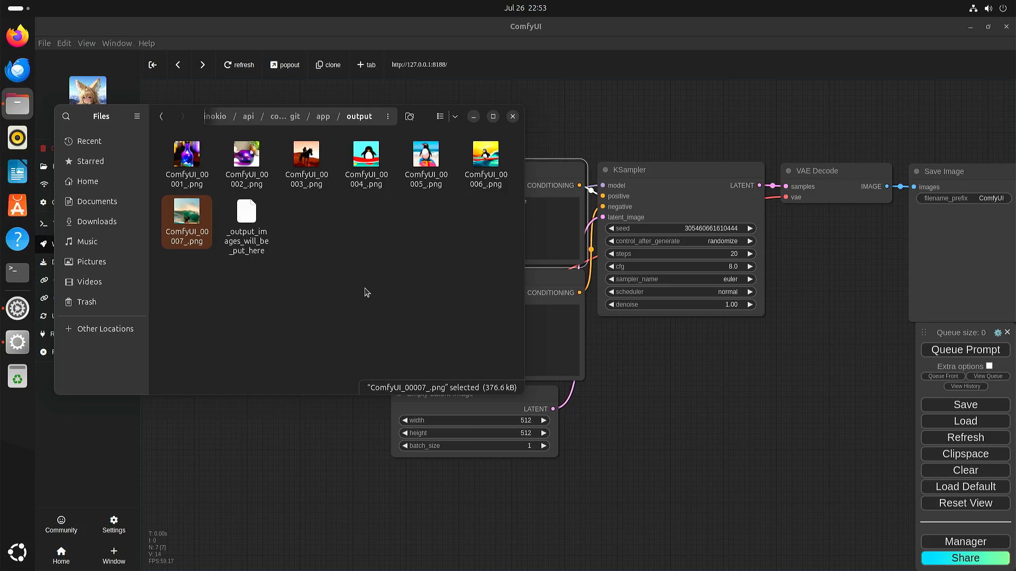
pyautogui.moveTo(777, 483)
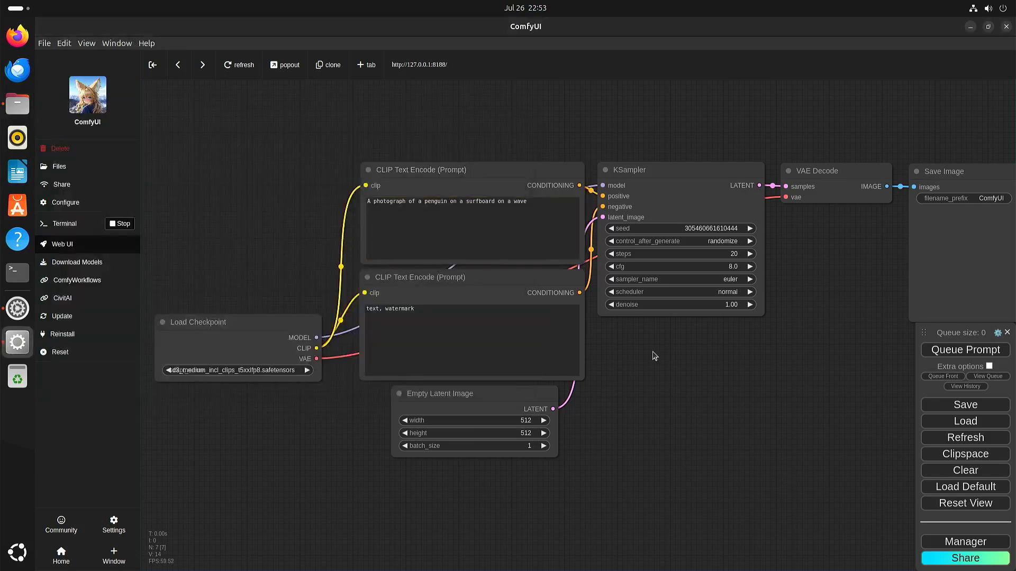
pyautogui.moveTo(764, 302)
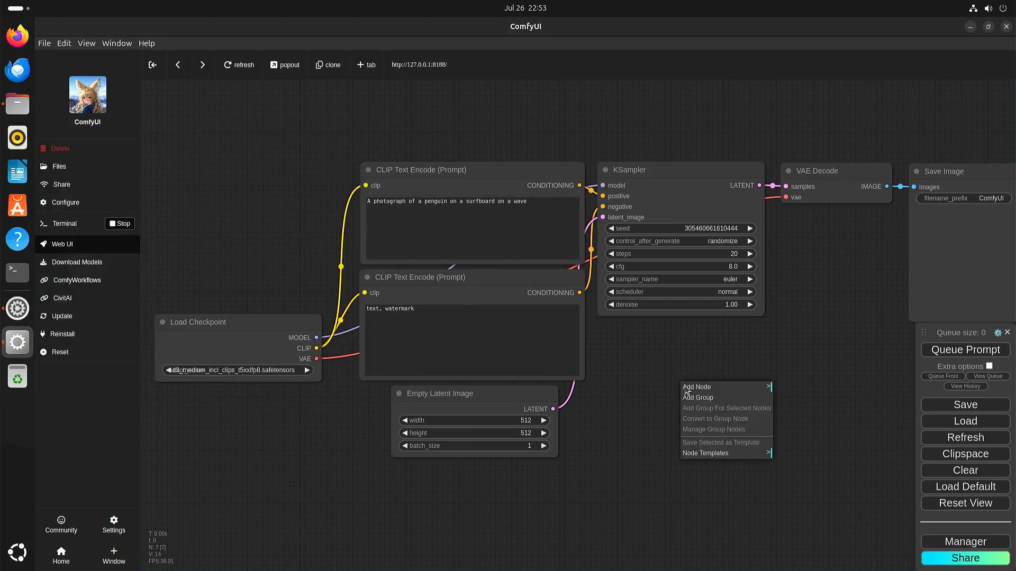
pyautogui.moveTo(742, 391)
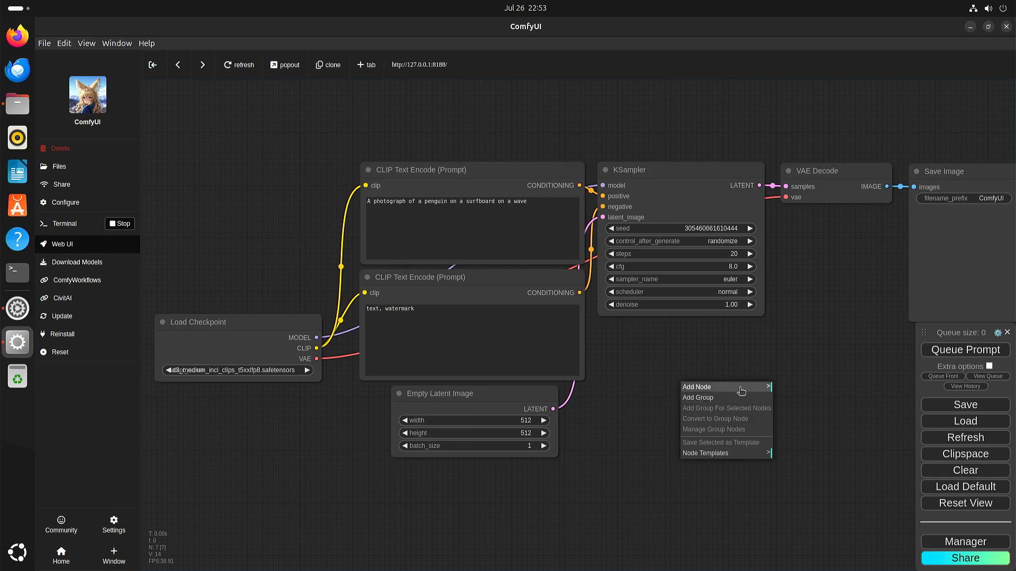
pyautogui.click(648, 363)
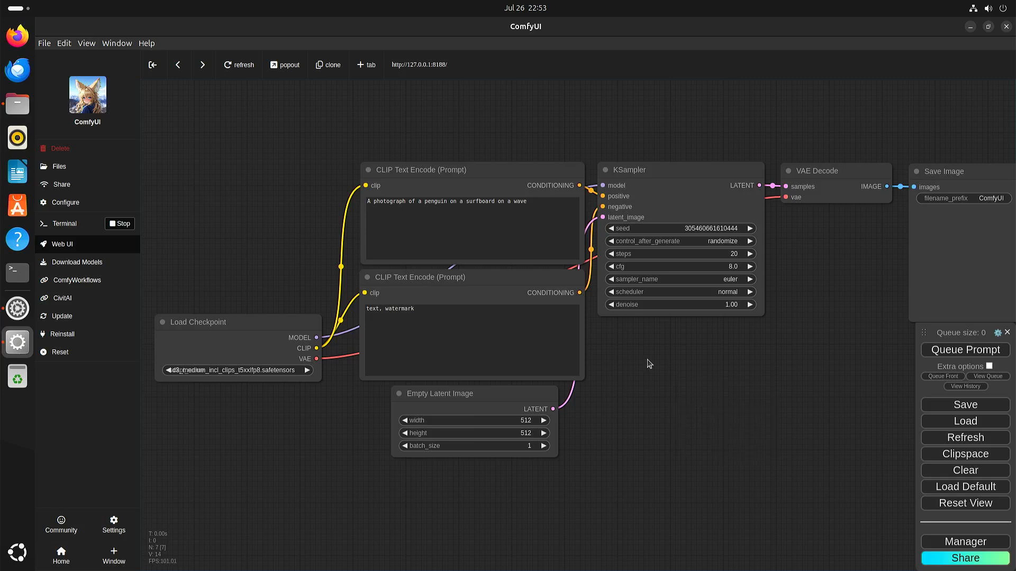
pyautogui.moveTo(691, 498)
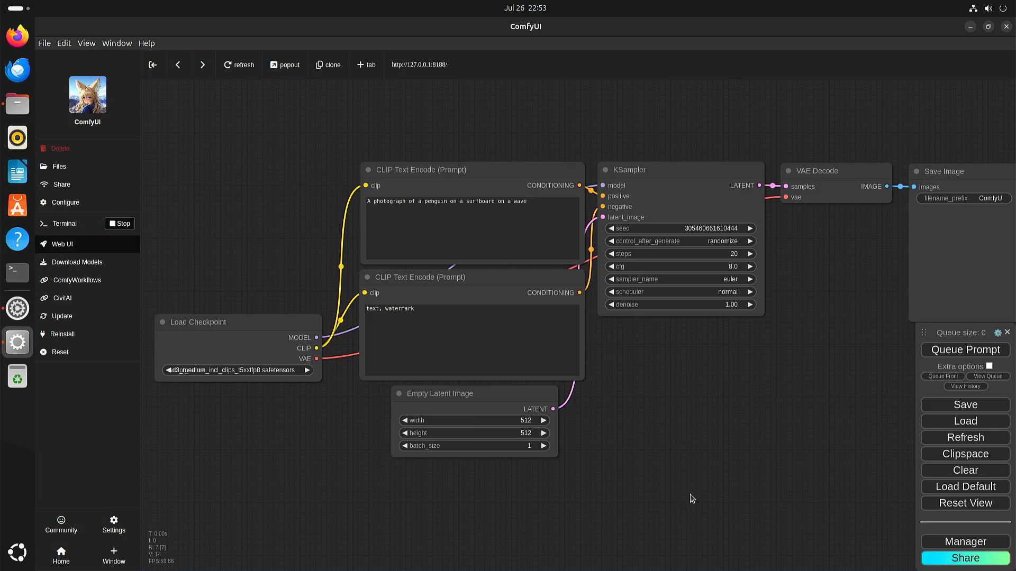
pyautogui.moveTo(688, 499)
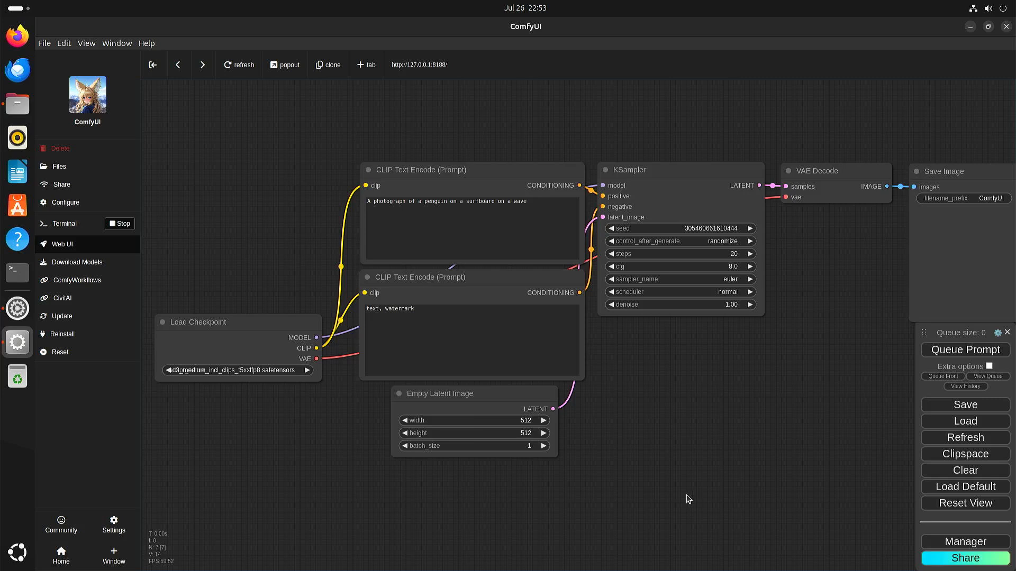
pyautogui.moveTo(725, 455)
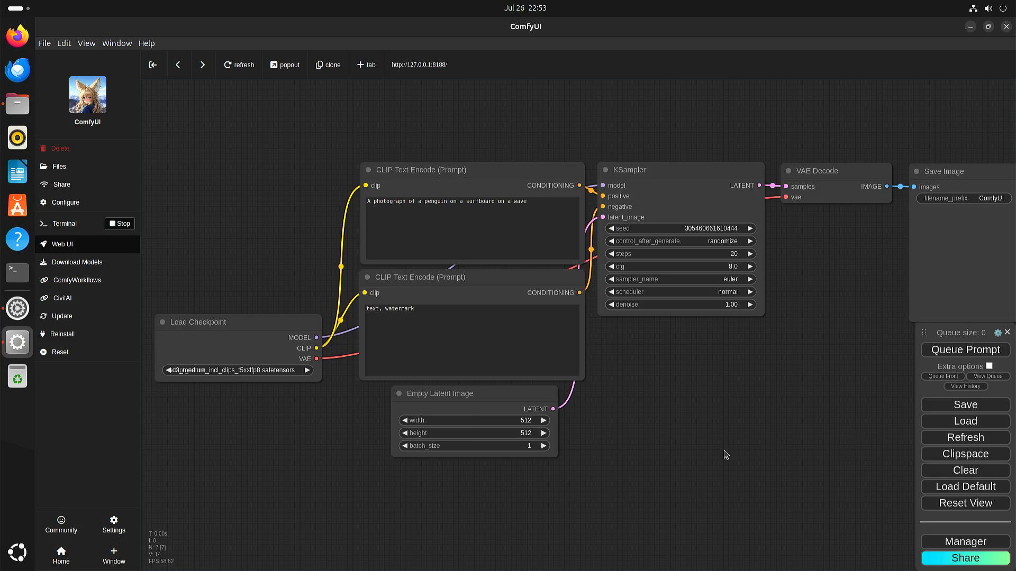
pyautogui.moveTo(462, 276)
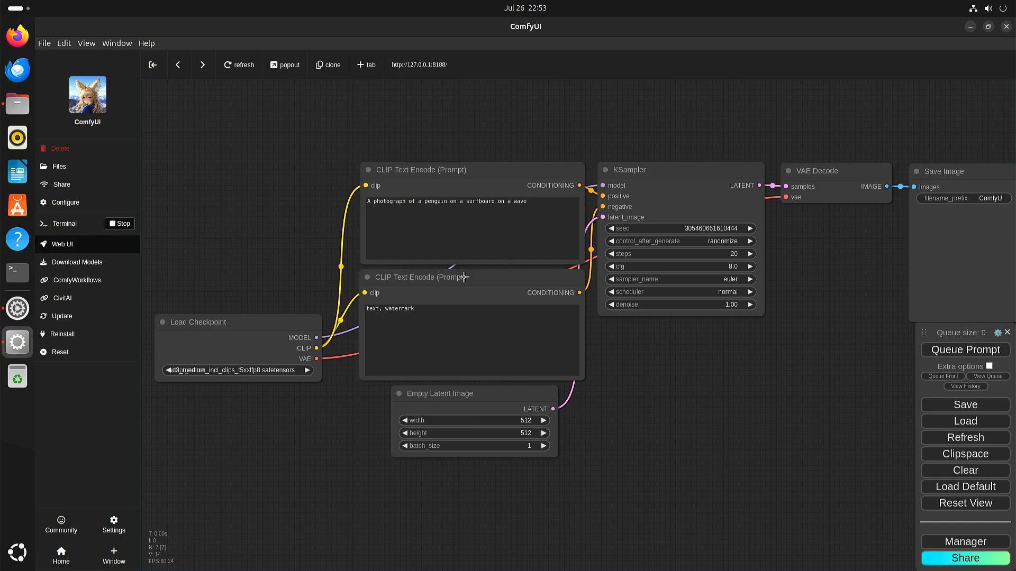
pyautogui.moveTo(438, 201)
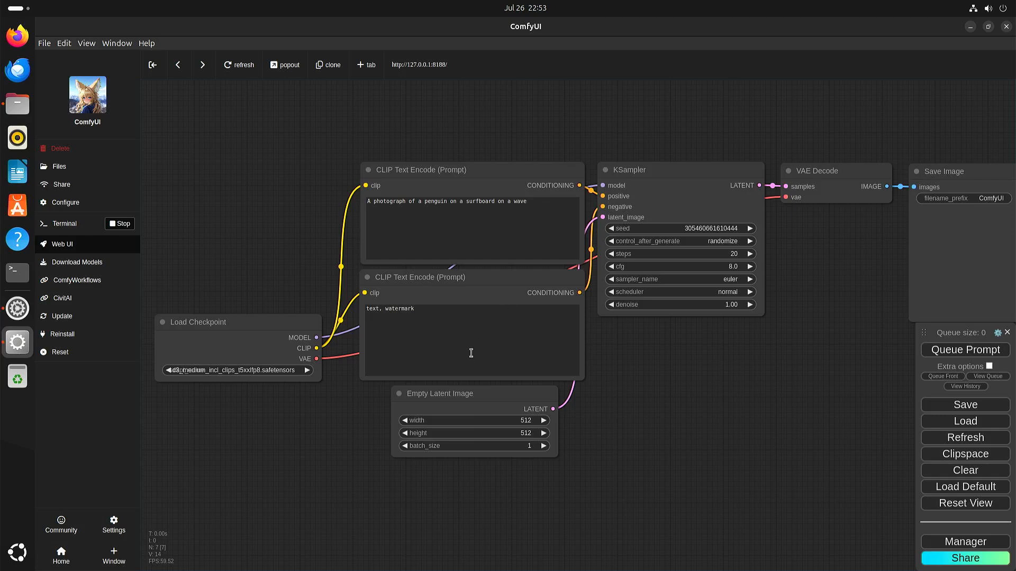
pyautogui.moveTo(193, 321)
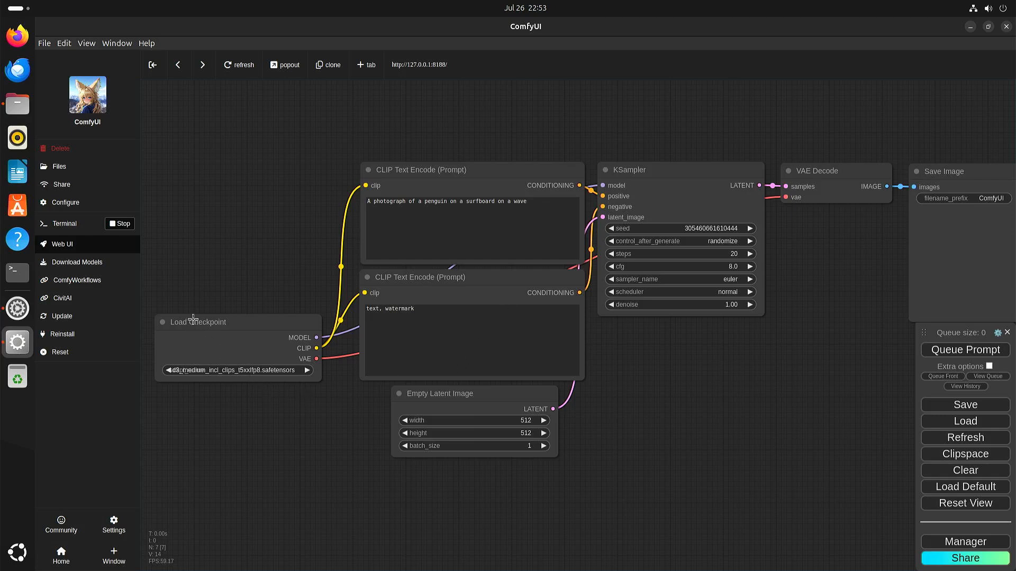
pyautogui.moveTo(238, 365)
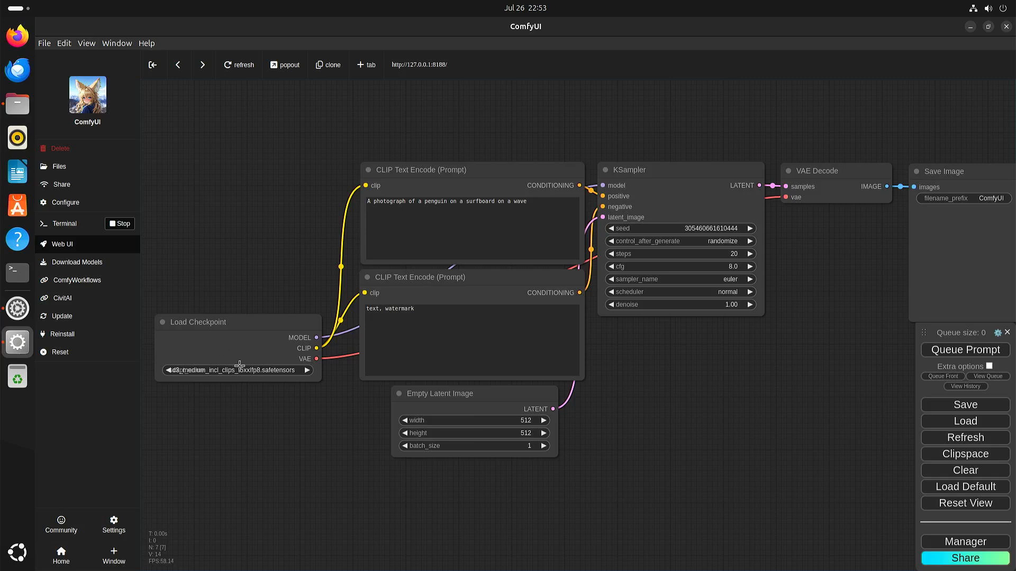
pyautogui.moveTo(259, 370)
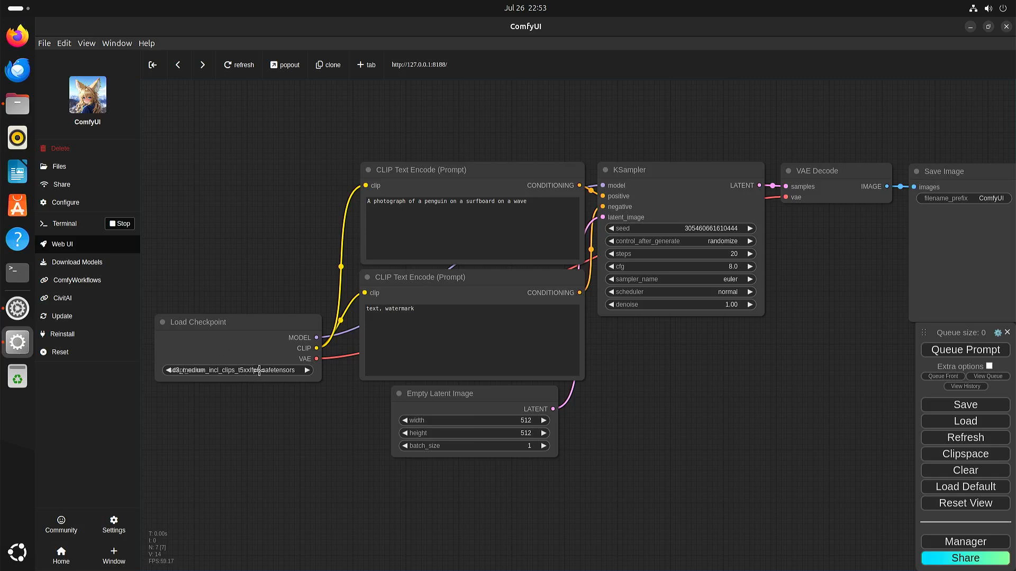
pyautogui.moveTo(835, 458)
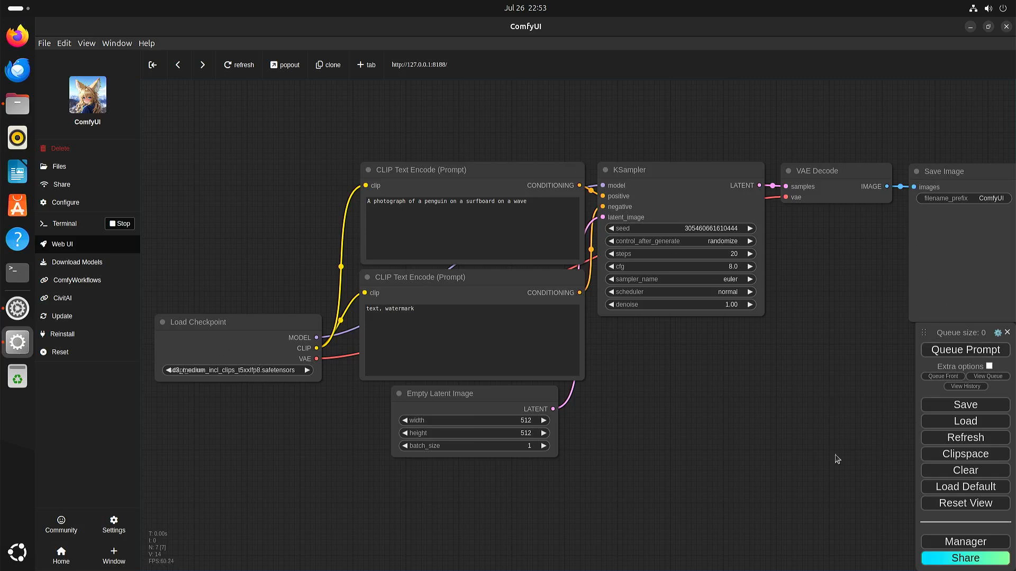
pyautogui.moveTo(765, 411)
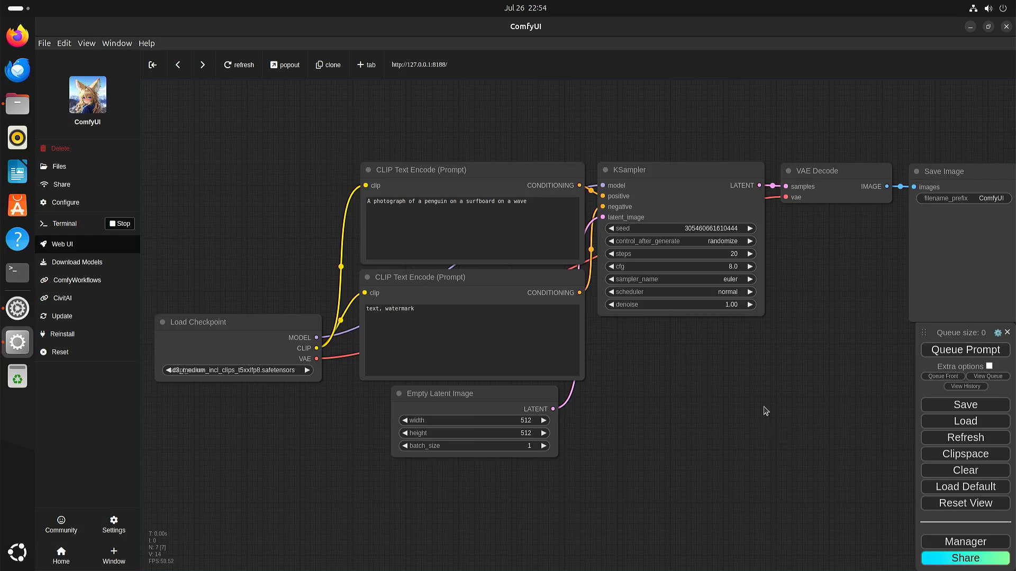
pyautogui.moveTo(965, 350)
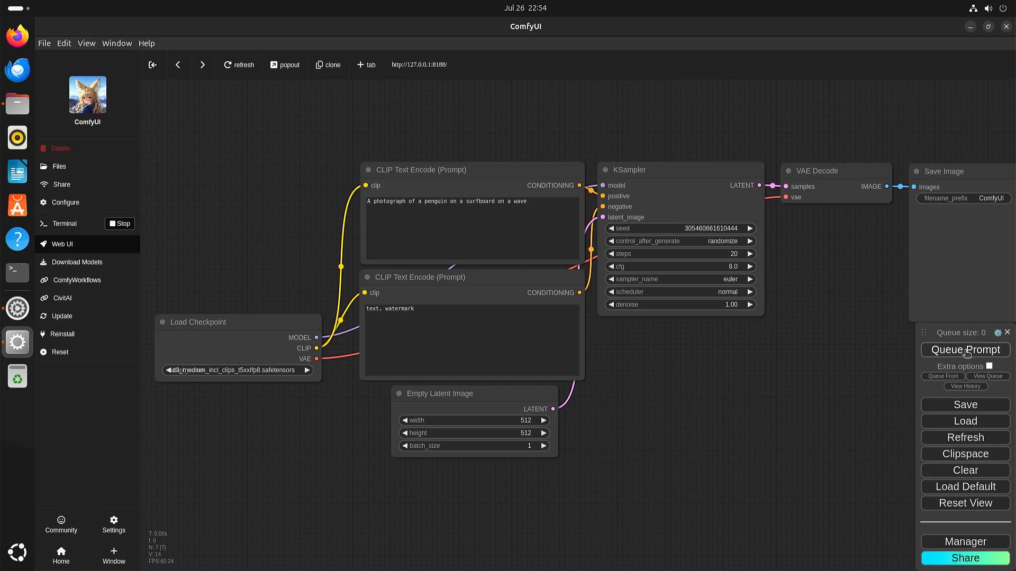
# Queue the penguin surfboard workflow twice so one job runs and queue size reaches 2
pyautogui.click(964, 350)
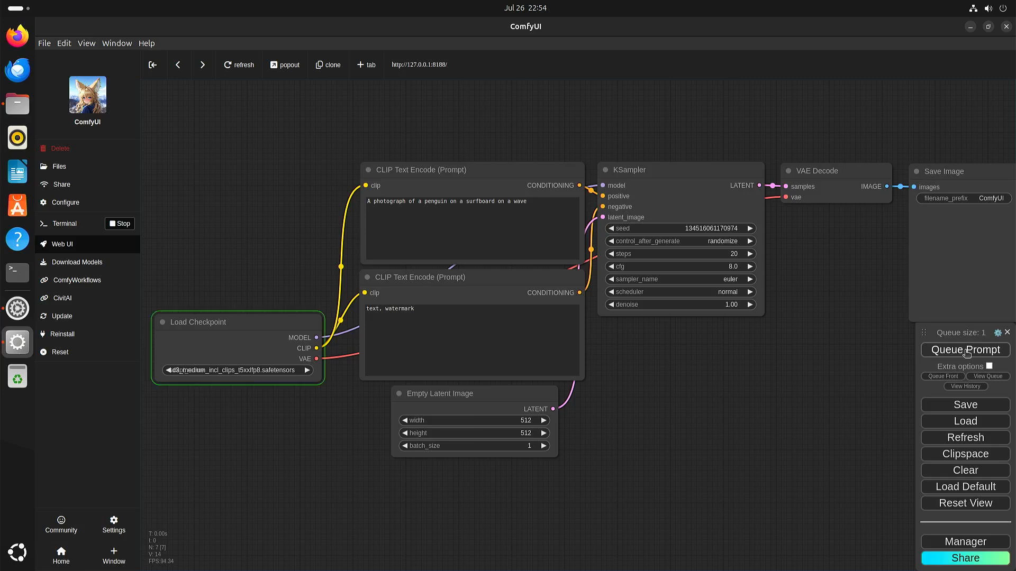
pyautogui.moveTo(987, 377)
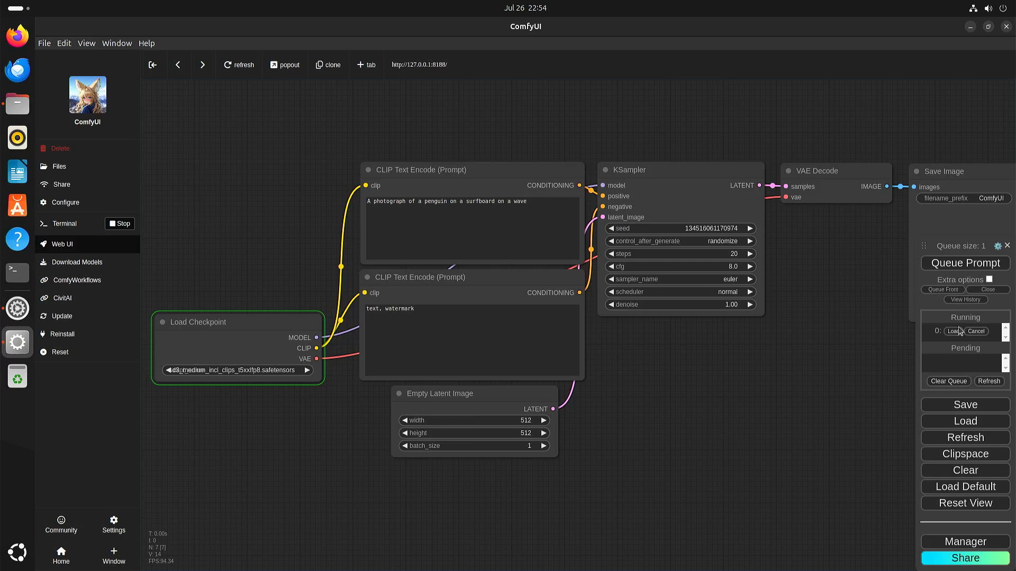
pyautogui.moveTo(982, 342)
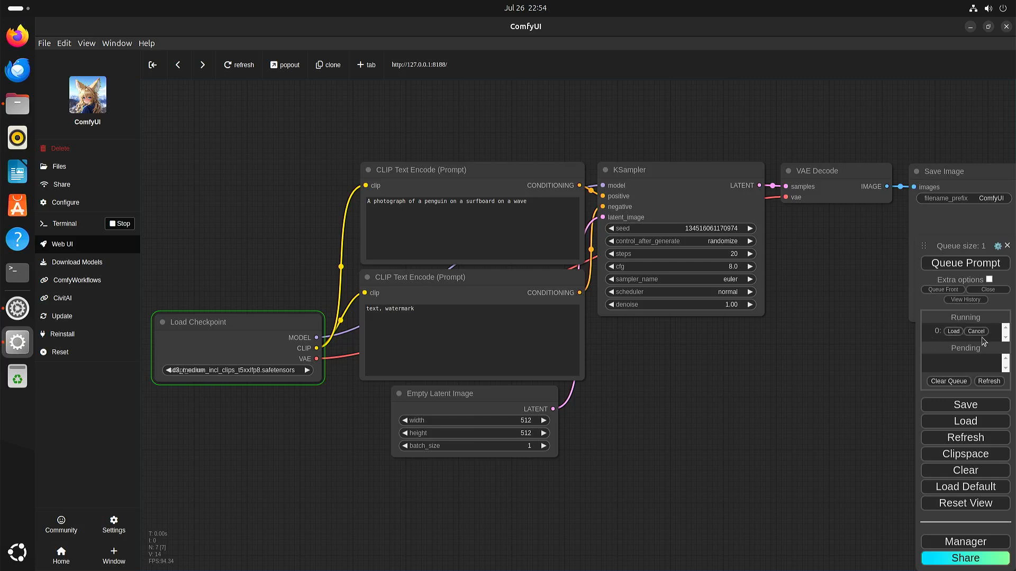
pyautogui.moveTo(866, 394)
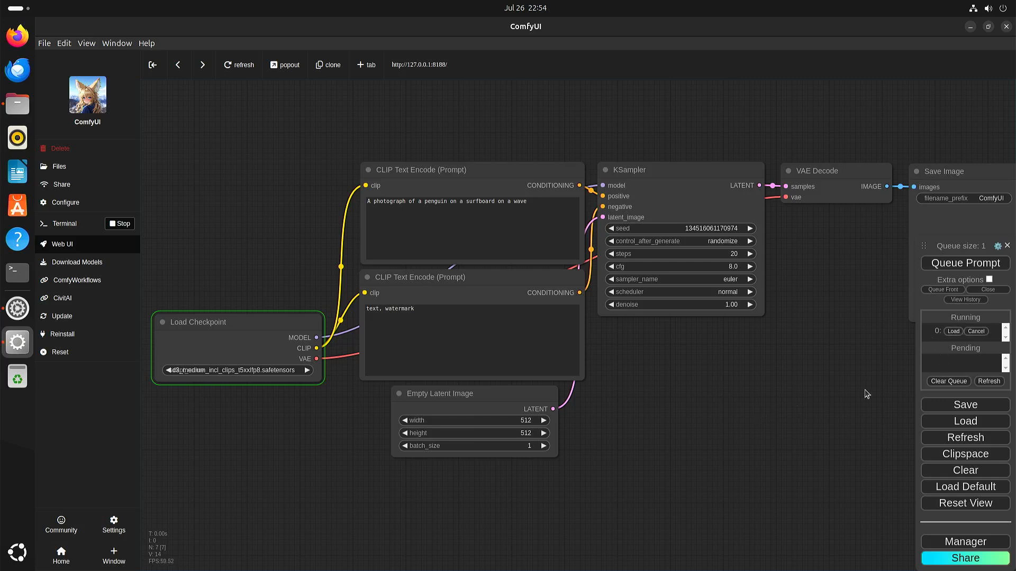
pyautogui.moveTo(934, 348)
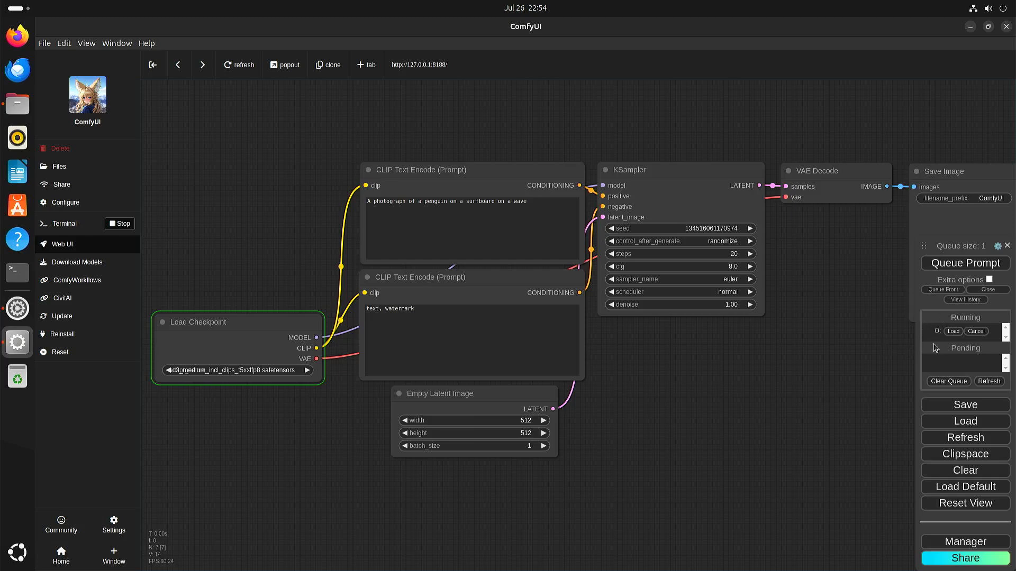
pyautogui.moveTo(936, 356)
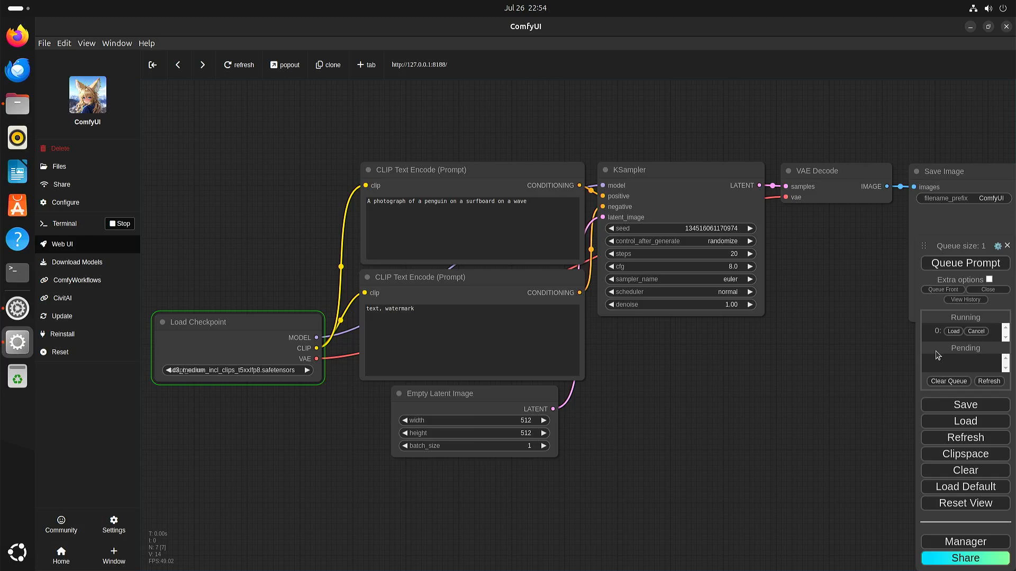
pyautogui.moveTo(935, 288)
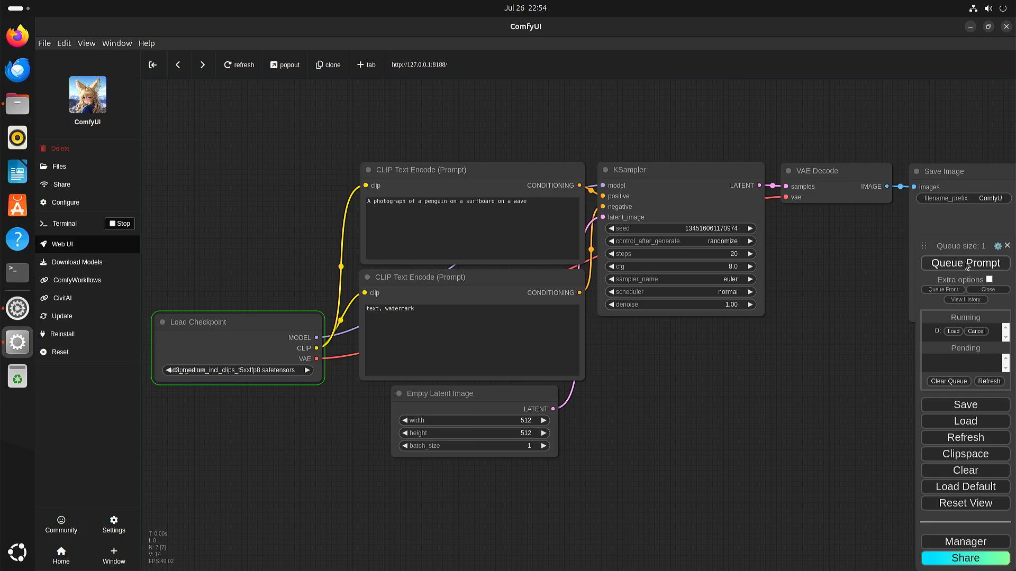
pyautogui.moveTo(962, 289)
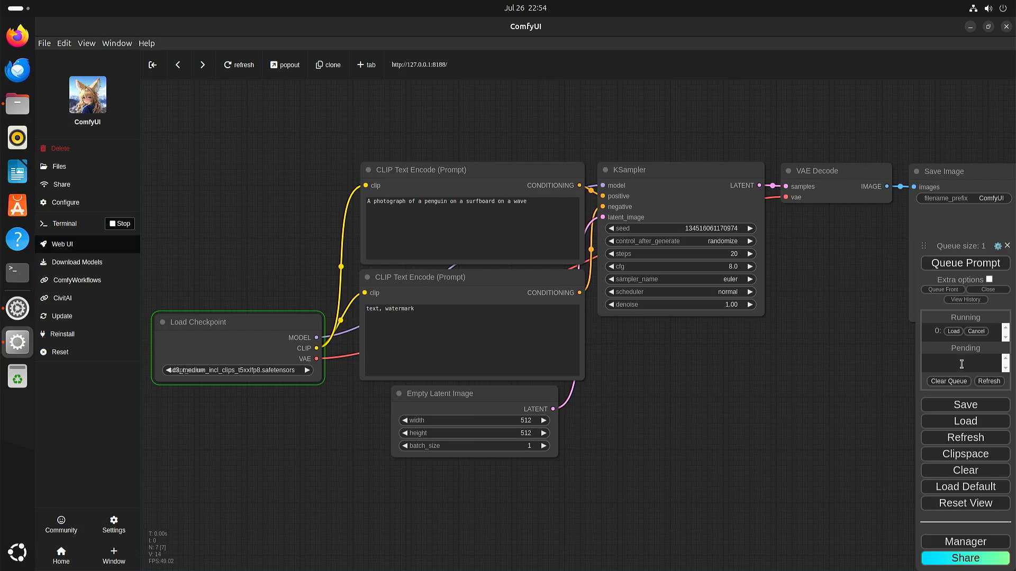
pyautogui.click(965, 264)
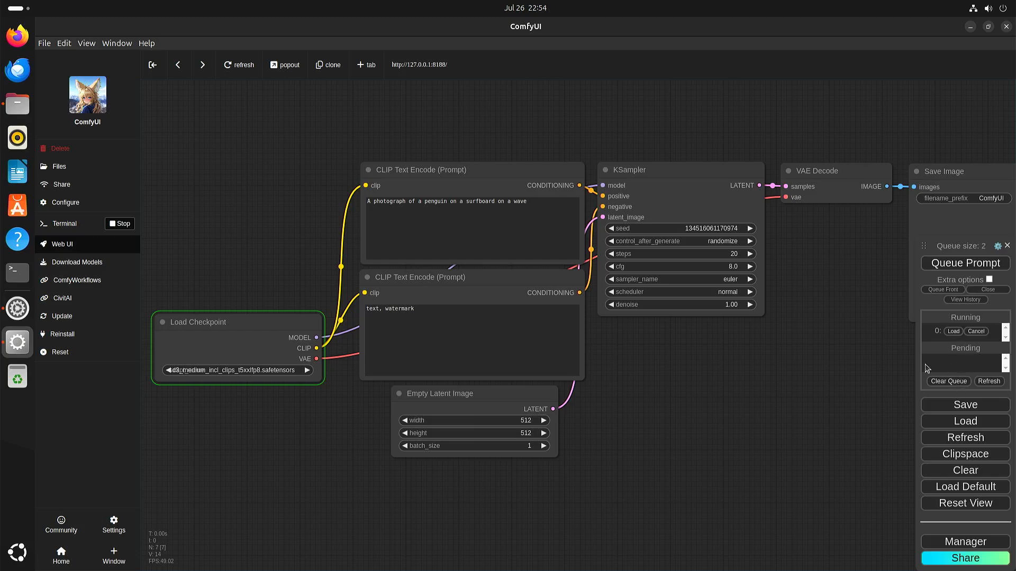
# Queue another generation at the front, then delete pending jobs leaving only the running one
pyautogui.click(963, 264)
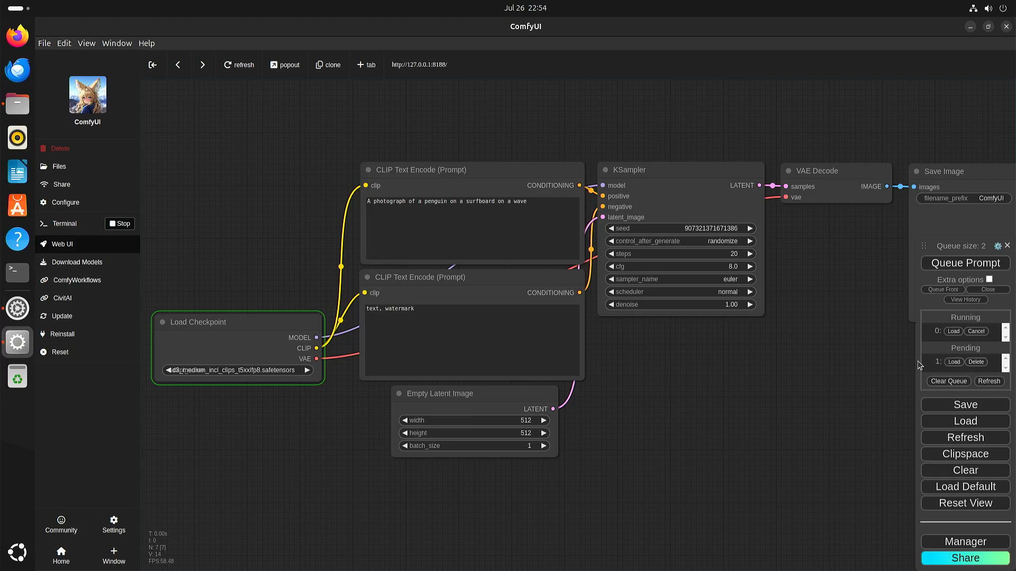
pyautogui.moveTo(952, 362)
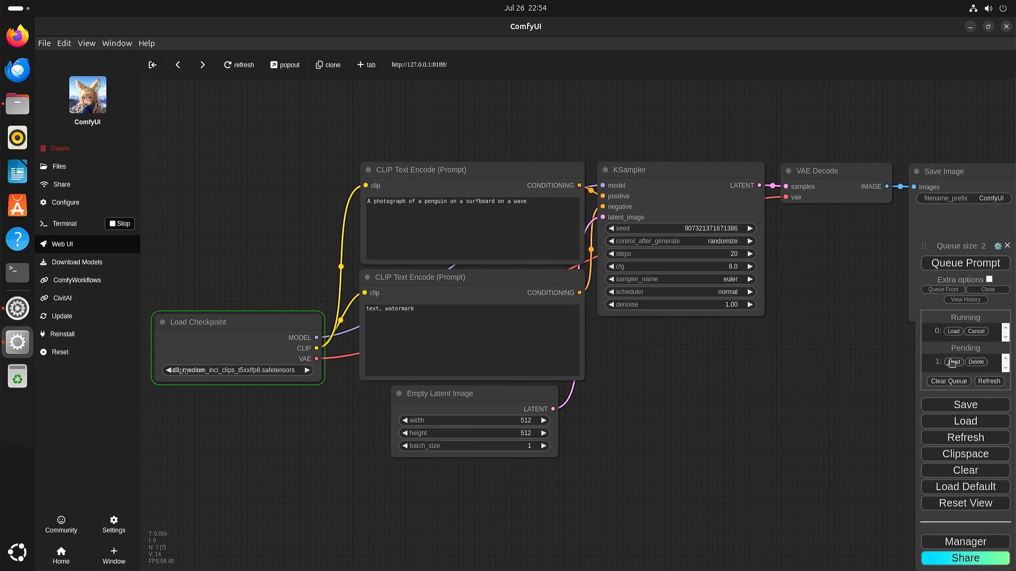
pyautogui.moveTo(942, 298)
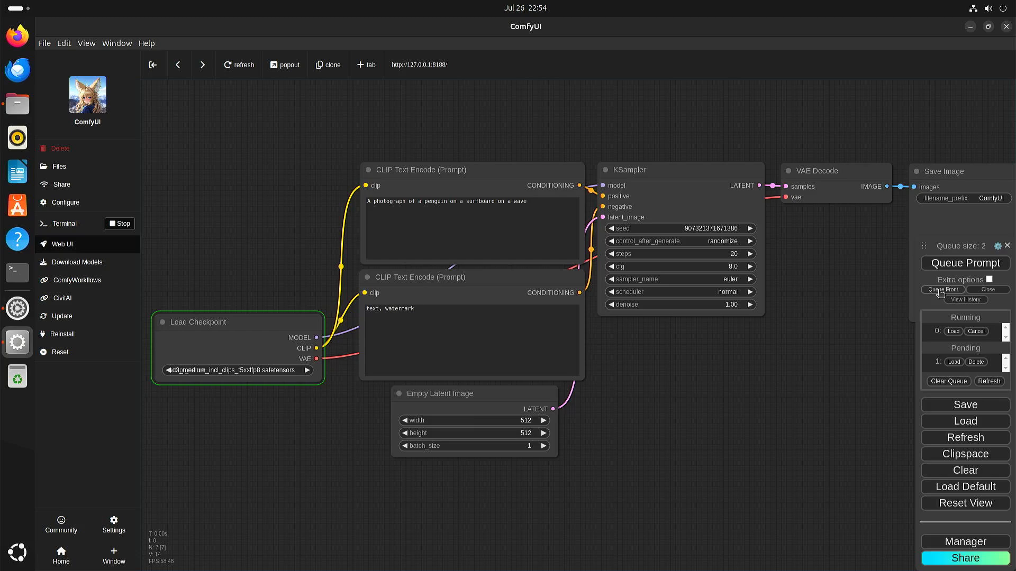
pyautogui.click(964, 256)
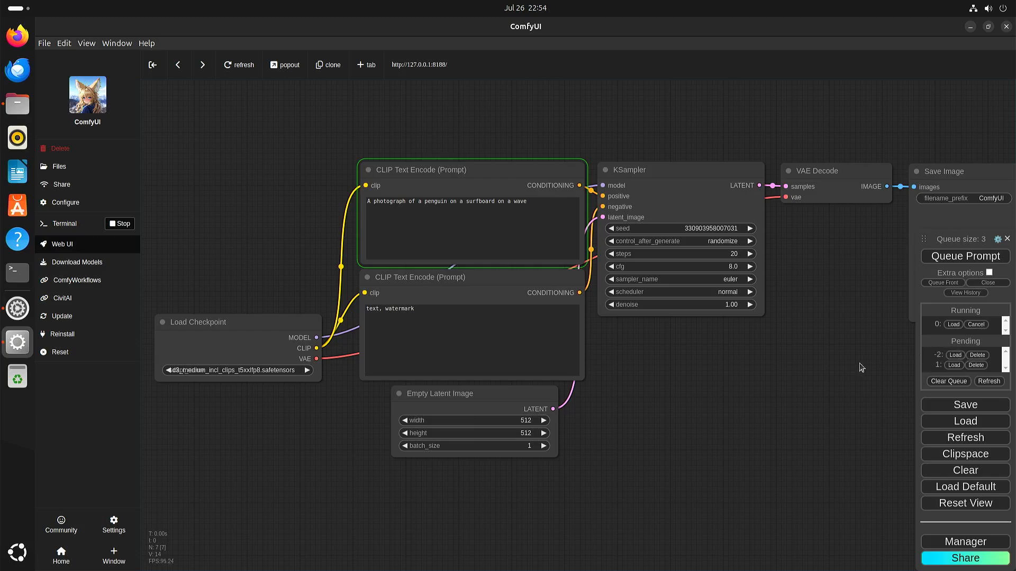
pyautogui.moveTo(835, 381)
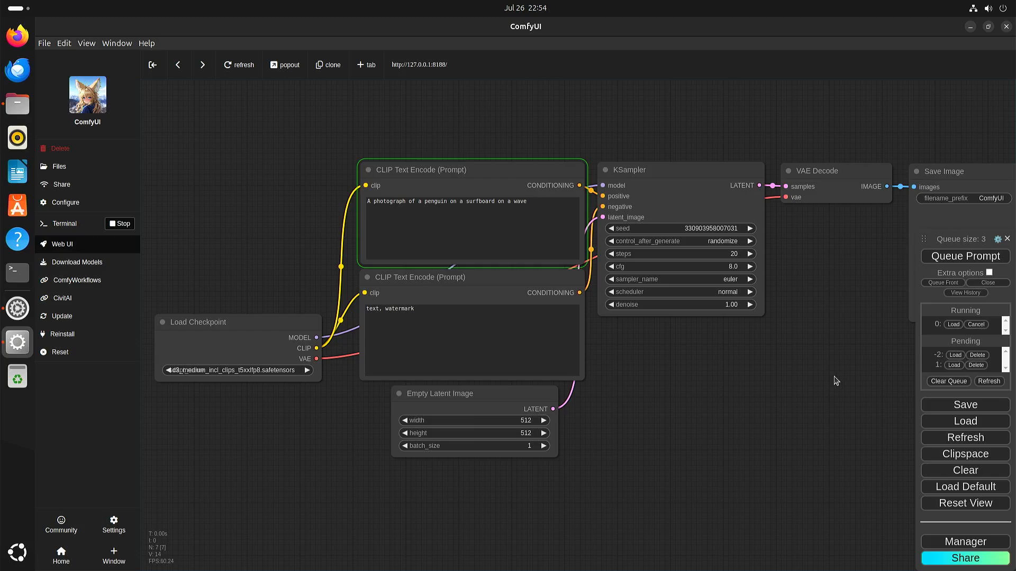
pyautogui.moveTo(897, 379)
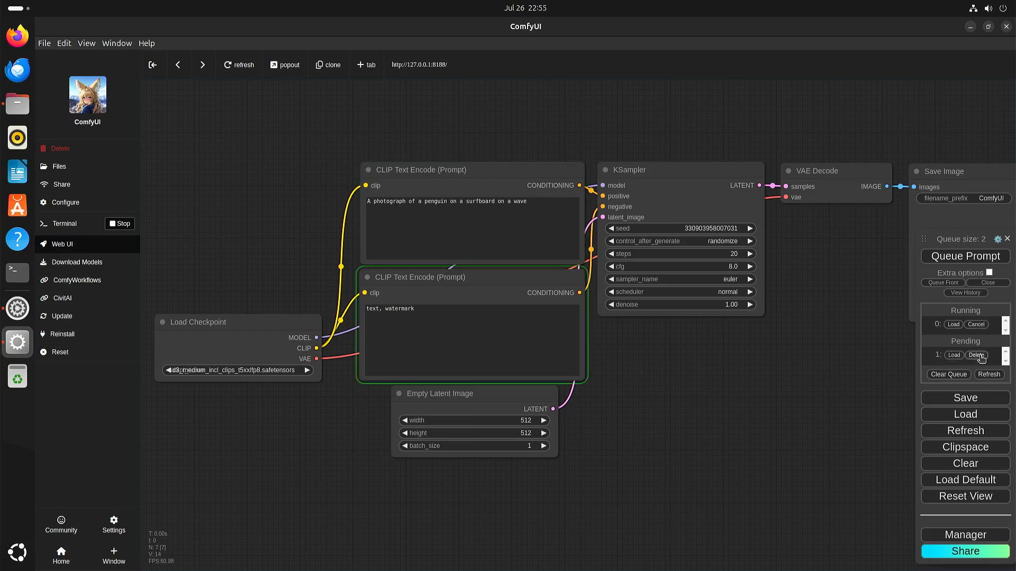
pyautogui.click(976, 356)
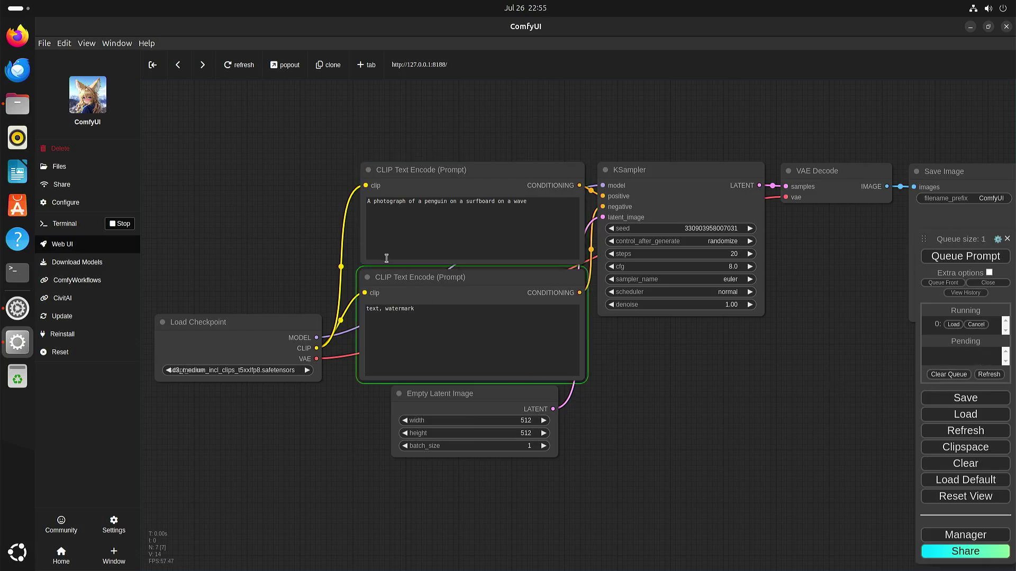
pyautogui.moveTo(552, 393)
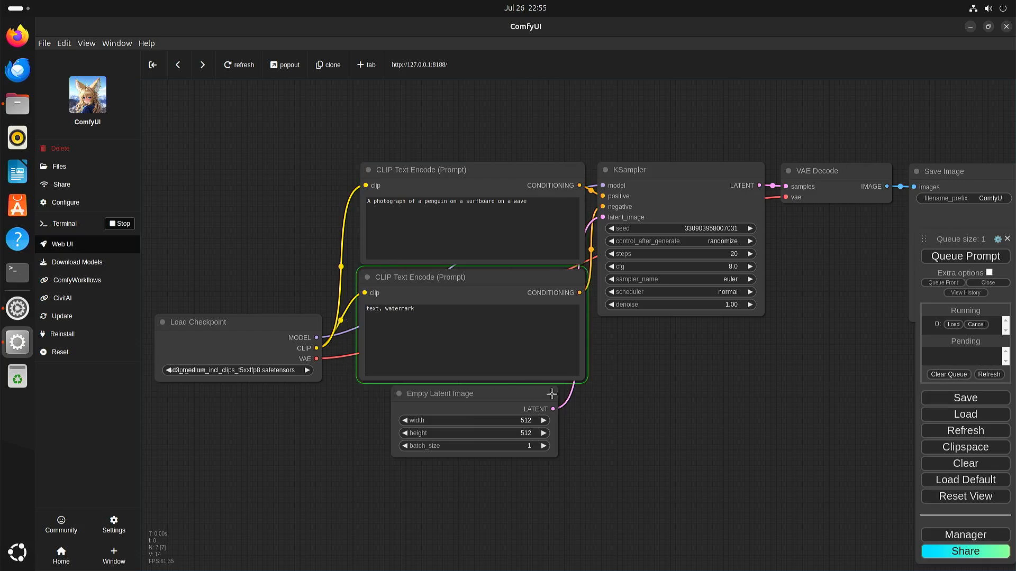
pyautogui.moveTo(510, 387)
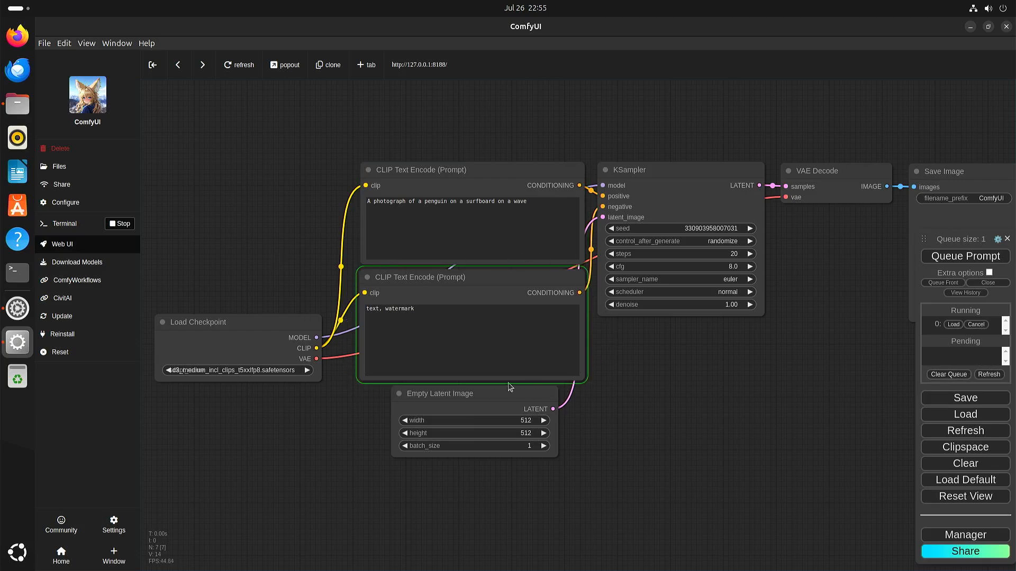
pyautogui.moveTo(645, 380)
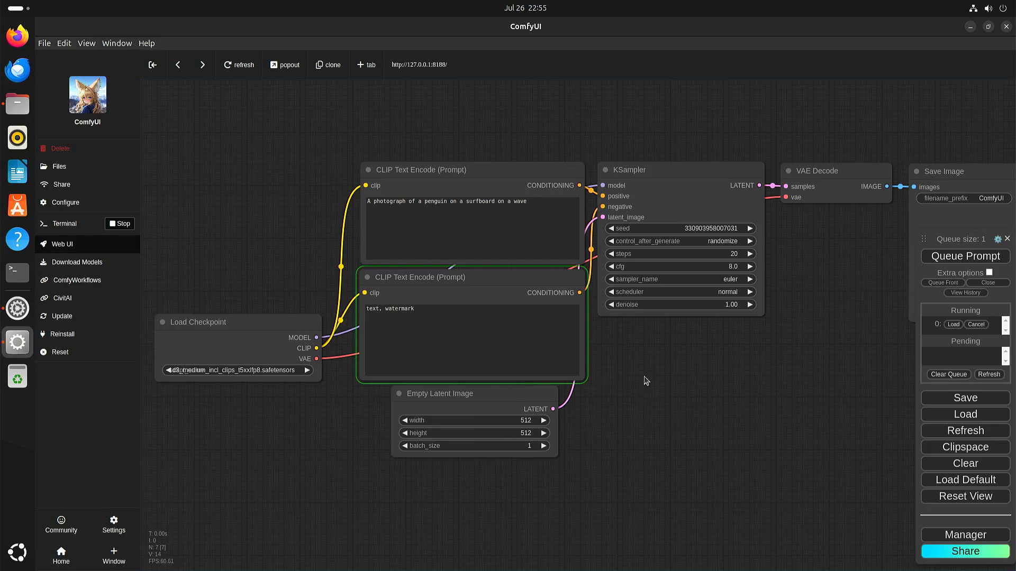
pyautogui.moveTo(641, 370)
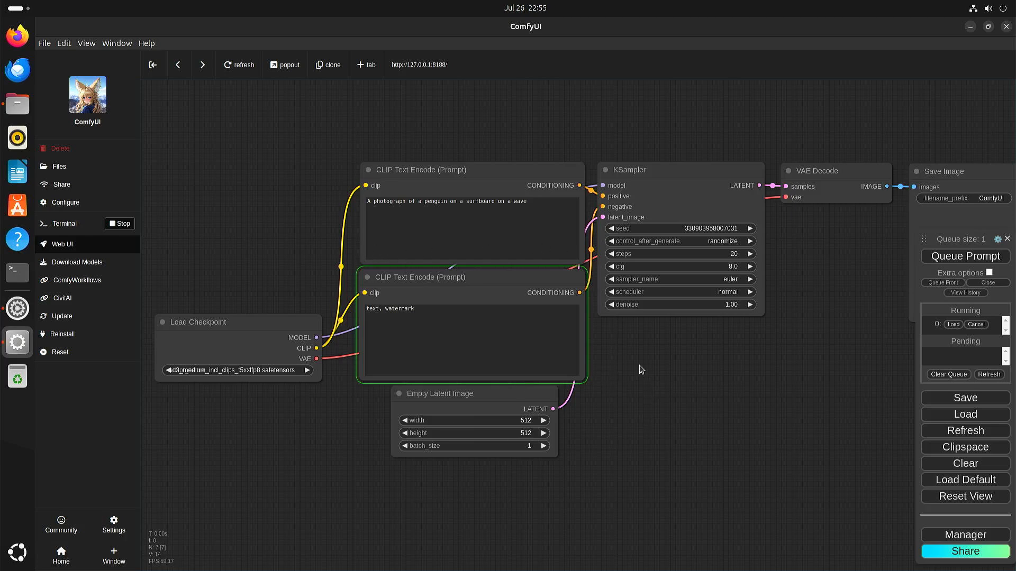
pyautogui.moveTo(18, 273)
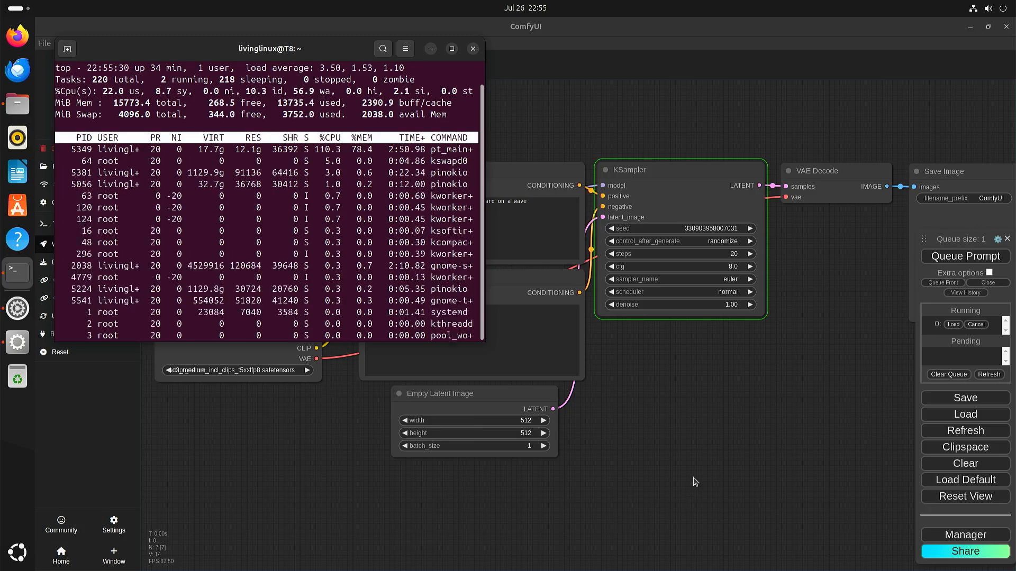
# Raise the ComfyUI SD3 penguin workflow above the system monitor terminal
pyautogui.click(472, 49)
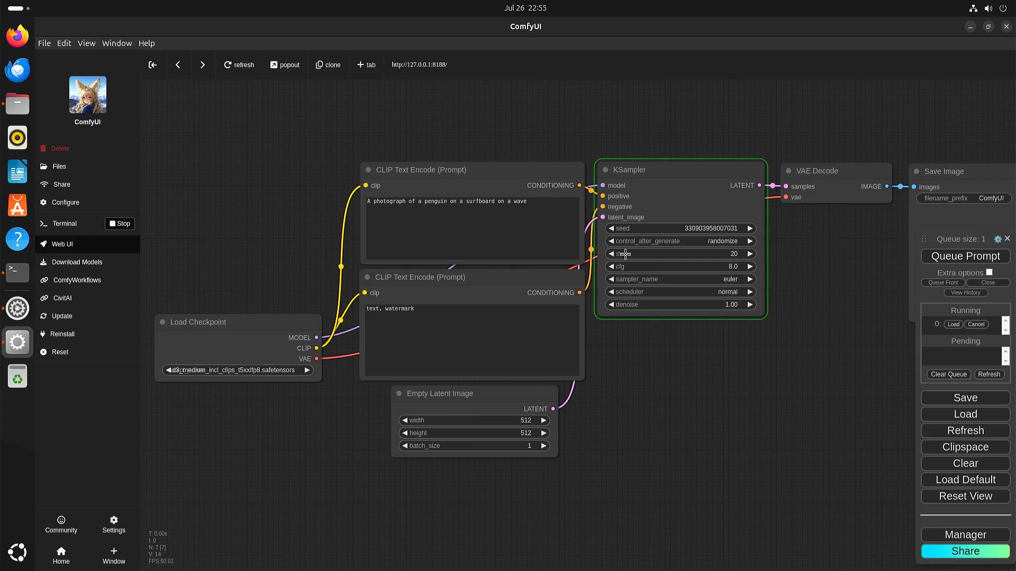
pyautogui.moveTo(758, 253)
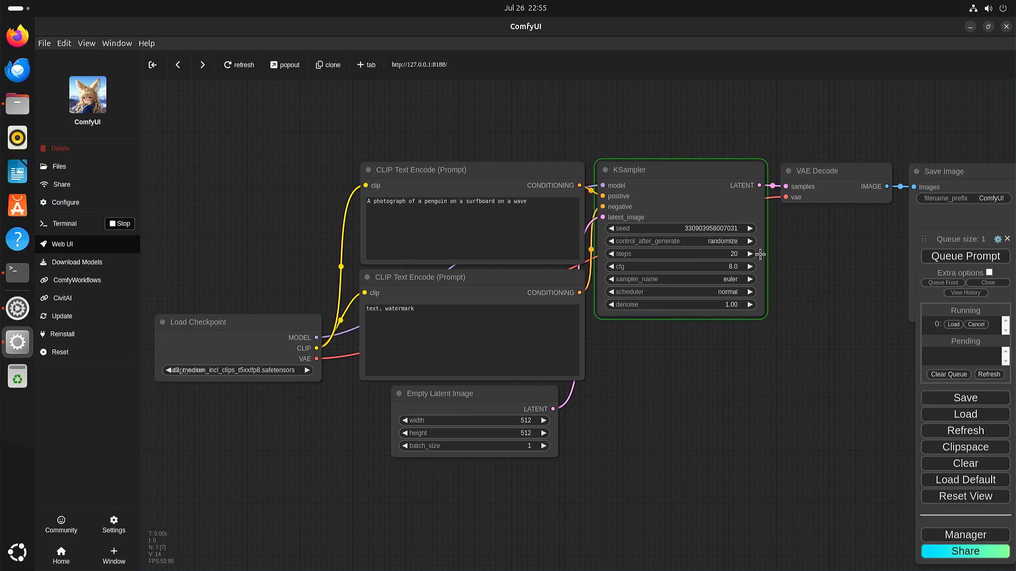
pyautogui.moveTo(754, 167)
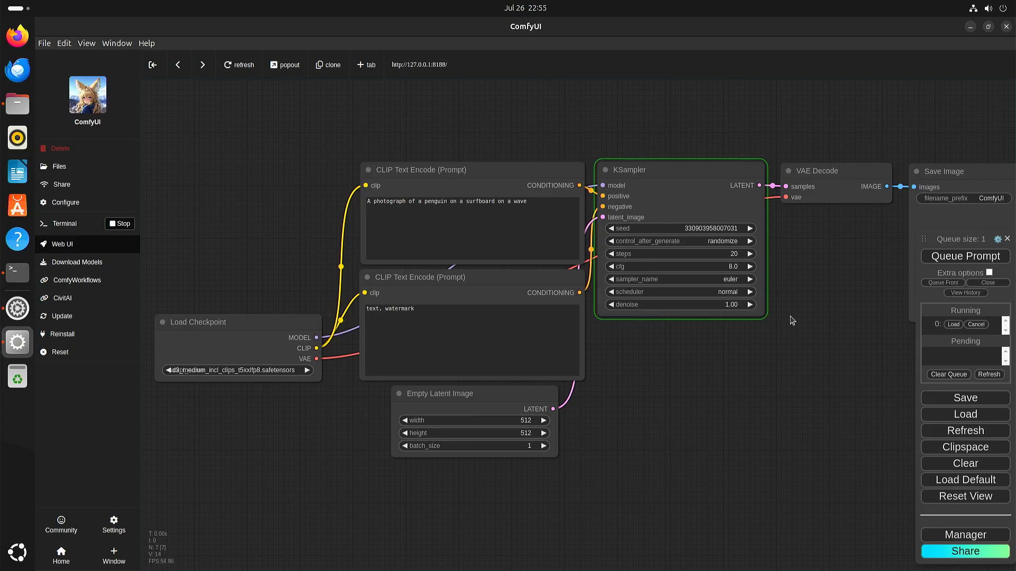
pyautogui.moveTo(604, 166)
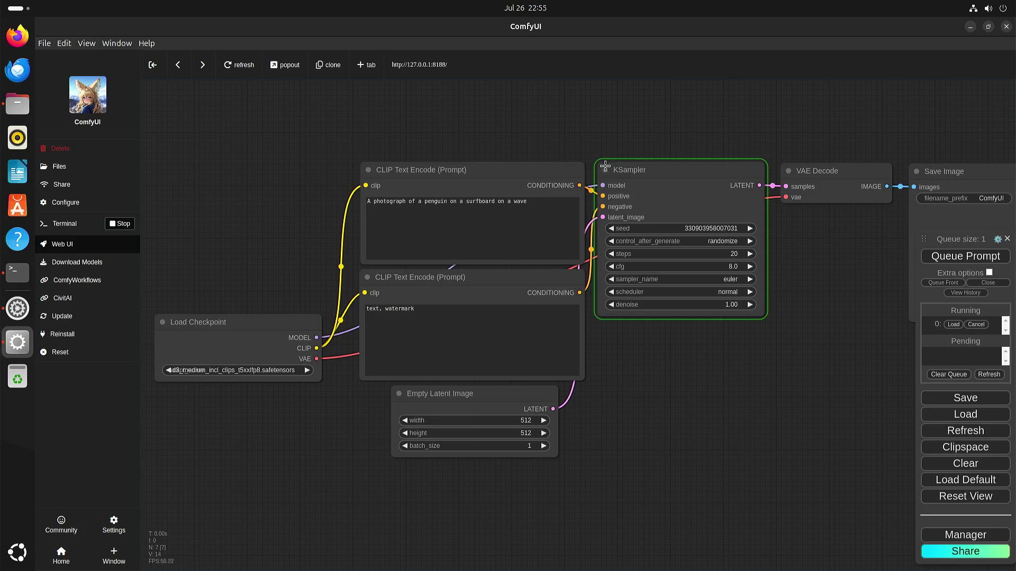
pyautogui.moveTo(677, 135)
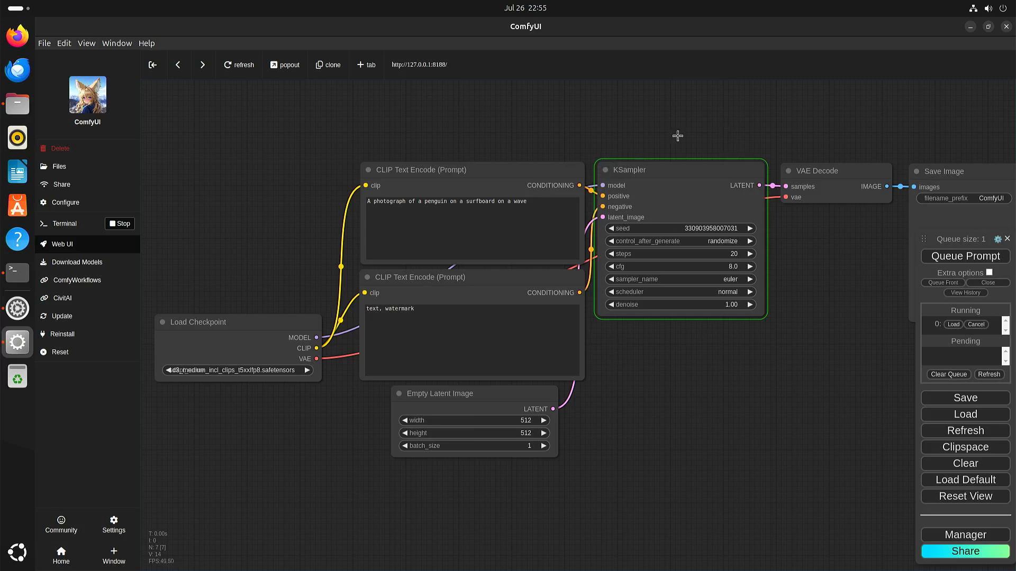
pyautogui.moveTo(736, 396)
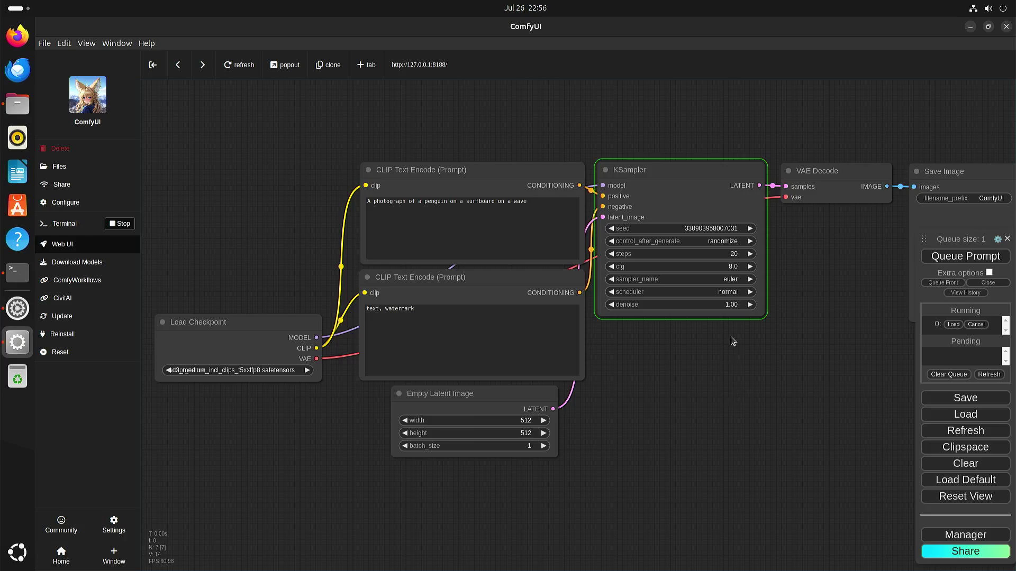
pyautogui.moveTo(634, 406)
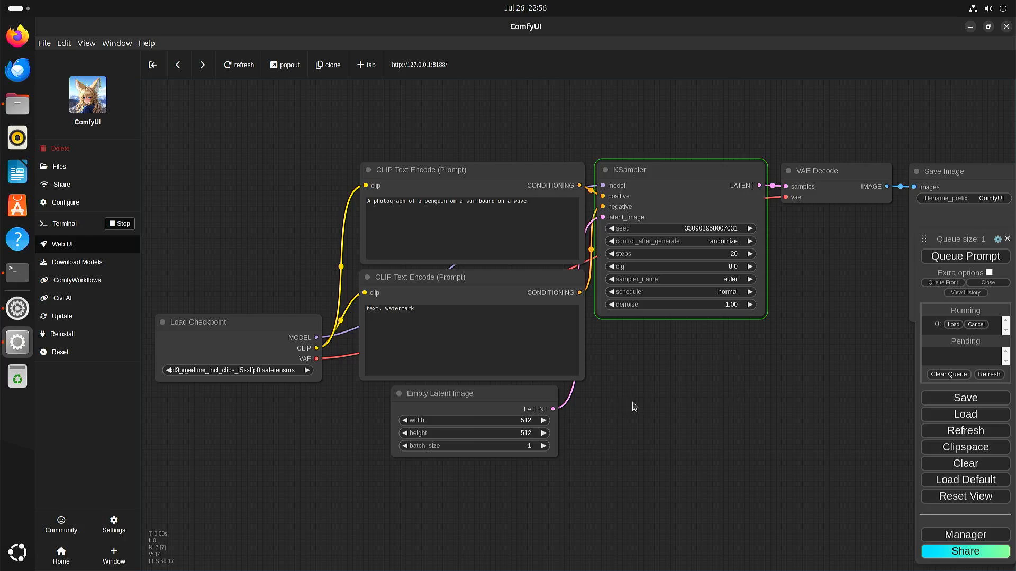
pyautogui.moveTo(191, 406)
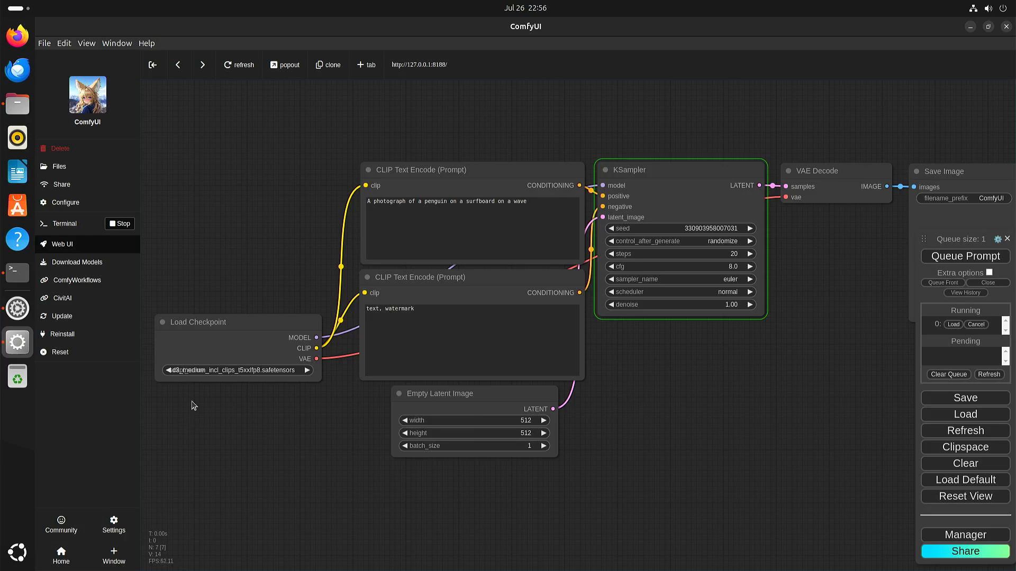
pyautogui.moveTo(645, 319)
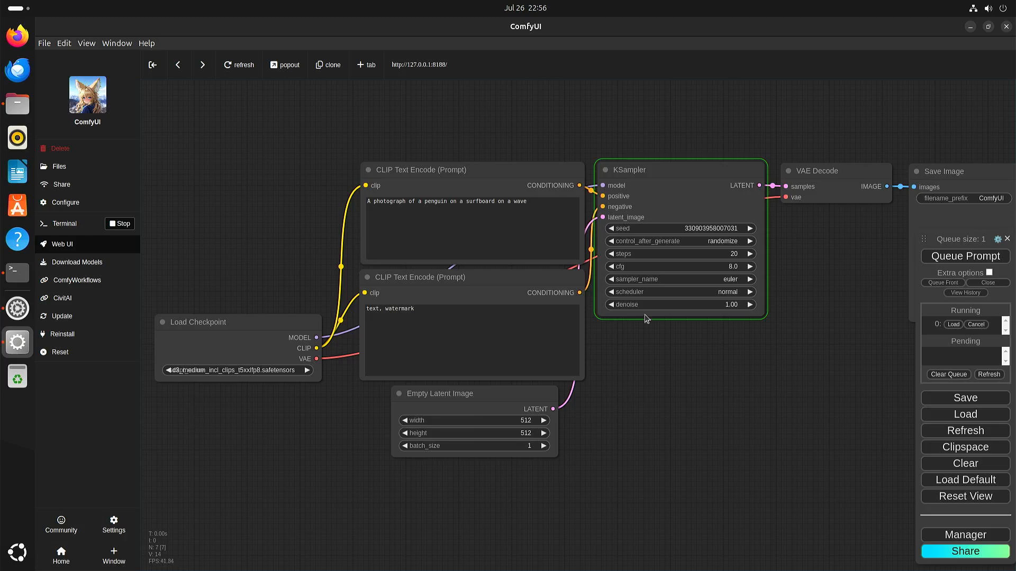
pyautogui.moveTo(689, 118)
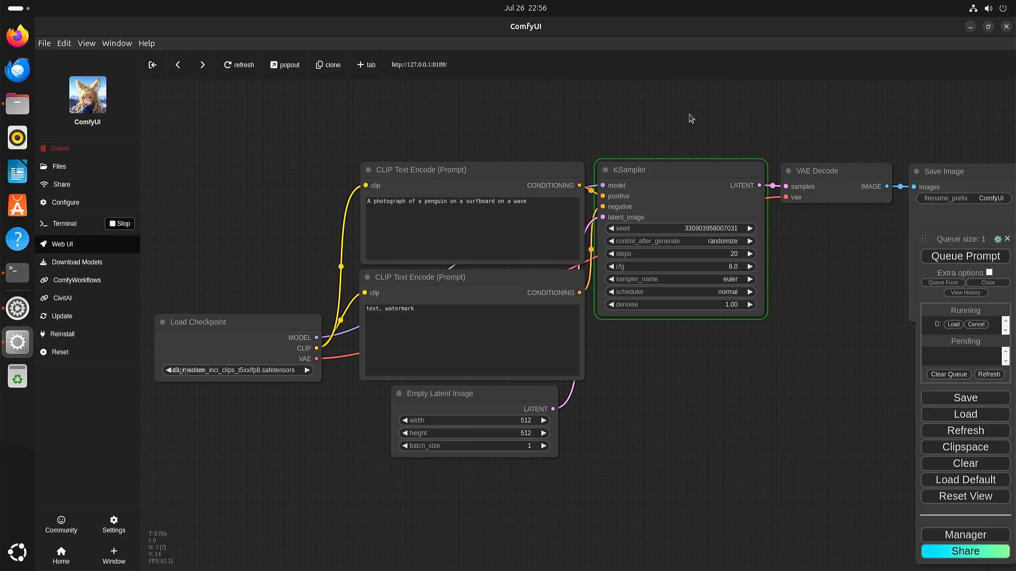
pyautogui.moveTo(67, 224)
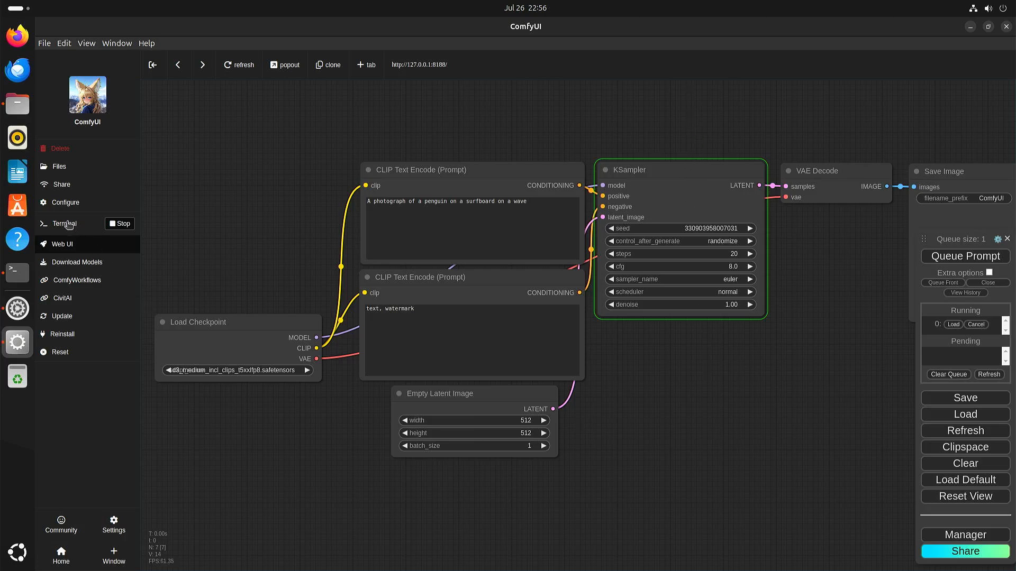
# Show the ComfyUI server console log with SD3 loaded and sampling at 0 of 20 steps
pyautogui.click(63, 224)
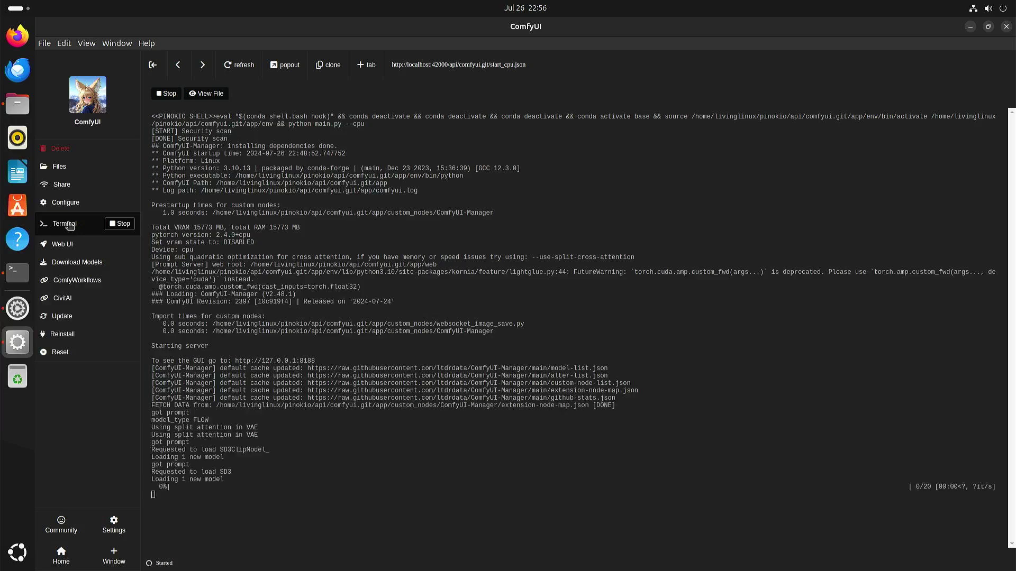
pyautogui.moveTo(279, 498)
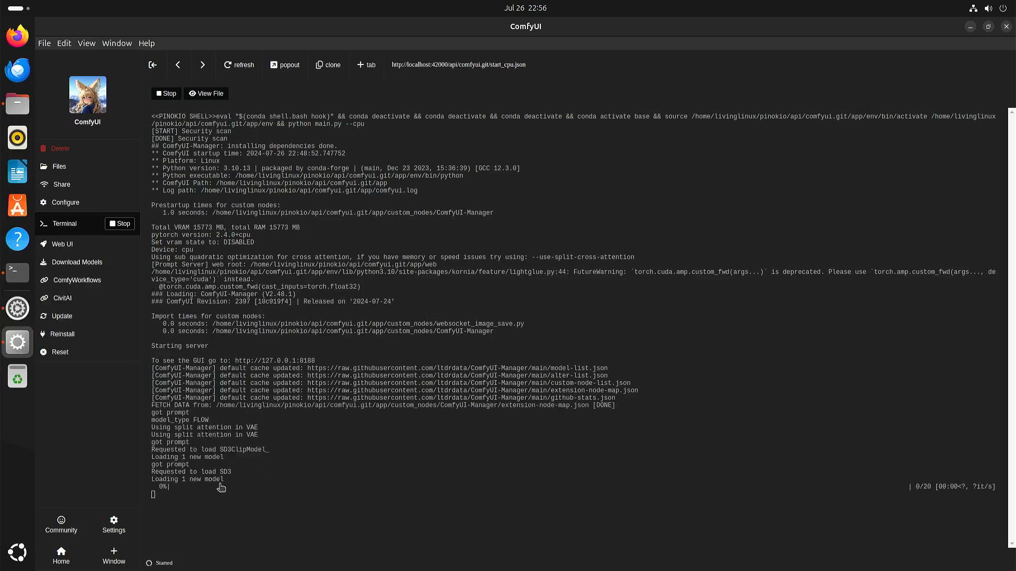
pyautogui.moveTo(262, 478)
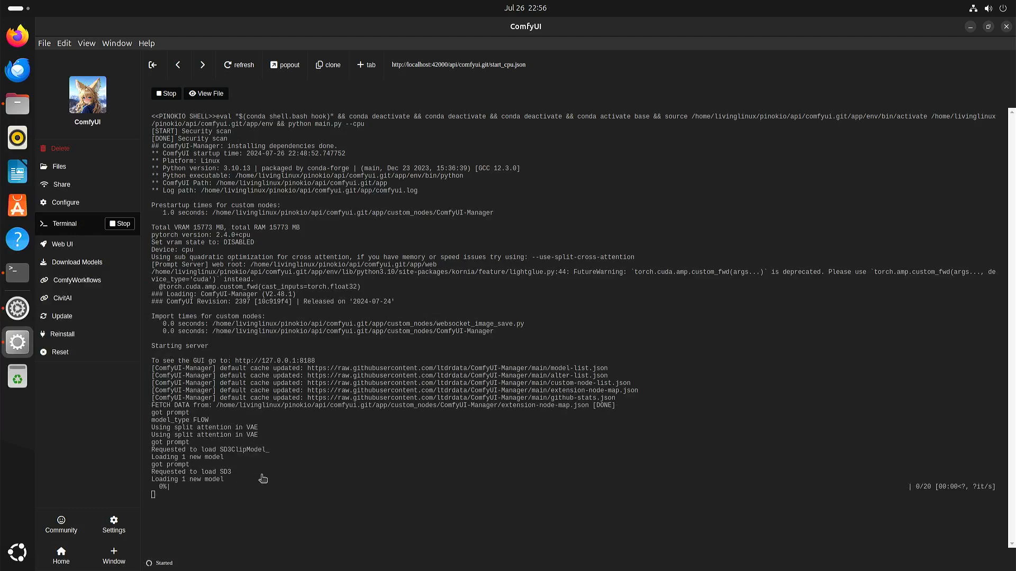
pyautogui.moveTo(945, 503)
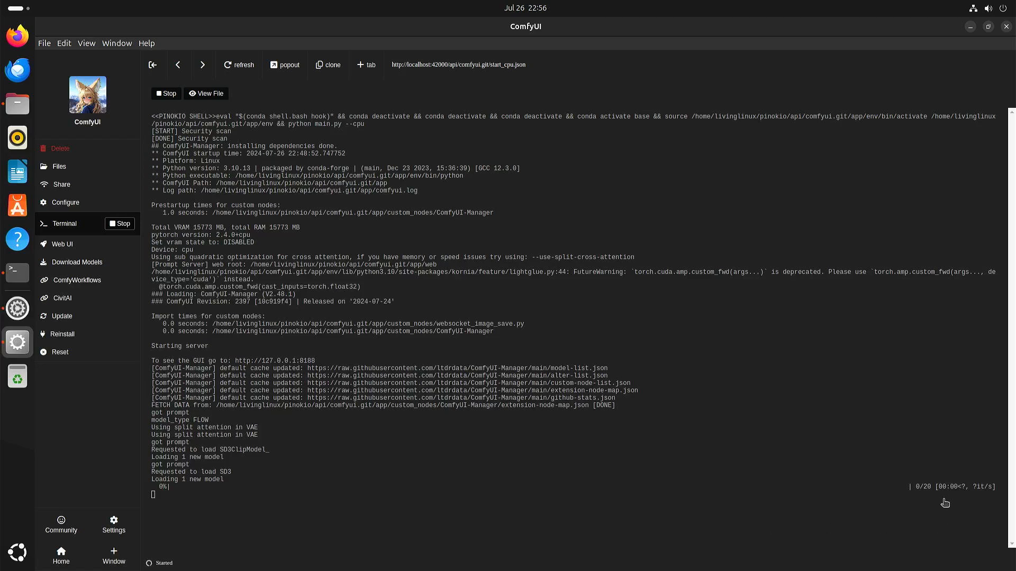
pyautogui.moveTo(389, 518)
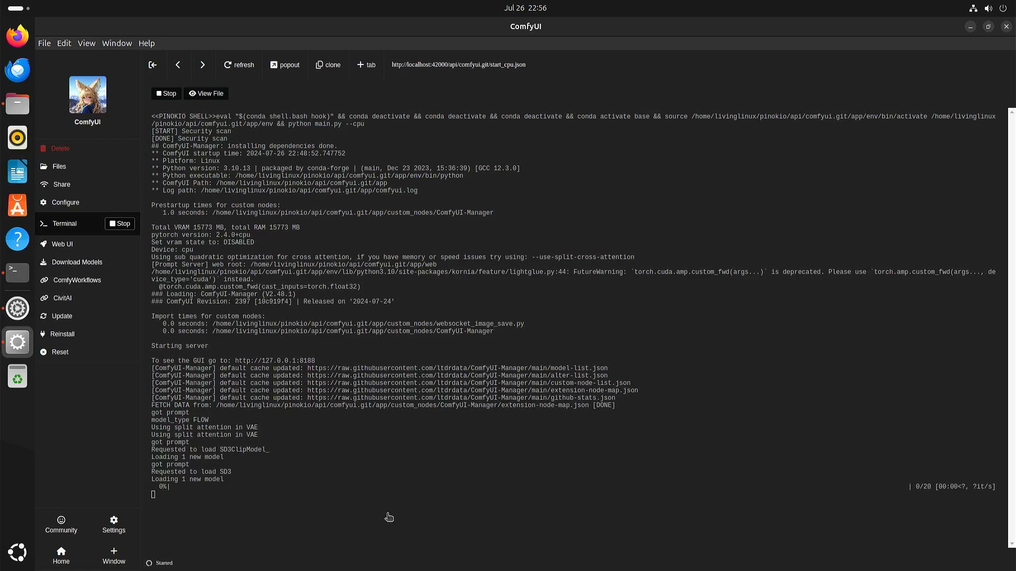
pyautogui.moveTo(374, 522)
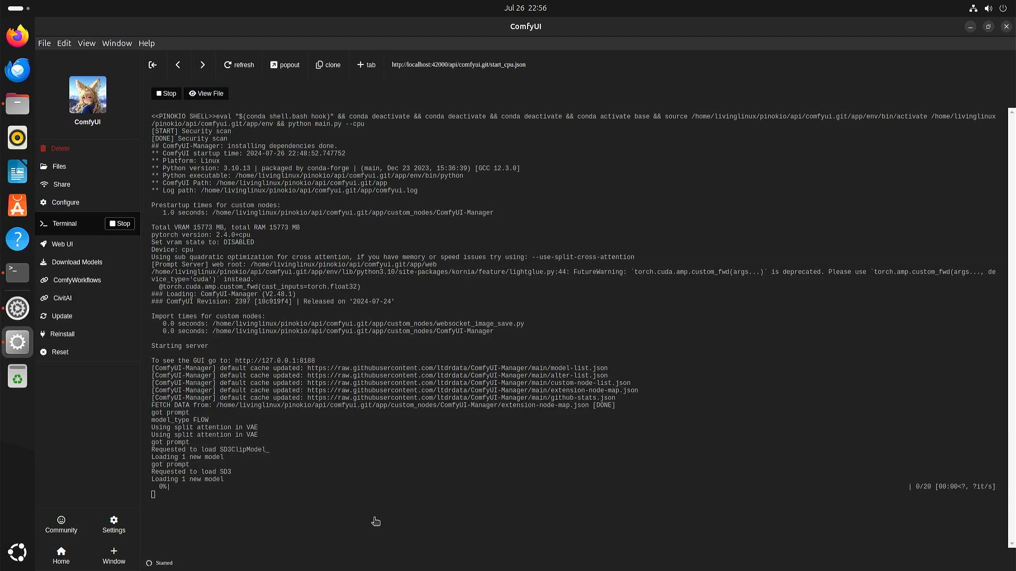
pyautogui.moveTo(329, 435)
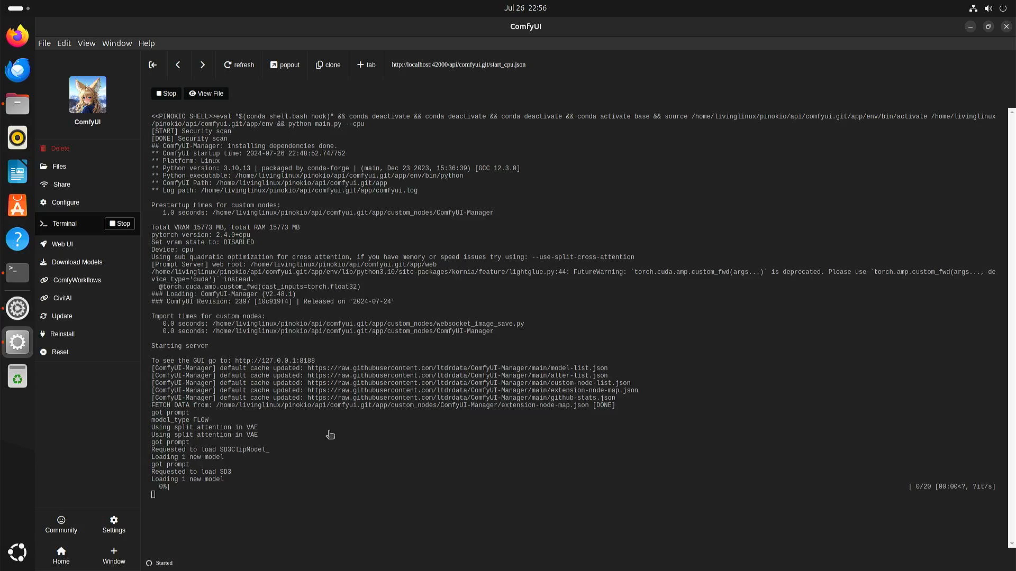
pyautogui.moveTo(138, 54)
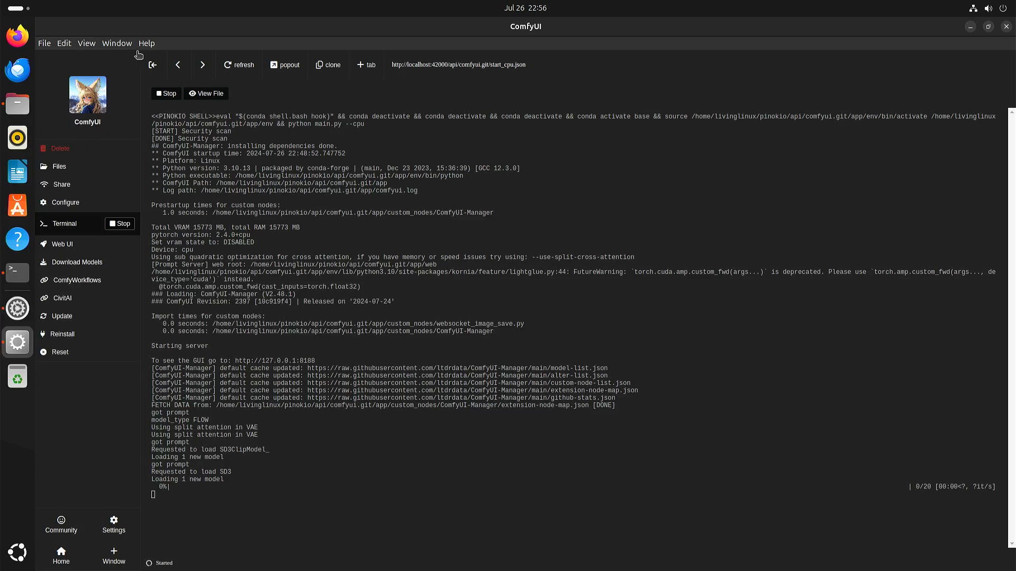
pyautogui.moveTo(512, 495)
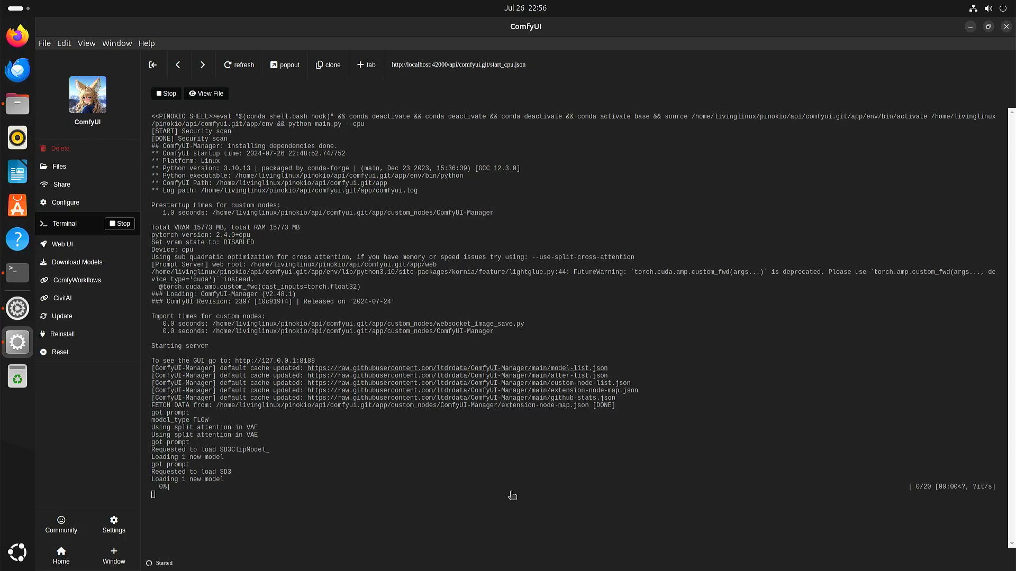
pyautogui.moveTo(585, 522)
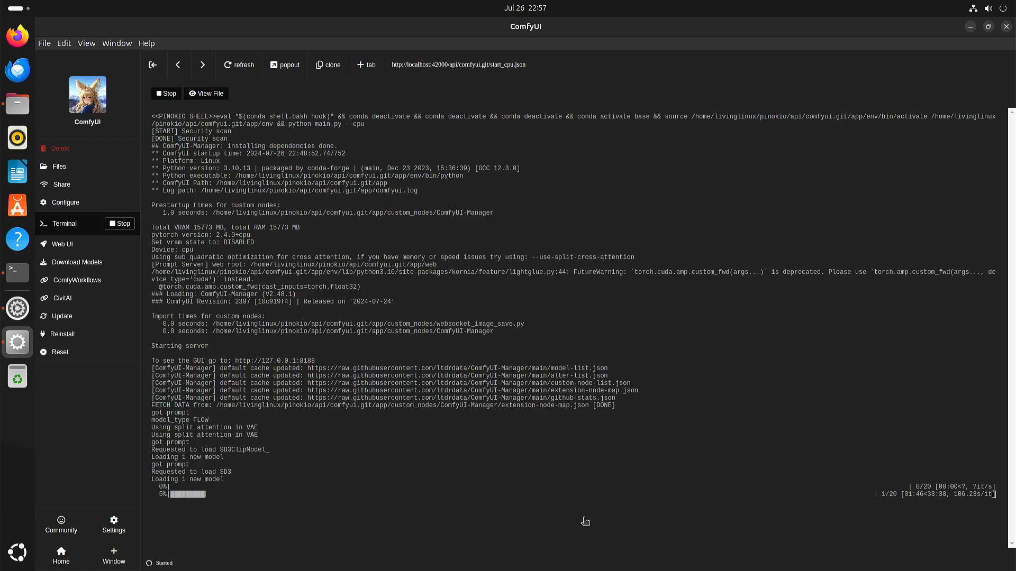
pyautogui.moveTo(173, 500)
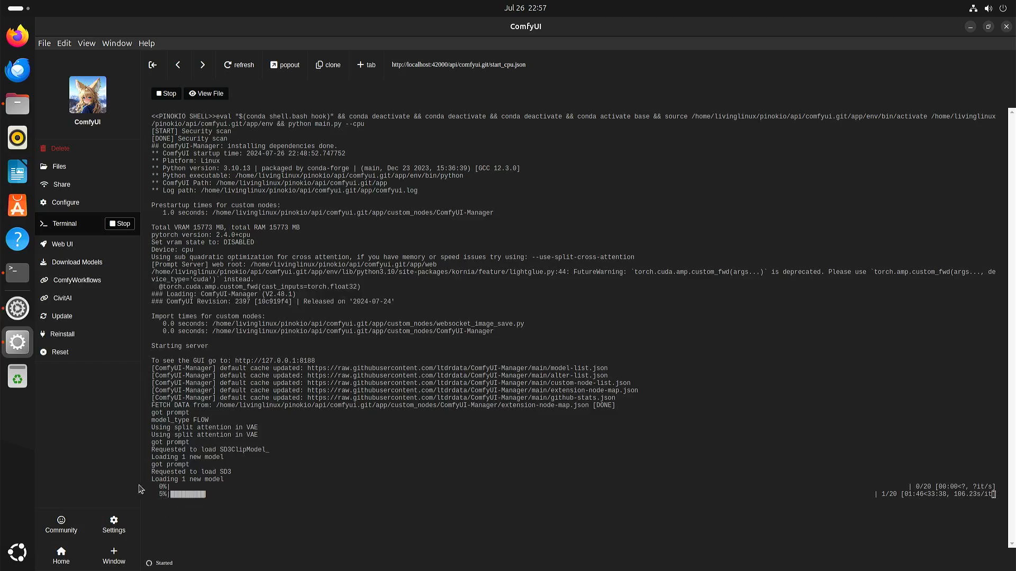
pyautogui.moveTo(695, 533)
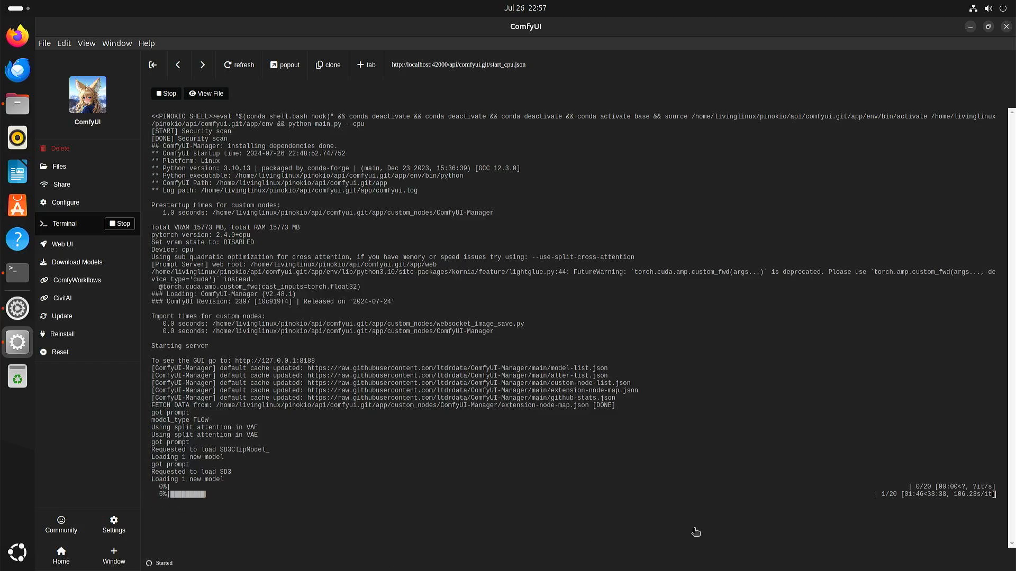
pyautogui.moveTo(931, 543)
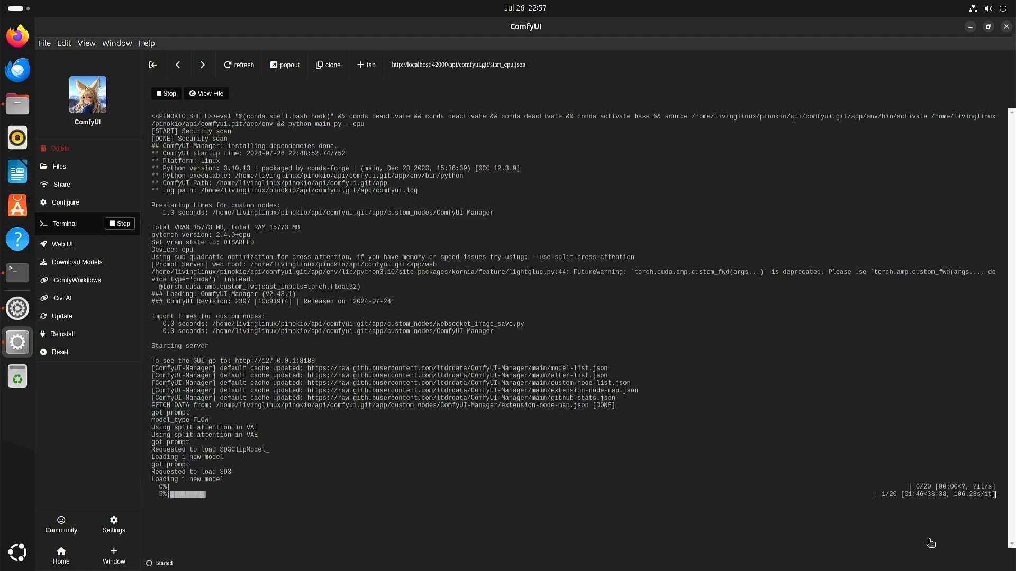
pyautogui.moveTo(963, 508)
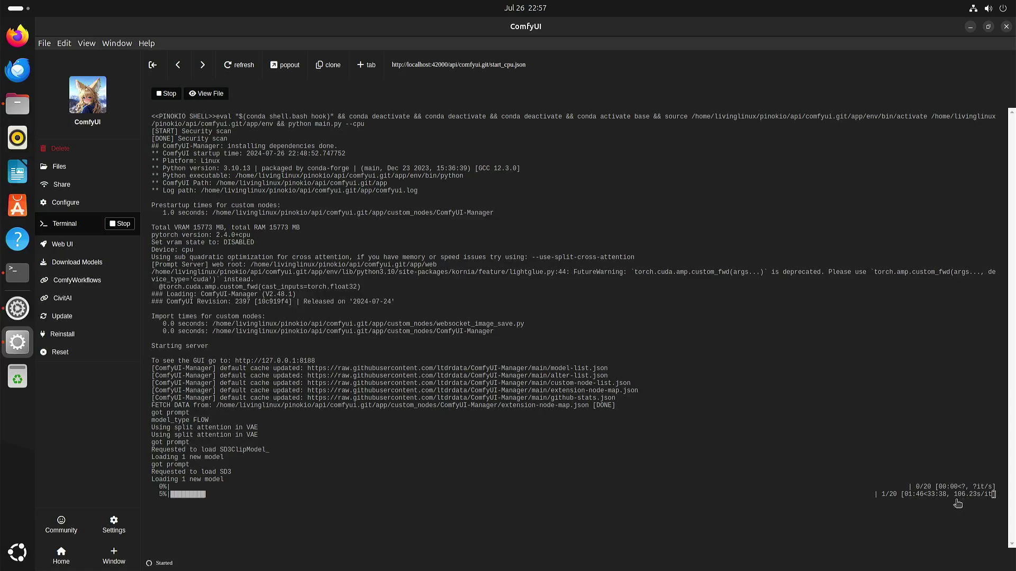
pyautogui.moveTo(250, 489)
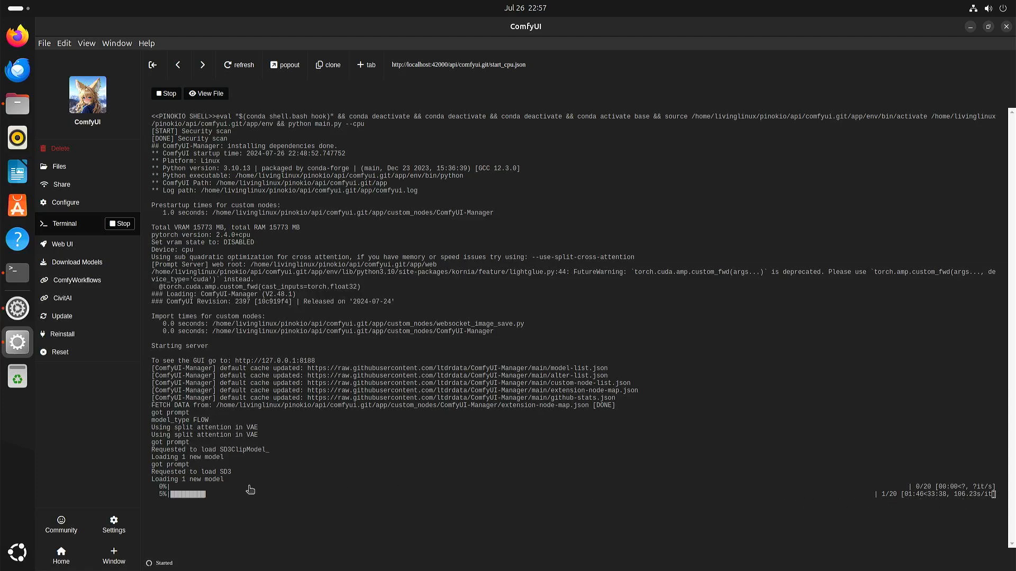
pyautogui.moveTo(254, 481)
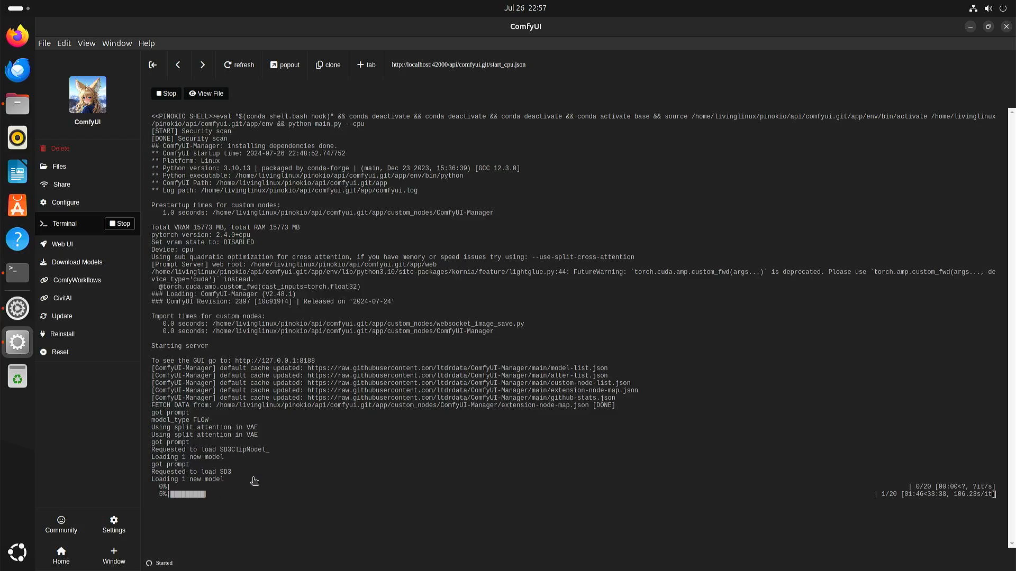
pyautogui.moveTo(781, 426)
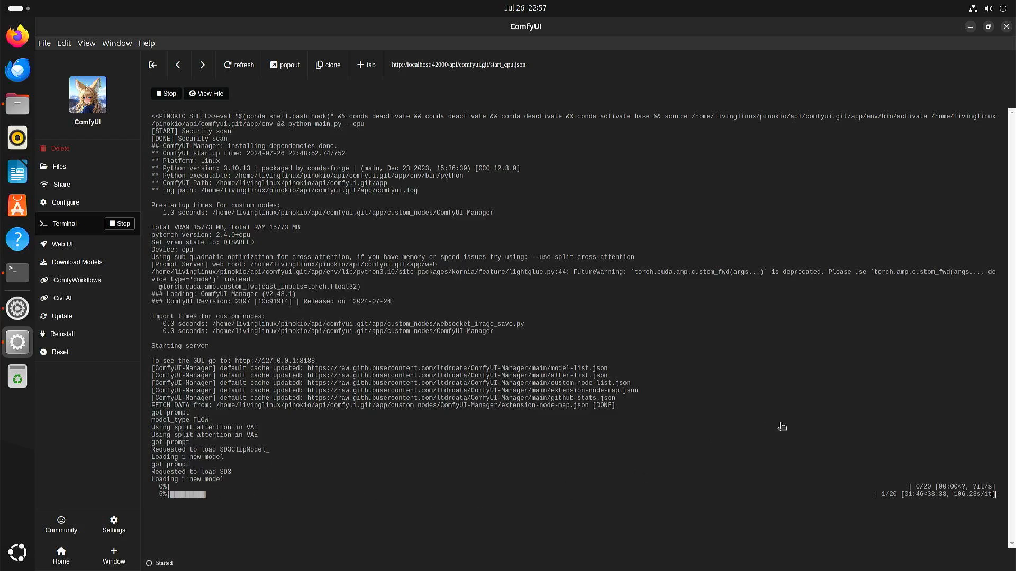
pyautogui.moveTo(816, 402)
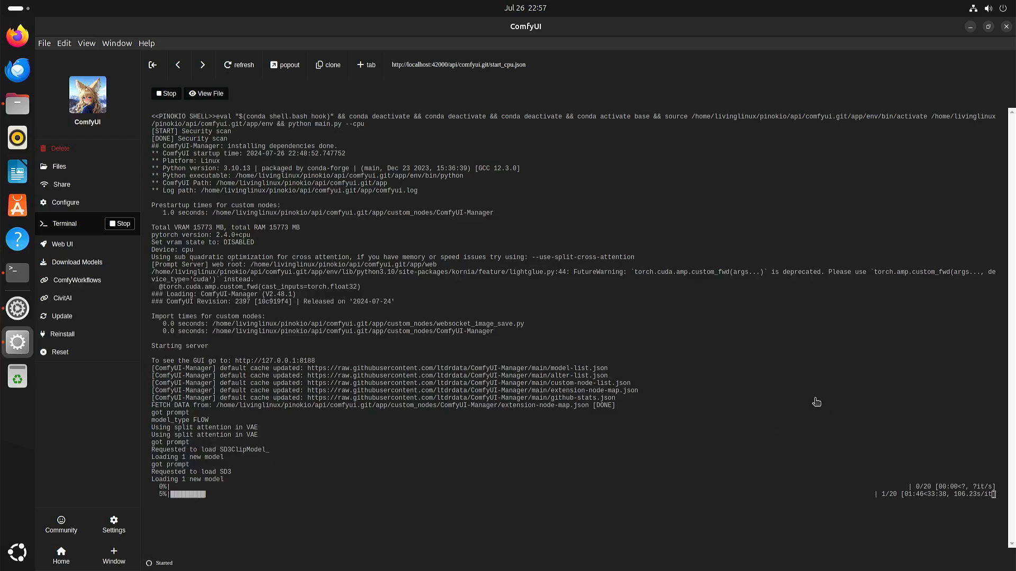